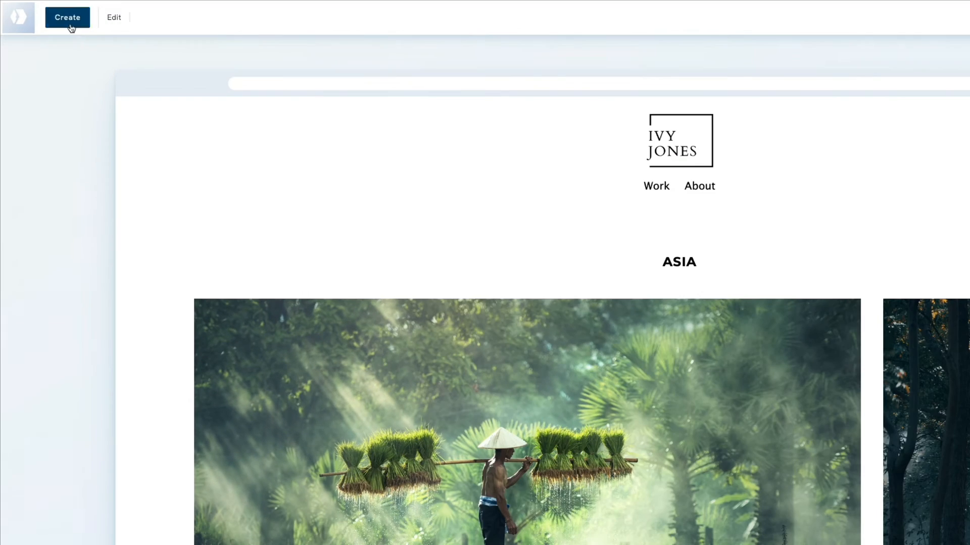
Create a 'Home' cover page from the Header Left template, added to the menu
{"action": "left_click", "coordinate": [68, 16]}
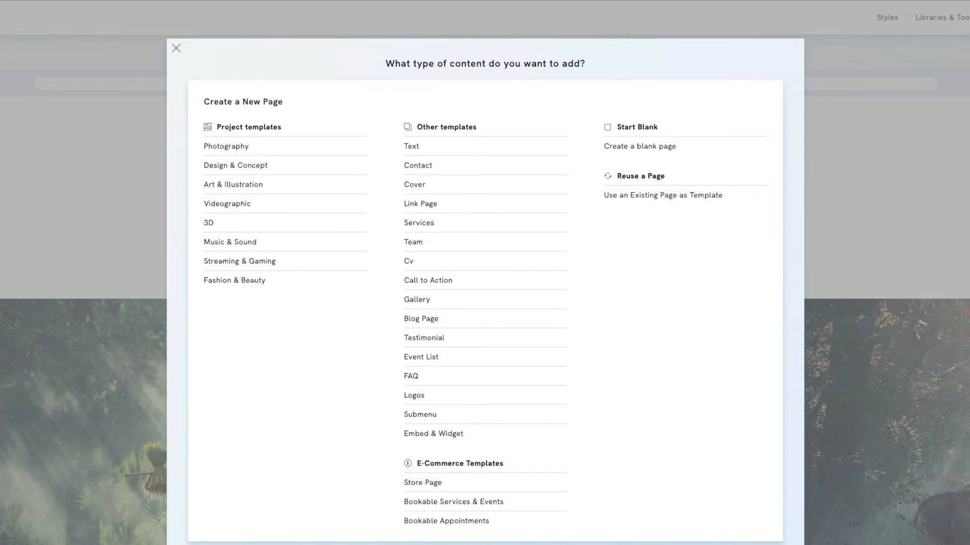
{"action": "mouse_move", "coordinate": [409, 190]}
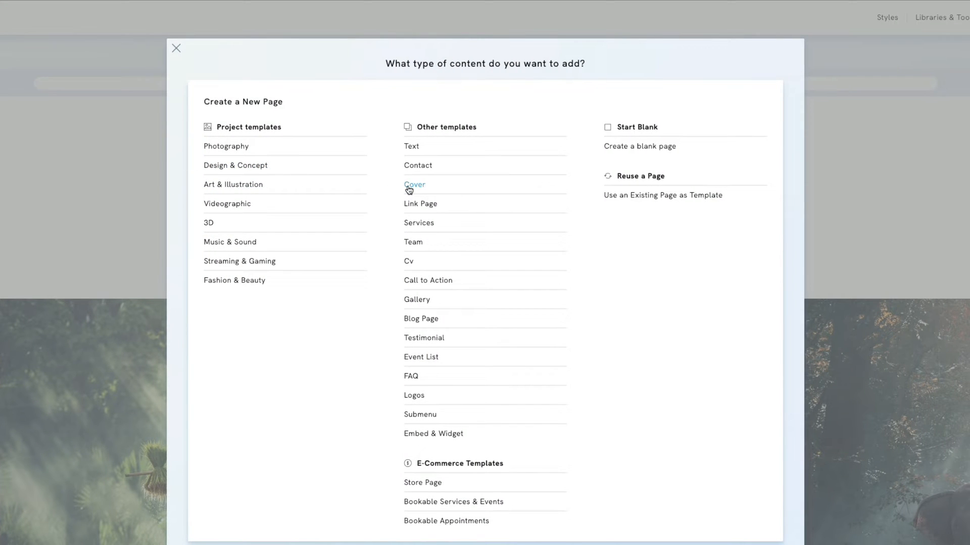
{"action": "left_click", "coordinate": [414, 184]}
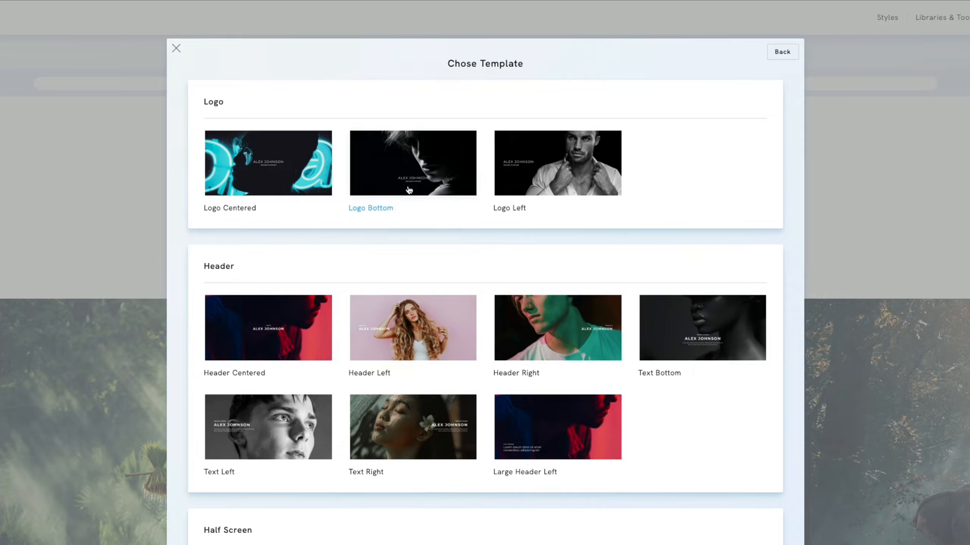
{"action": "left_click", "coordinate": [410, 163]}
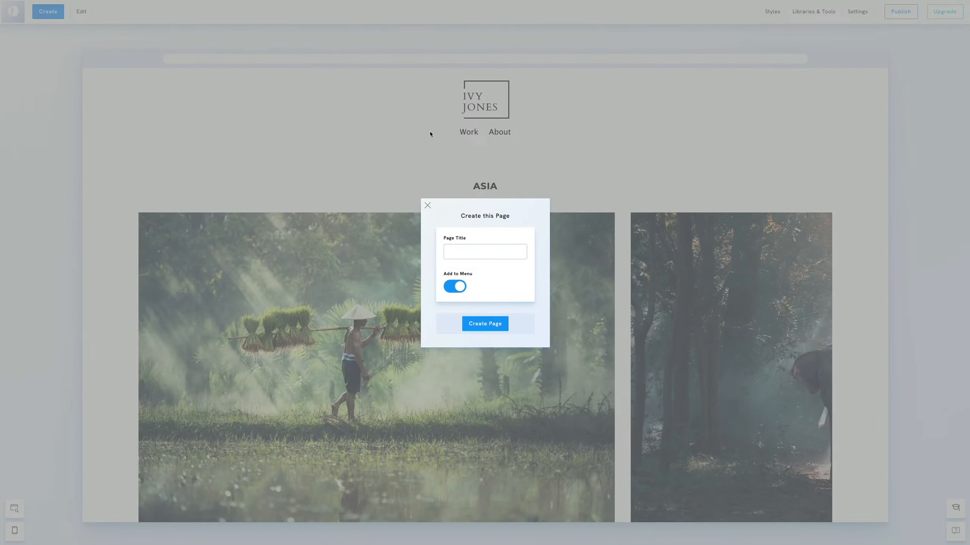
{"action": "type", "text": "Ho"}
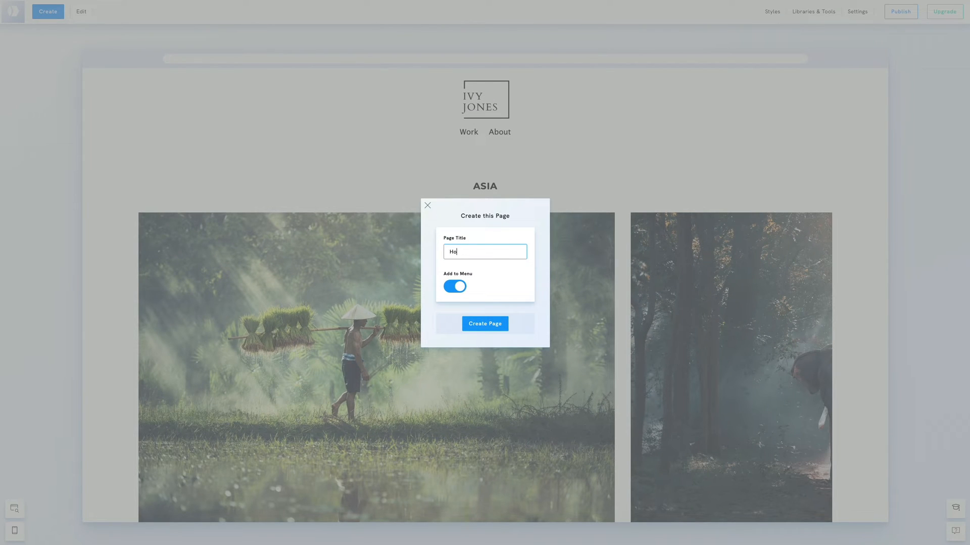
{"action": "left_click", "coordinate": [486, 323]}
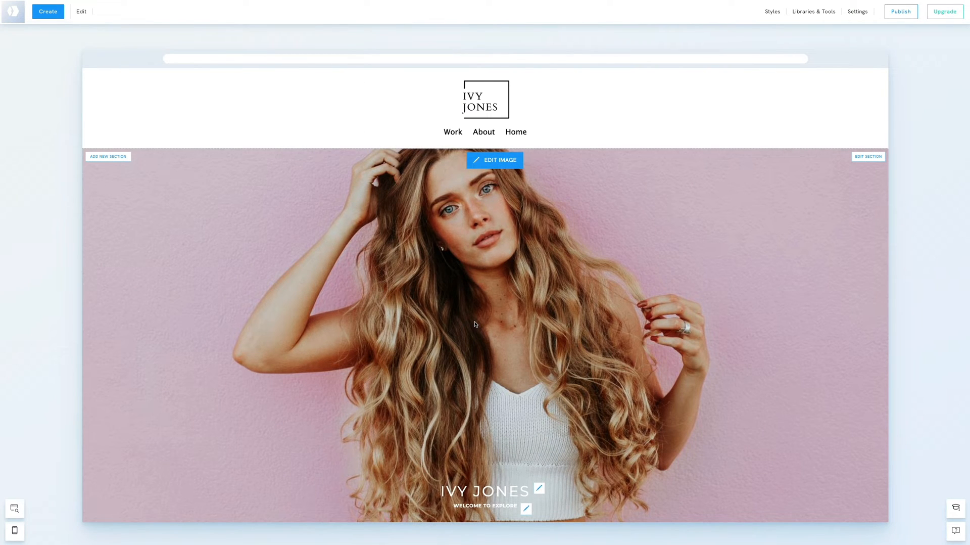
{"action": "mouse_move", "coordinate": [499, 182]}
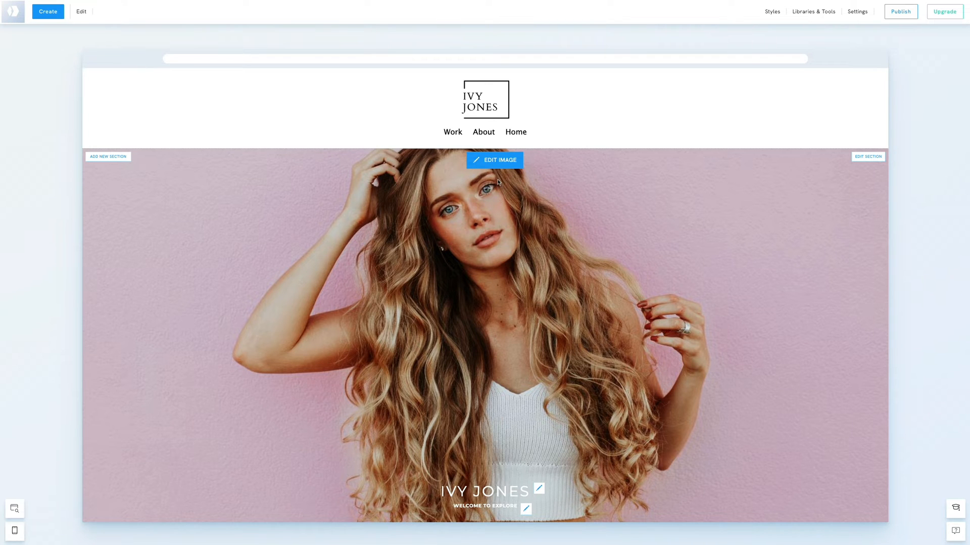
Swap the Home cover image for the purple tulle photo from the library
{"action": "left_click", "coordinate": [495, 160]}
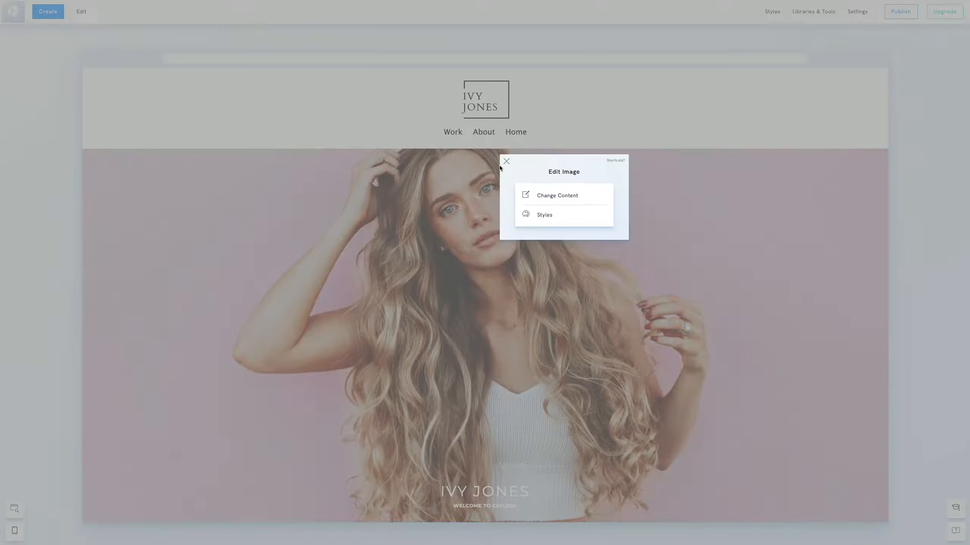
{"action": "left_click", "coordinate": [557, 195]}
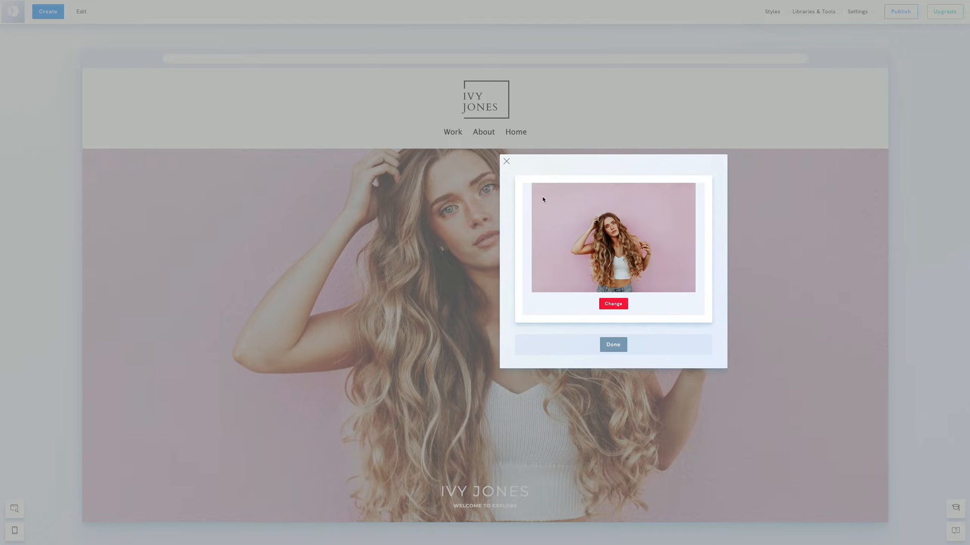
{"action": "left_click", "coordinate": [613, 303]}
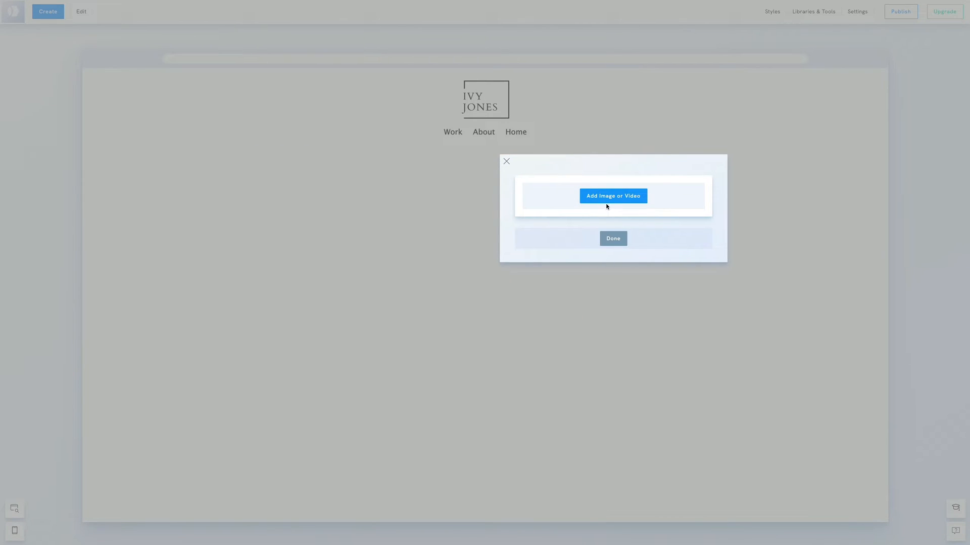
{"action": "left_click", "coordinate": [614, 195]}
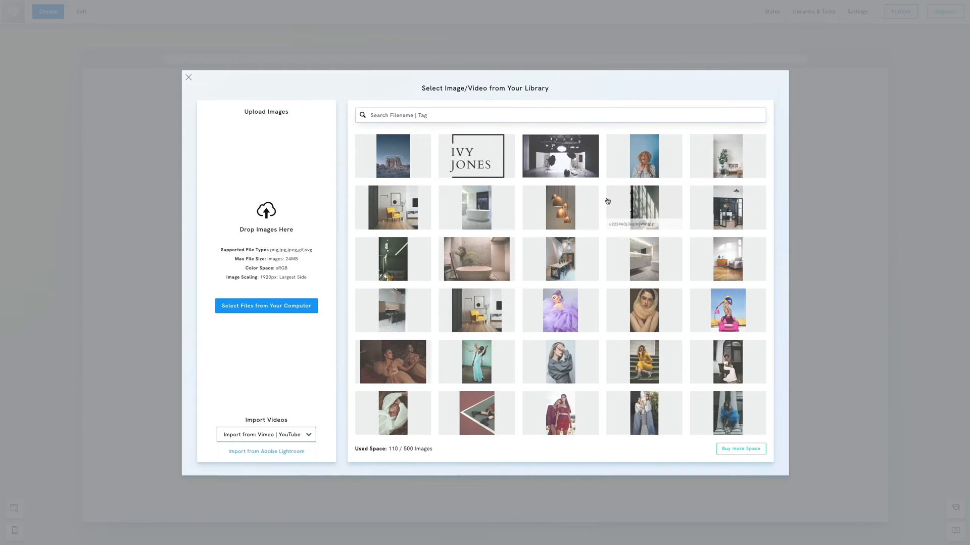
{"action": "left_click", "coordinate": [560, 294]}
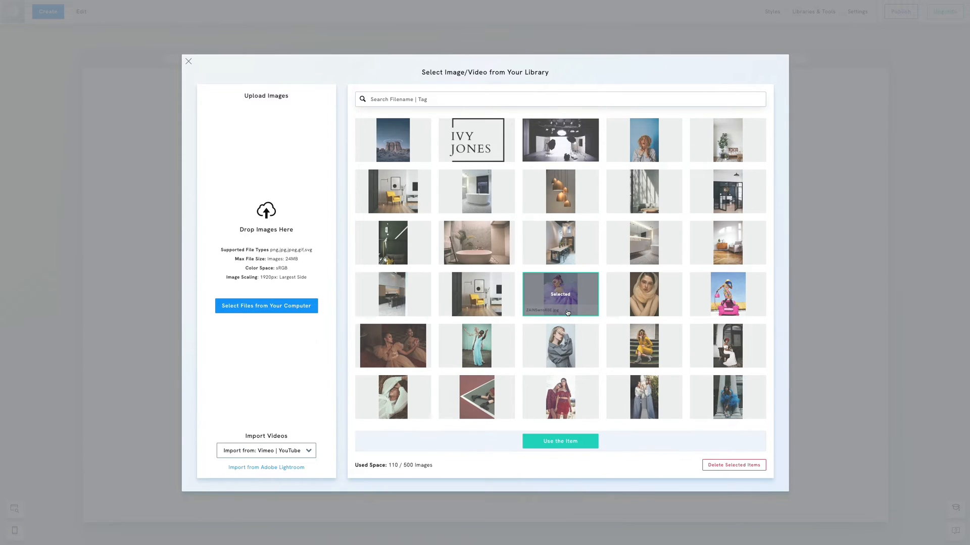
{"action": "left_click", "coordinate": [560, 441]}
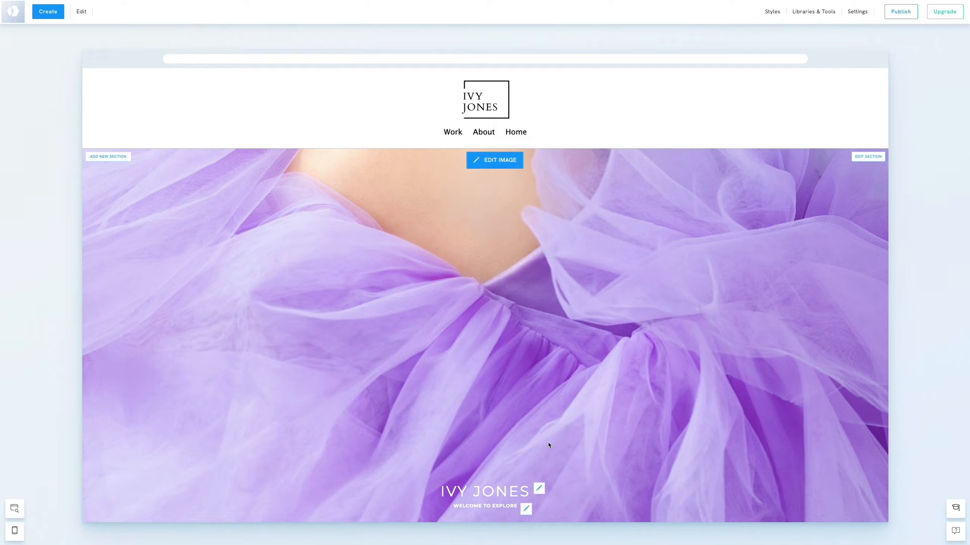
Replace the 'Welcome to Explore' tagline under IVY JONES with 'Photographer'
{"action": "scroll", "scroll_direction": "down", "scroll_amount": 3}
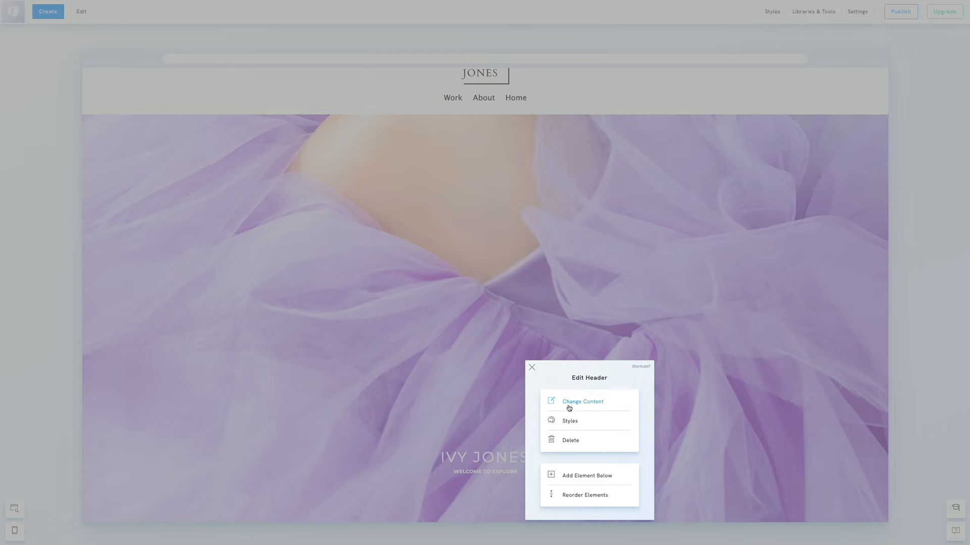
{"action": "left_click", "coordinate": [583, 402]}
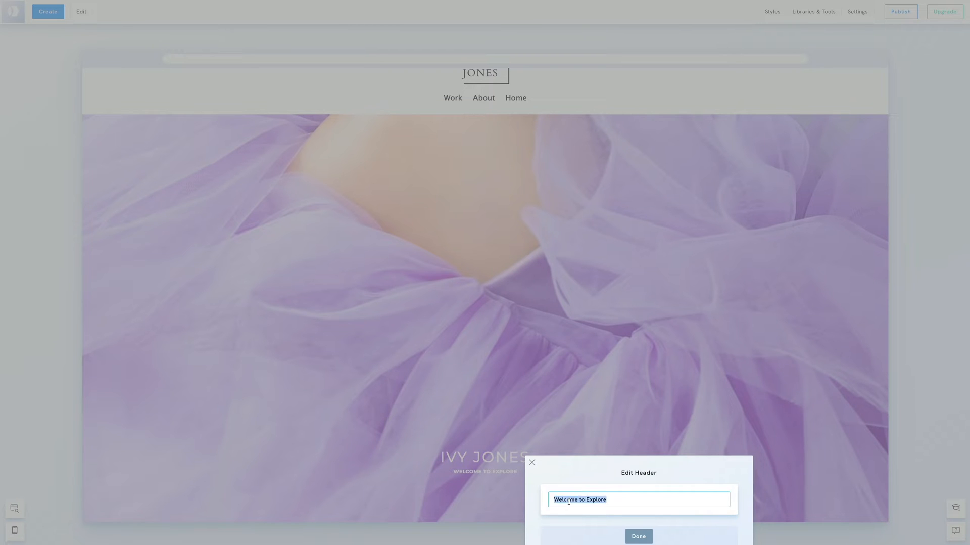
{"action": "type", "text": "Photographer"}
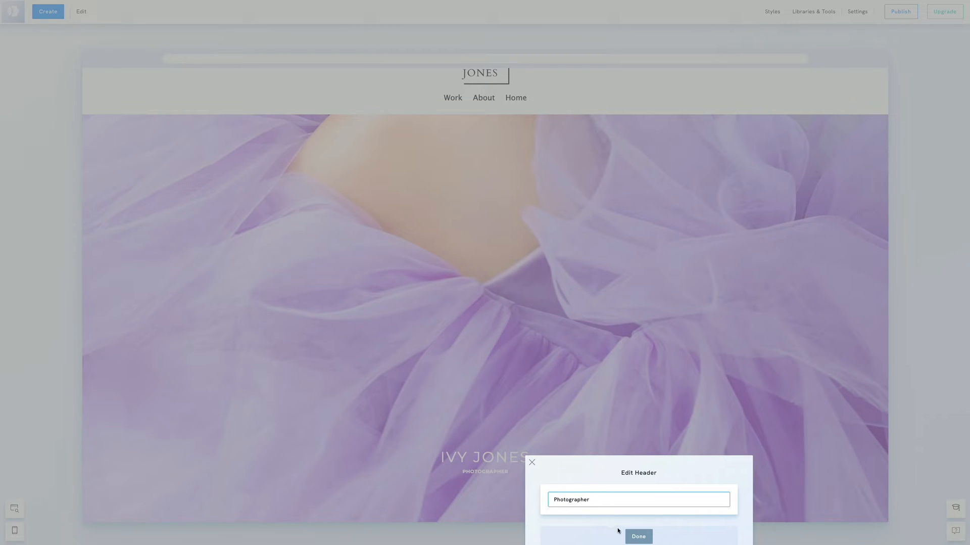
{"action": "left_click", "coordinate": [638, 535]}
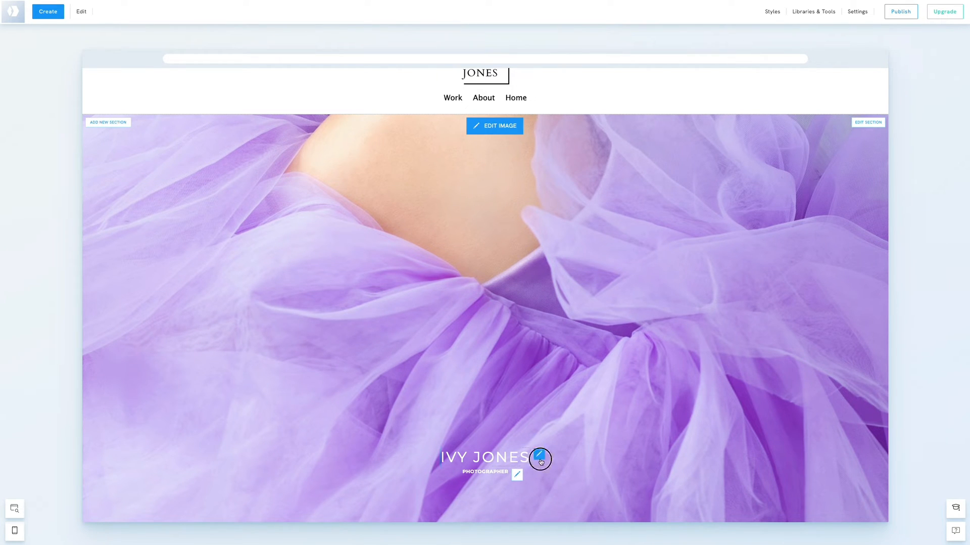
Style the IVY JONES title in the Yeseva One serif font at size 5em
{"action": "left_click", "coordinate": [539, 458]}
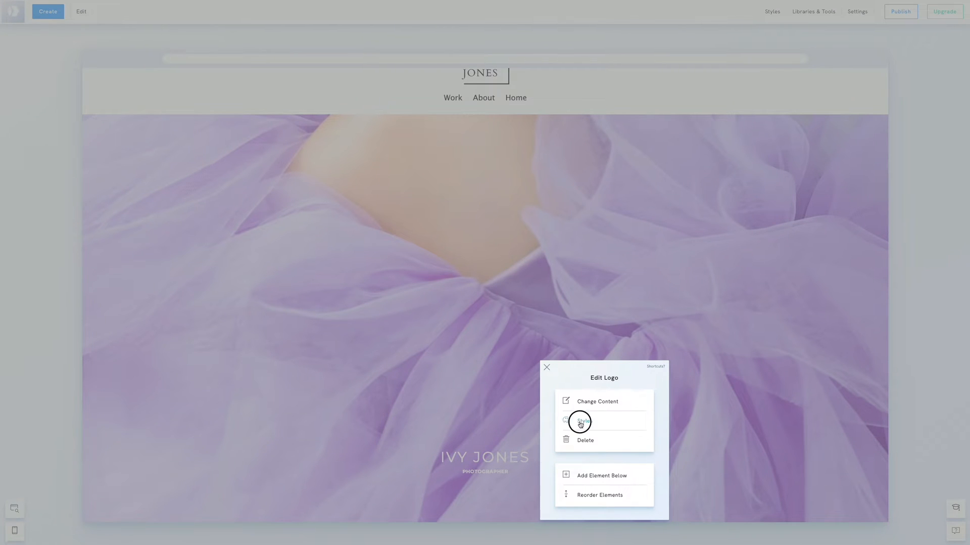
{"action": "left_click", "coordinate": [581, 423]}
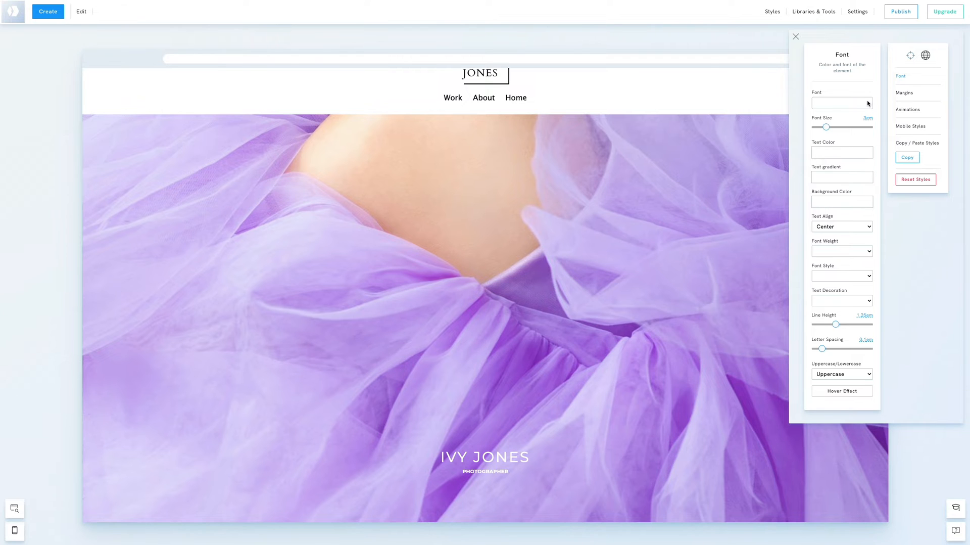
{"action": "left_click", "coordinate": [842, 103]}
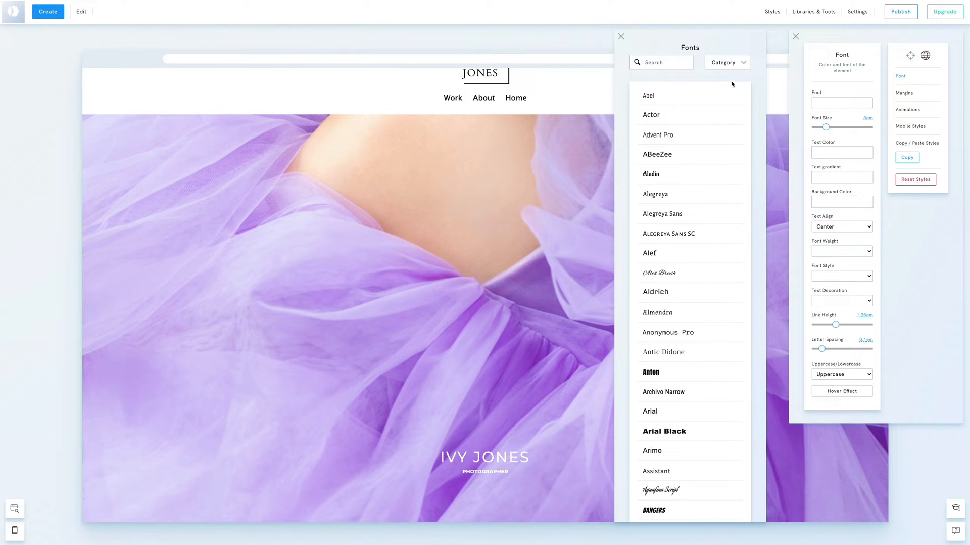
{"action": "left_click", "coordinate": [728, 62]}
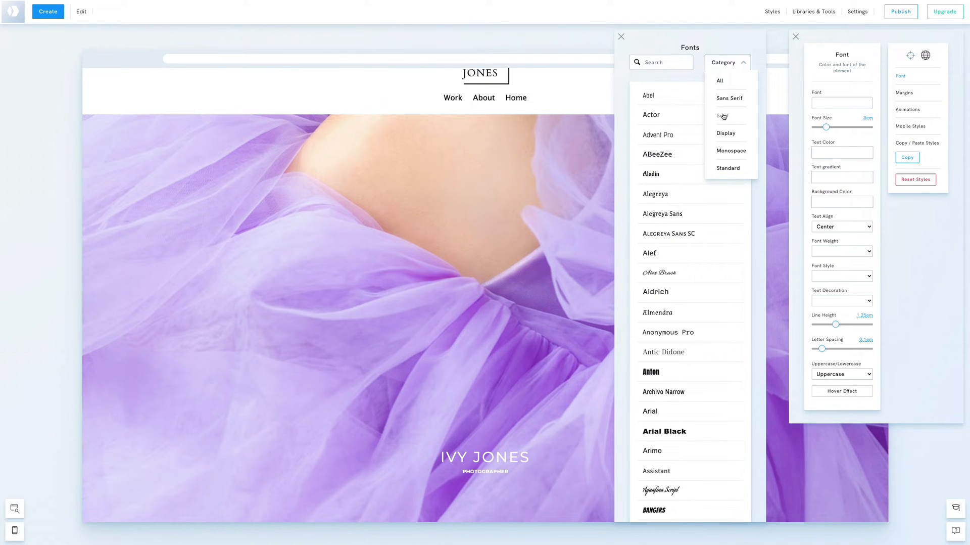
{"action": "left_click", "coordinate": [724, 116]}
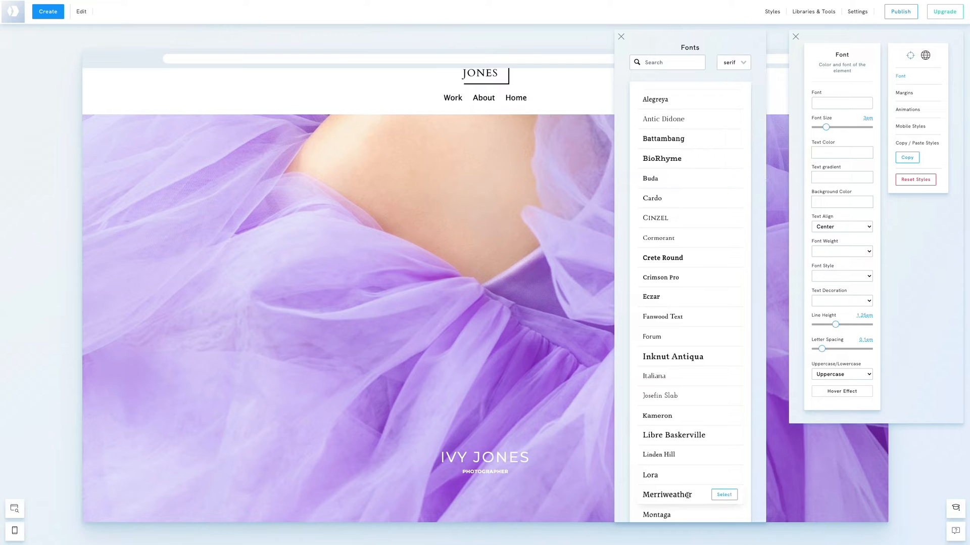
{"action": "scroll", "scroll_direction": "down", "scroll_amount": 3}
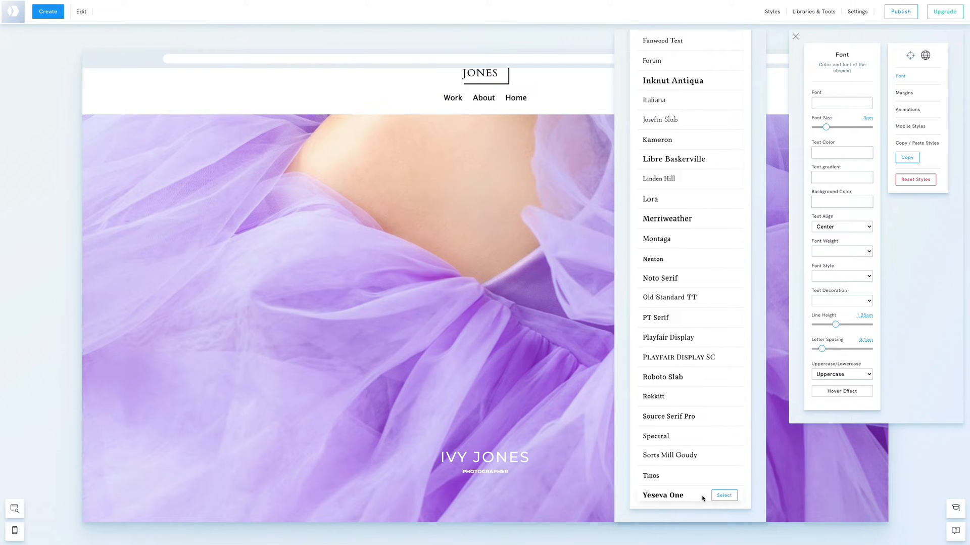
{"action": "left_click", "coordinate": [724, 495]}
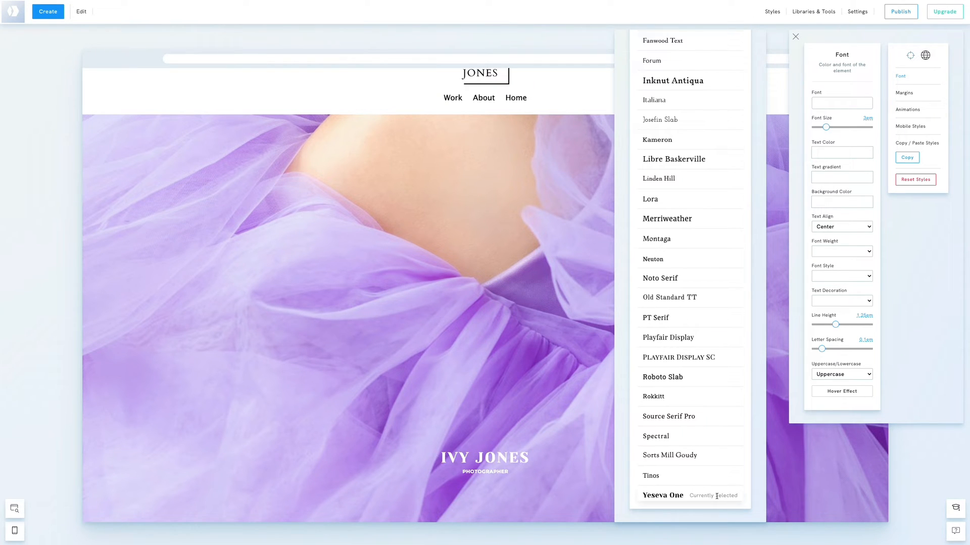
{"action": "mouse_move", "coordinate": [844, 118]}
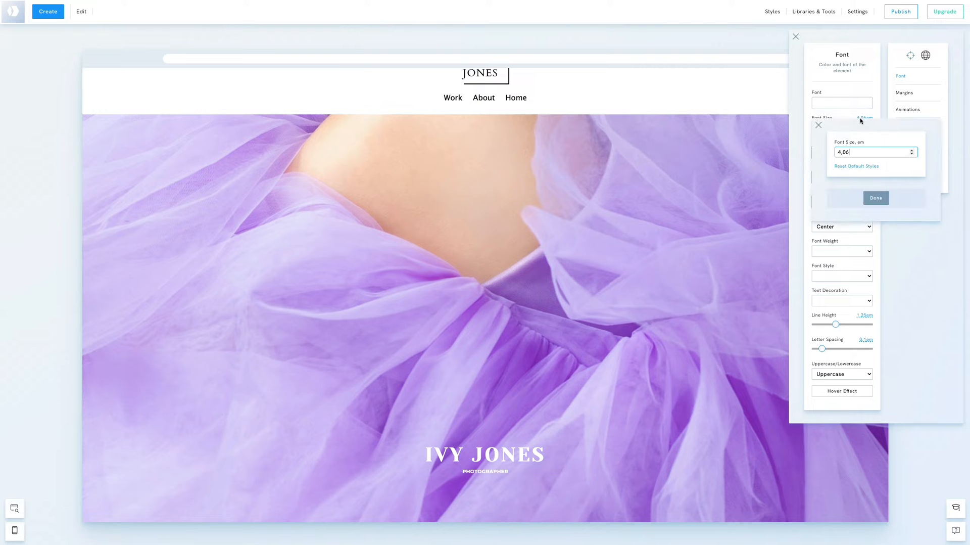
{"action": "type", "text": "5"}
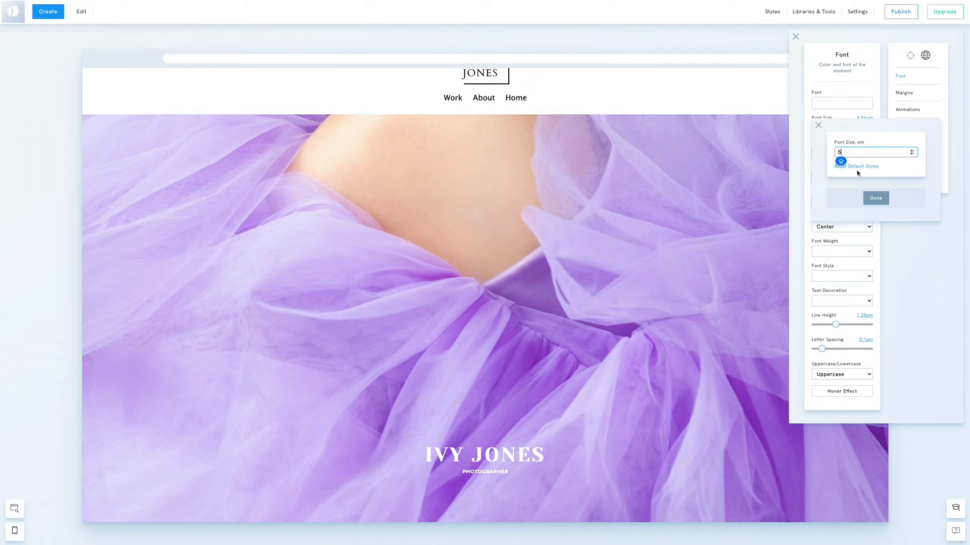
{"action": "left_click", "coordinate": [876, 197]}
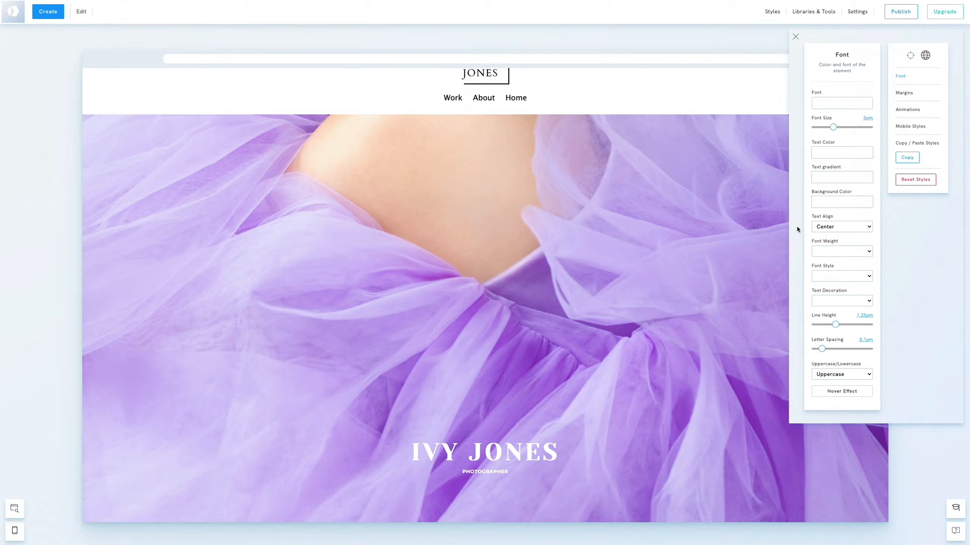
{"action": "left_click", "coordinate": [797, 37]}
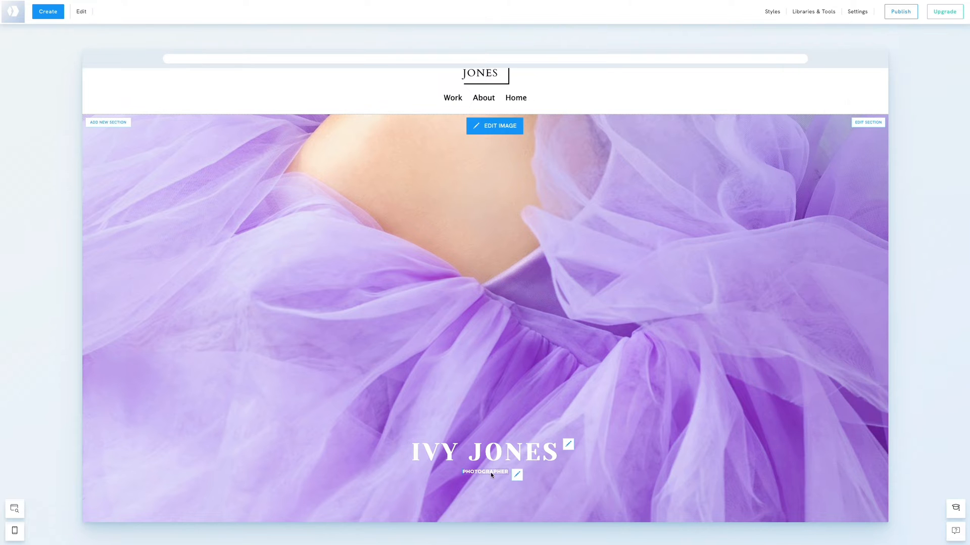
Enlarge the PHOTOGRAPHER subtitle and set its font weight to Lighter
{"action": "left_click", "coordinate": [517, 474]}
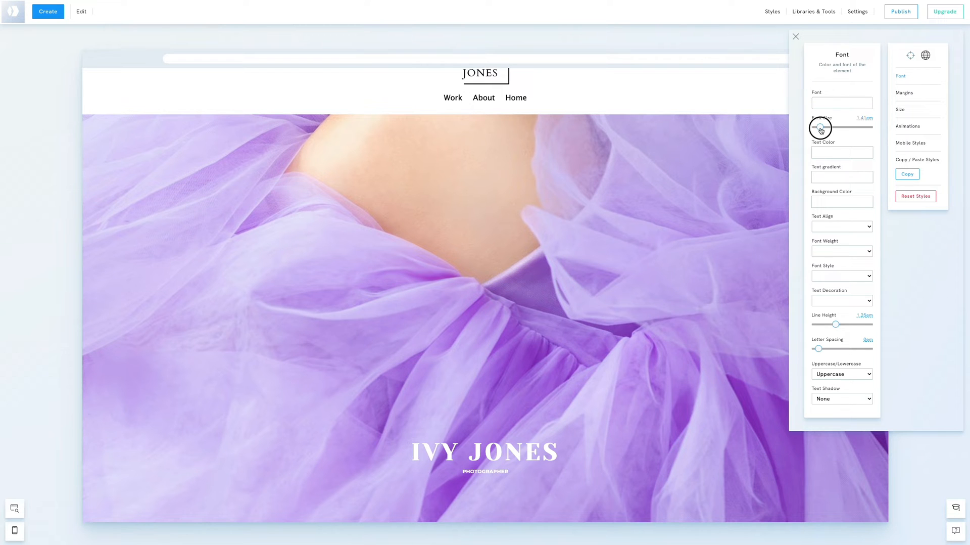
{"action": "left_click_drag", "start_coordinate": [821, 127], "coordinate": [821, 127]}
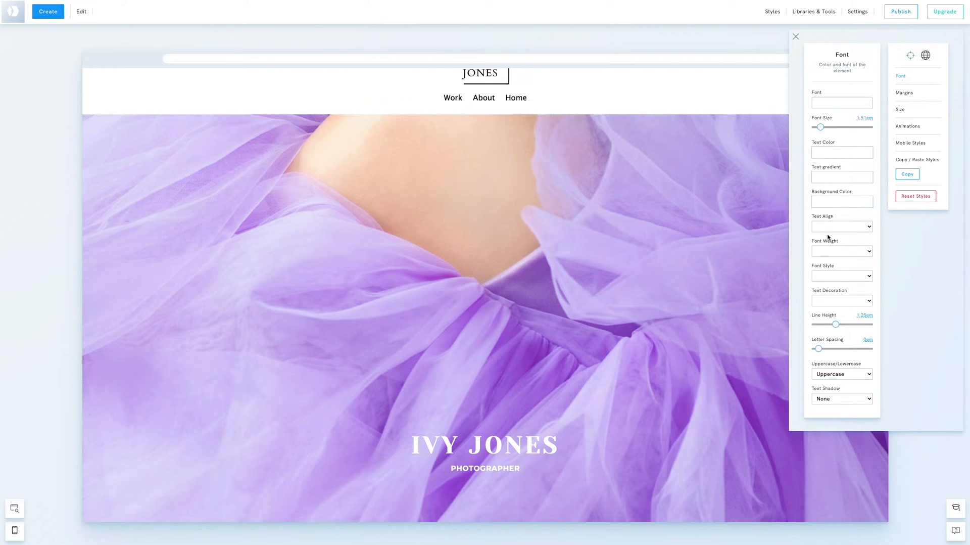
{"action": "left_click", "coordinate": [842, 250]}
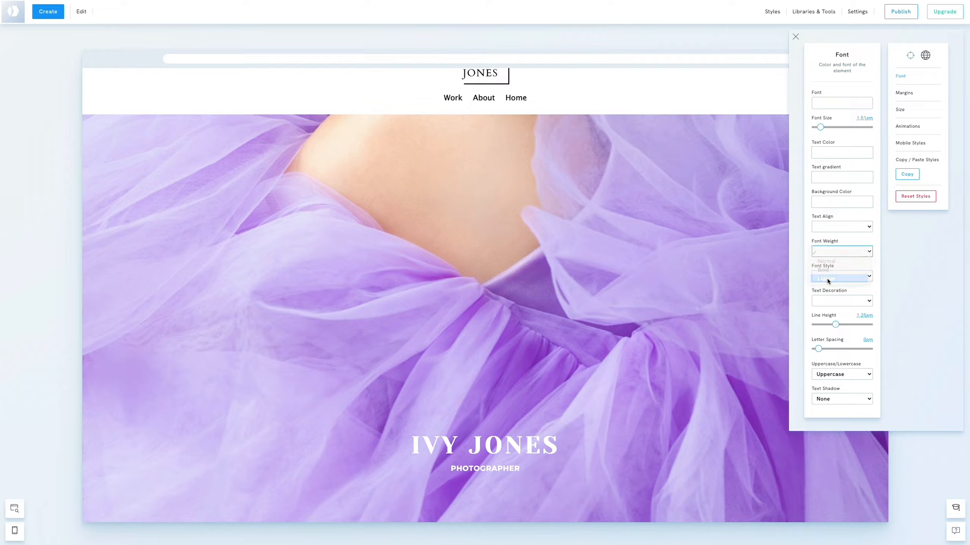
{"action": "left_click", "coordinate": [842, 278]}
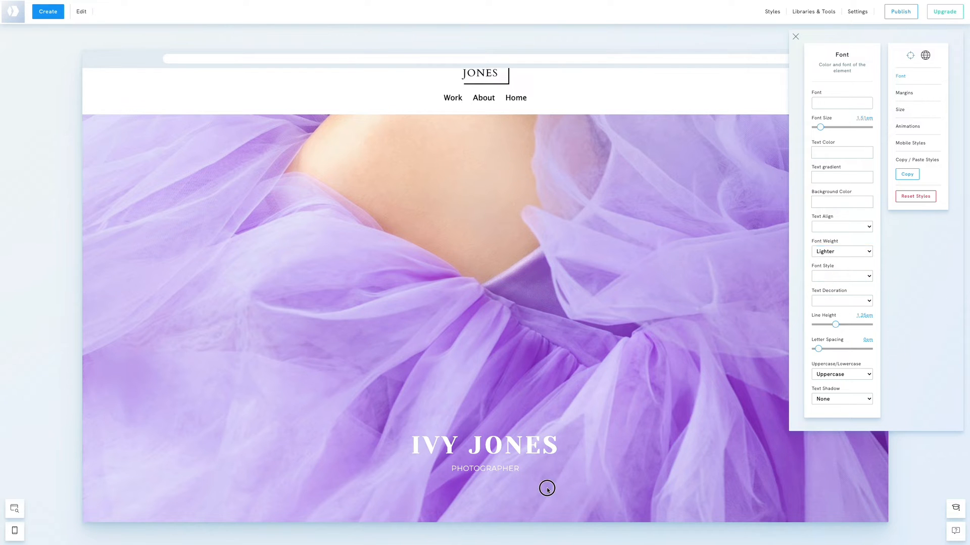
{"action": "left_click", "coordinate": [797, 36]}
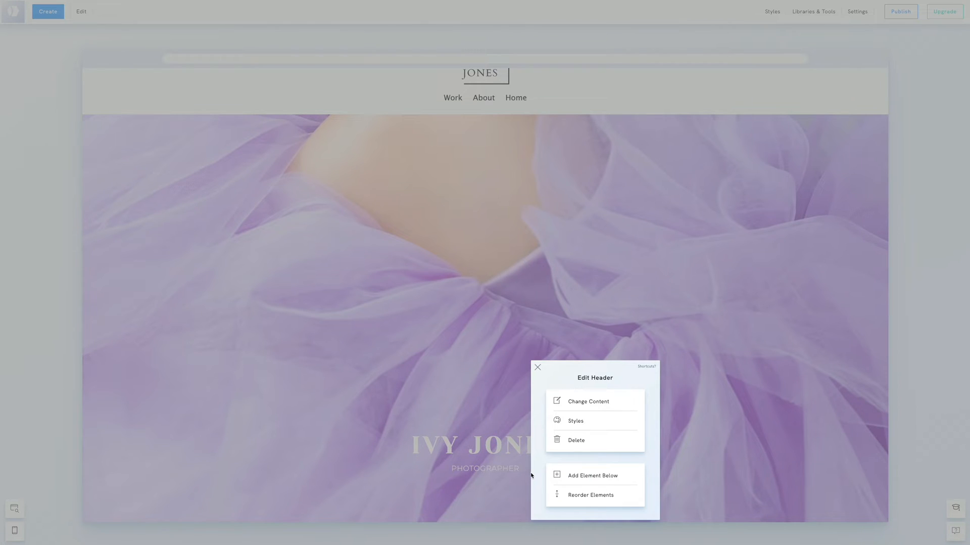
{"action": "mouse_move", "coordinate": [564, 479]}
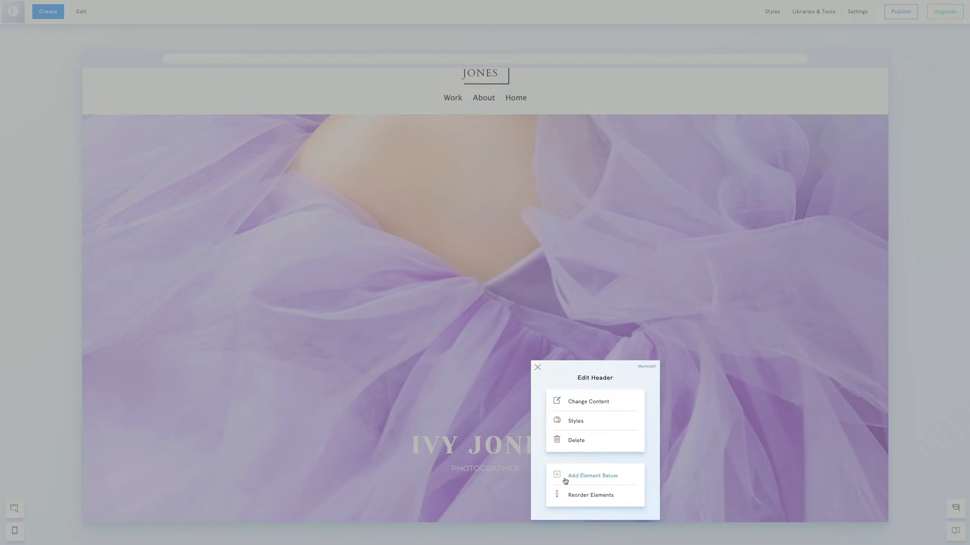
Insert a Social Media links block below the PHOTOGRAPHER subtitle
{"action": "left_click", "coordinate": [593, 475]}
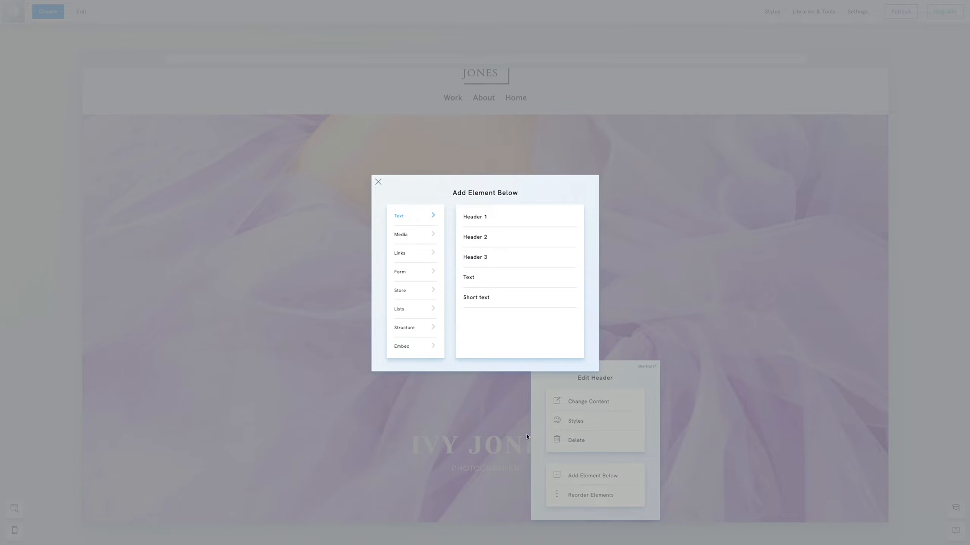
{"action": "left_click", "coordinate": [400, 251]}
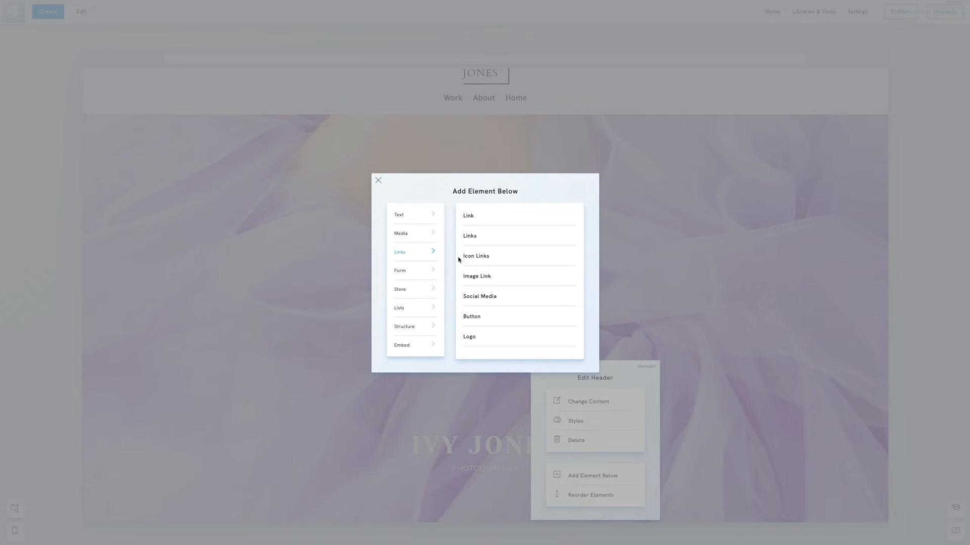
{"action": "left_click", "coordinate": [378, 180]}
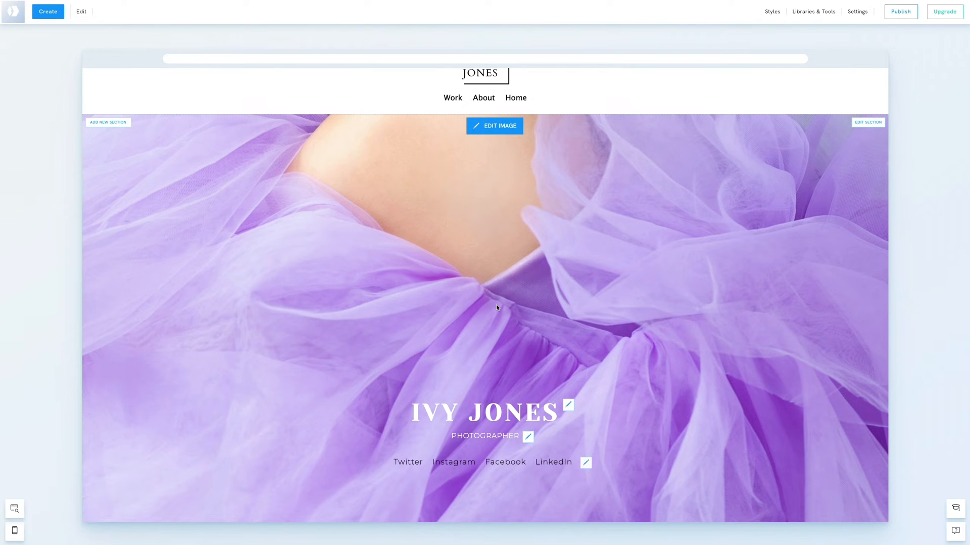
{"action": "mouse_move", "coordinate": [576, 419]}
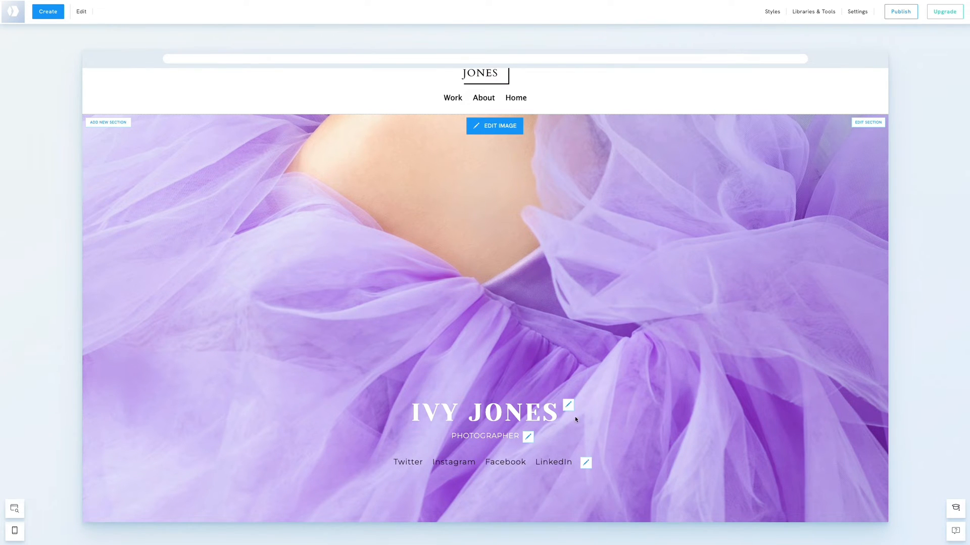
Set the social links' Icon Type to Icon in their styles
{"action": "left_click", "coordinate": [586, 463]}
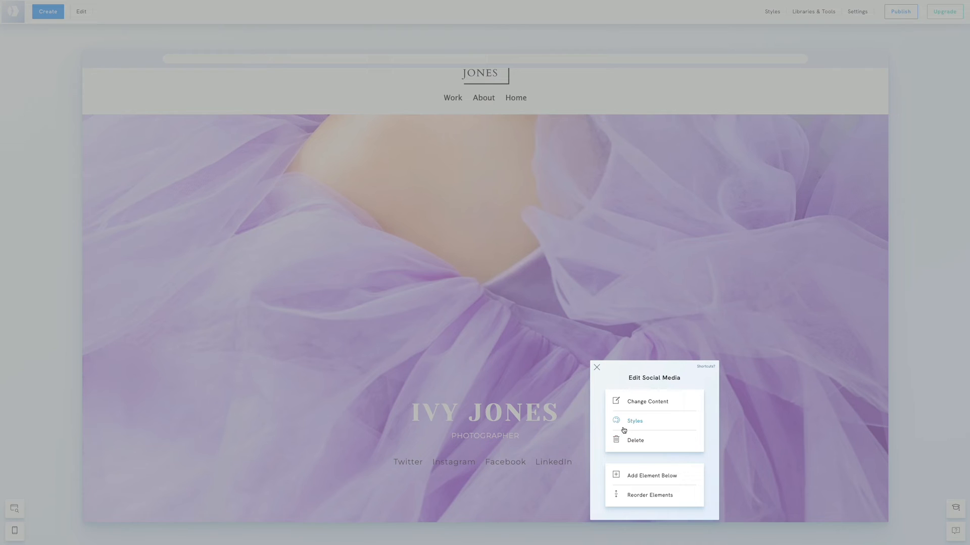
{"action": "left_click", "coordinate": [635, 420]}
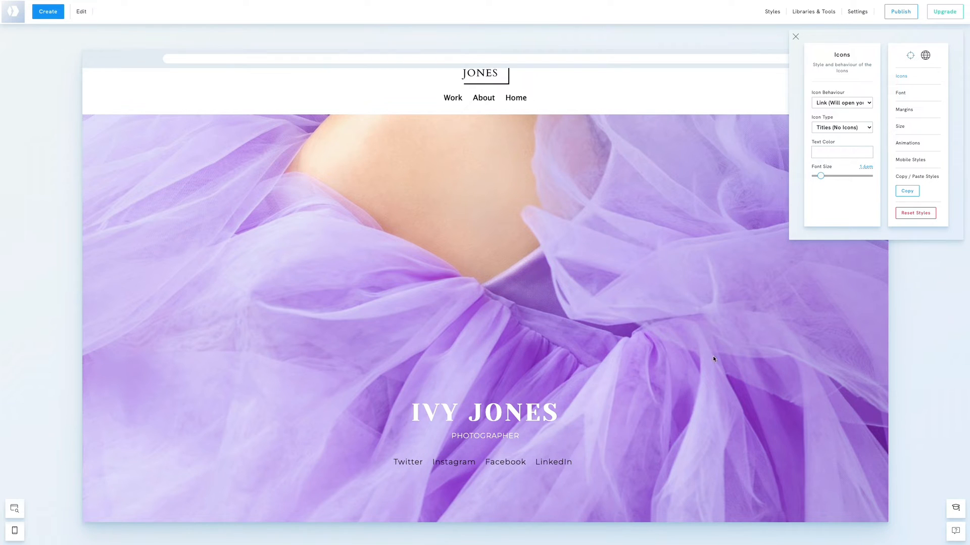
{"action": "left_click", "coordinate": [842, 127]}
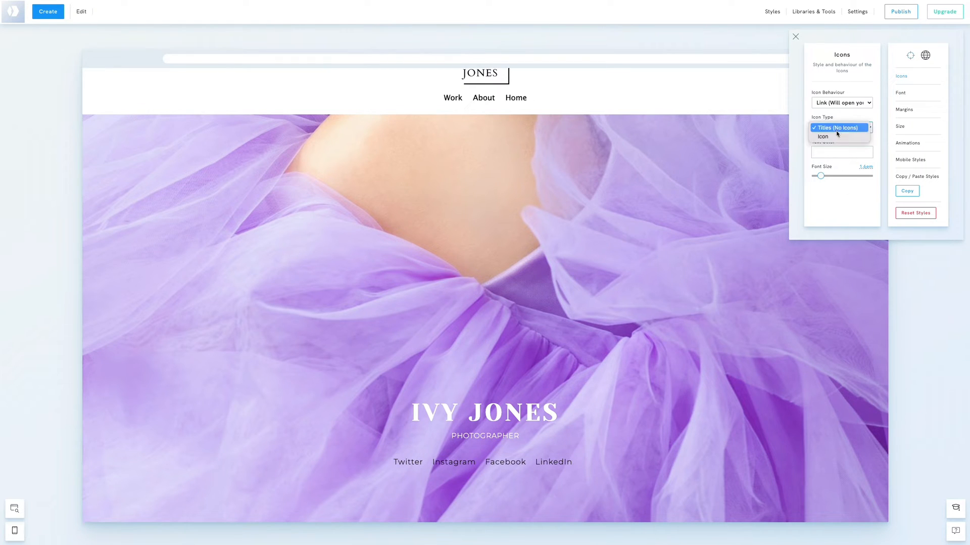
{"action": "left_click", "coordinate": [823, 136]}
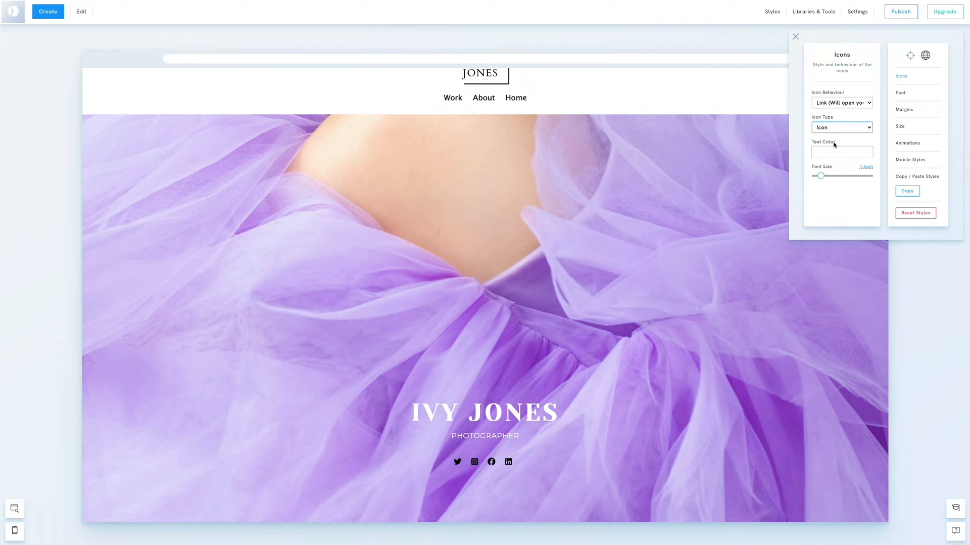
{"action": "left_click", "coordinate": [842, 152]}
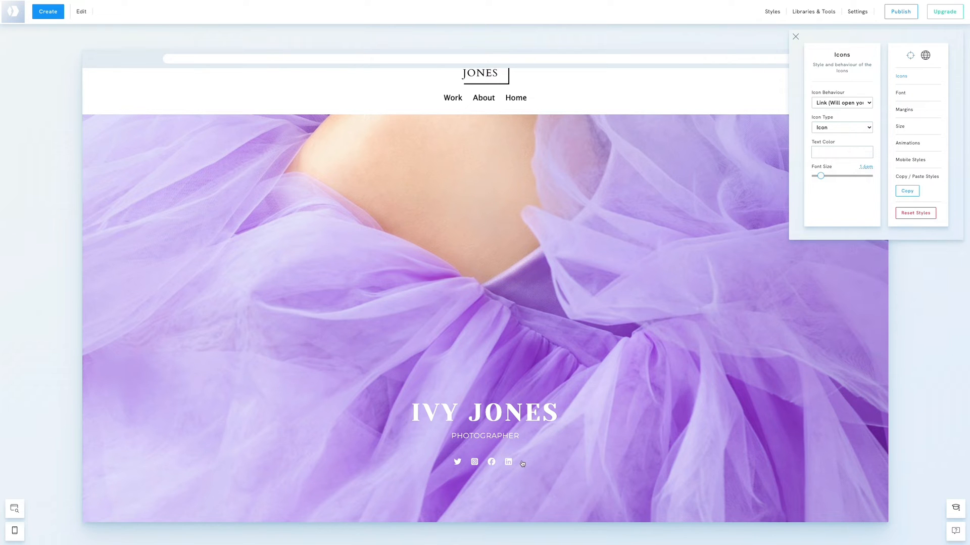
Delete the Facebook link and give the Twitter link the X icon
{"action": "left_click", "coordinate": [522, 462]}
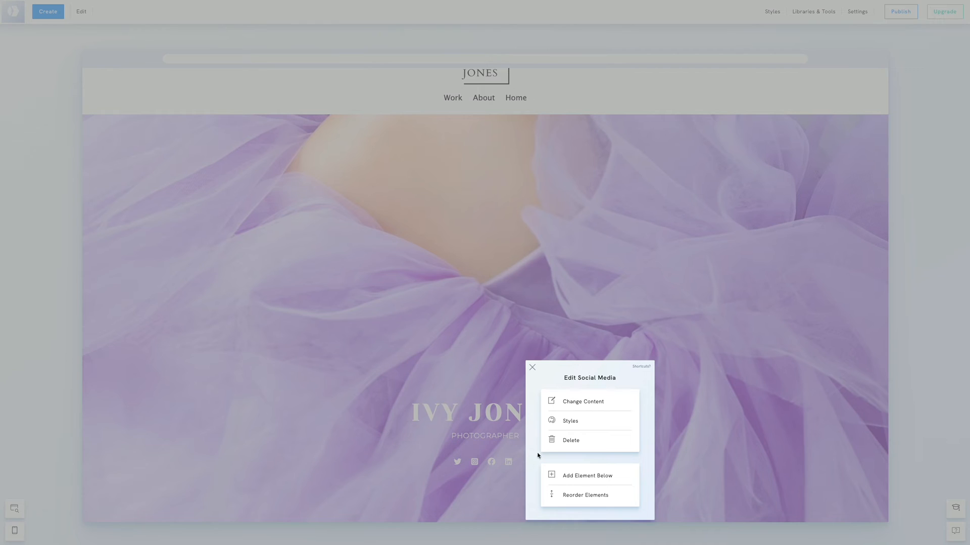
{"action": "left_click", "coordinate": [583, 401]}
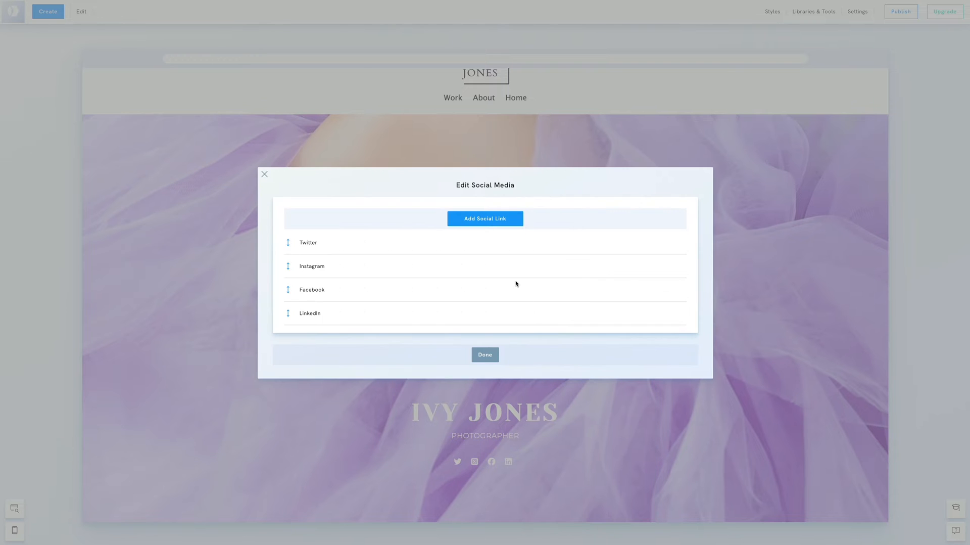
{"action": "left_click", "coordinate": [312, 289]}
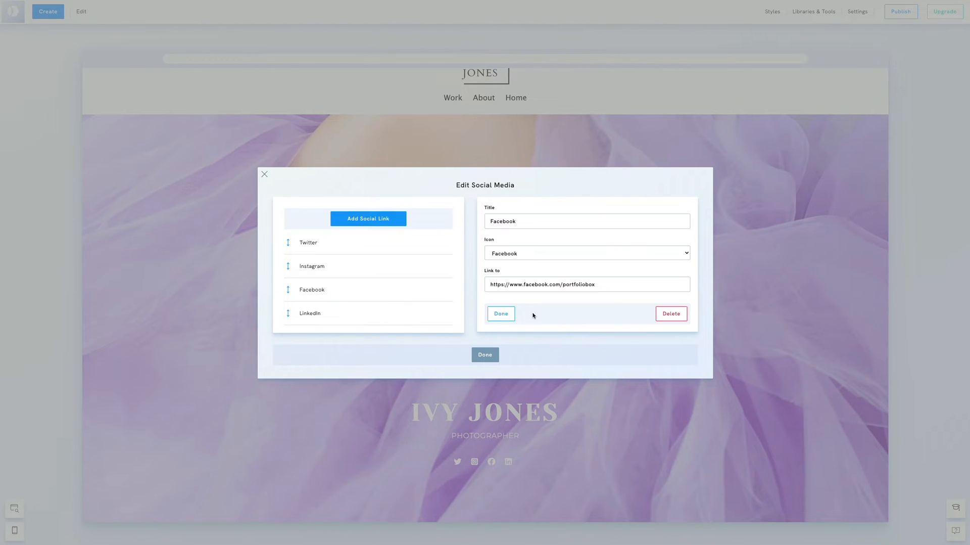
{"action": "left_click", "coordinate": [671, 313]}
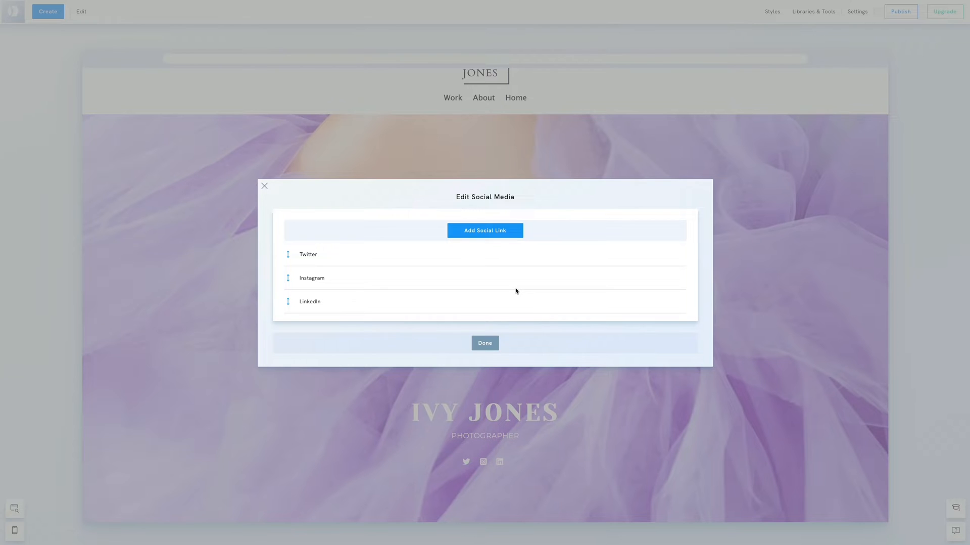
{"action": "left_click", "coordinate": [308, 254]}
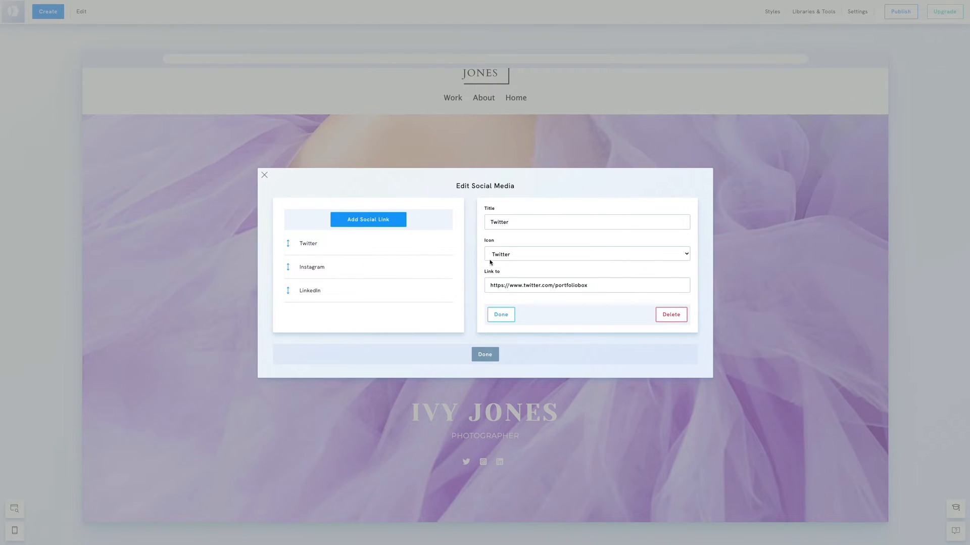
{"action": "left_click", "coordinate": [587, 253]}
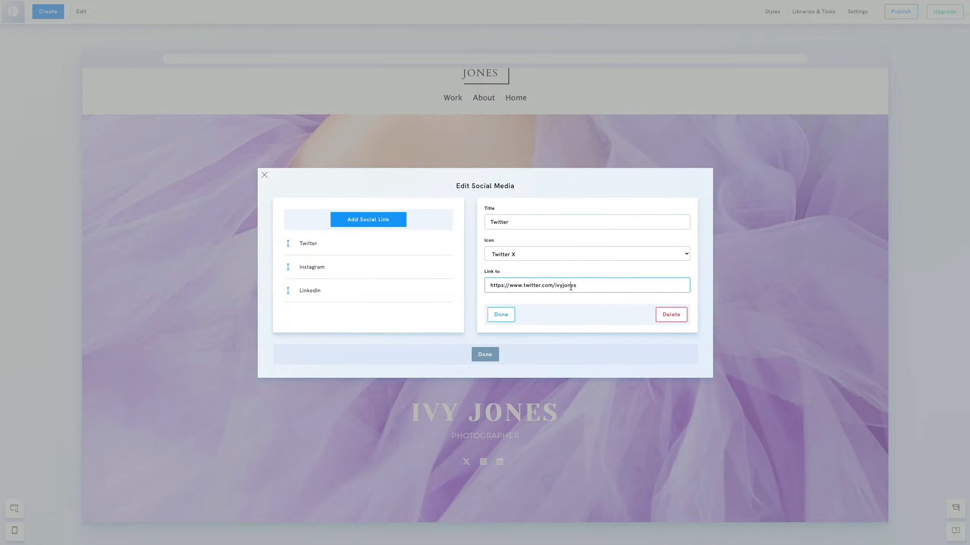
Point the Instagram and LinkedIn links to the ivyjones accounts, e.g. instagram.com/ivyjones
{"action": "left_click", "coordinate": [312, 267]}
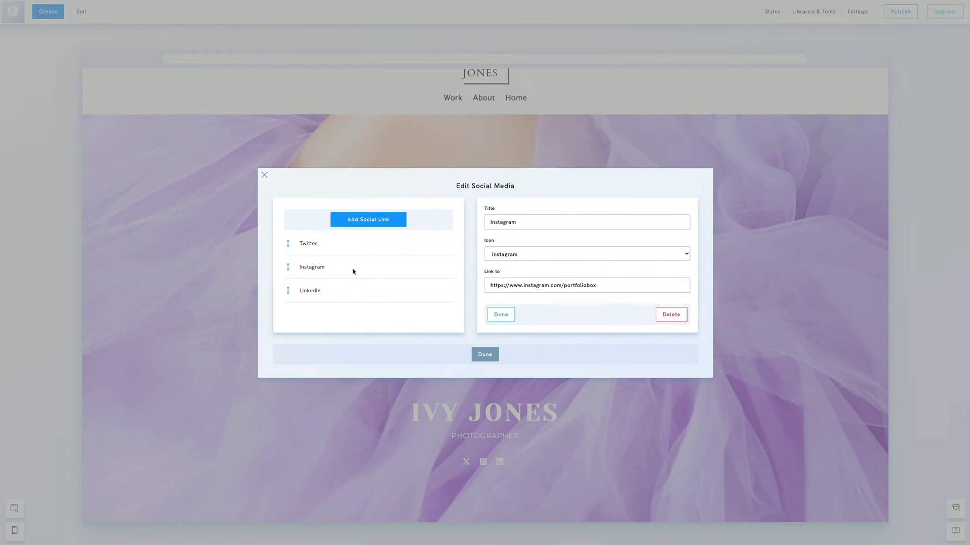
{"action": "type", "text": "https://www.instagram.com/ivyjones"}
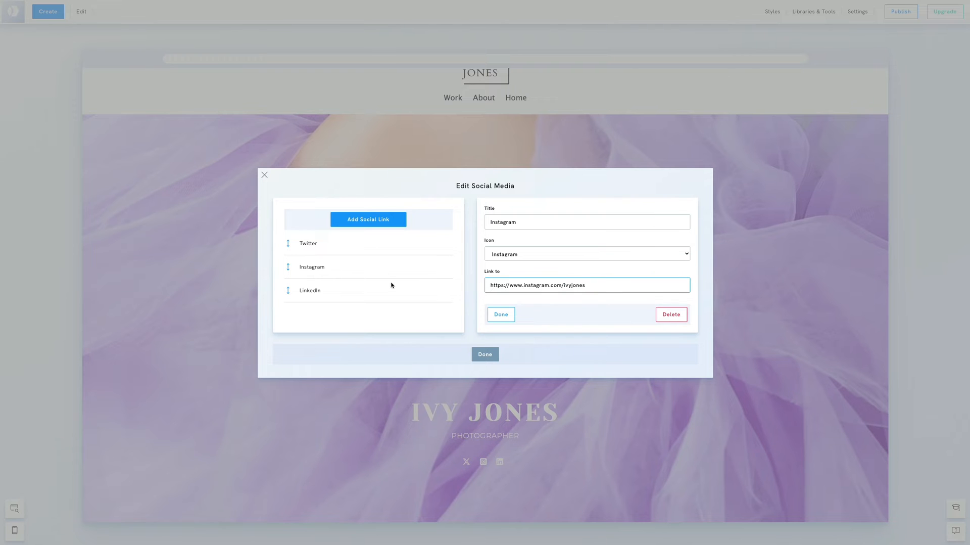
{"action": "left_click", "coordinate": [310, 290]}
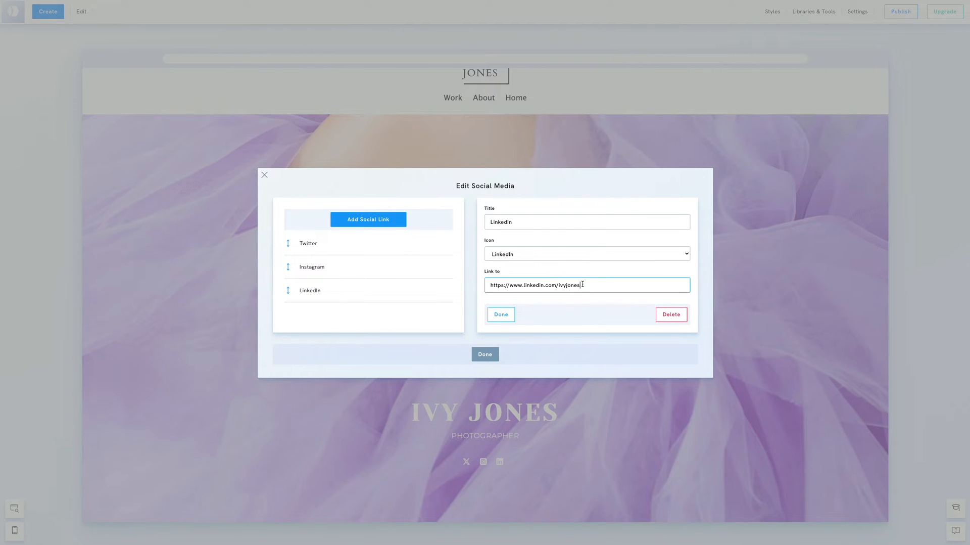
{"action": "left_click", "coordinate": [501, 314]}
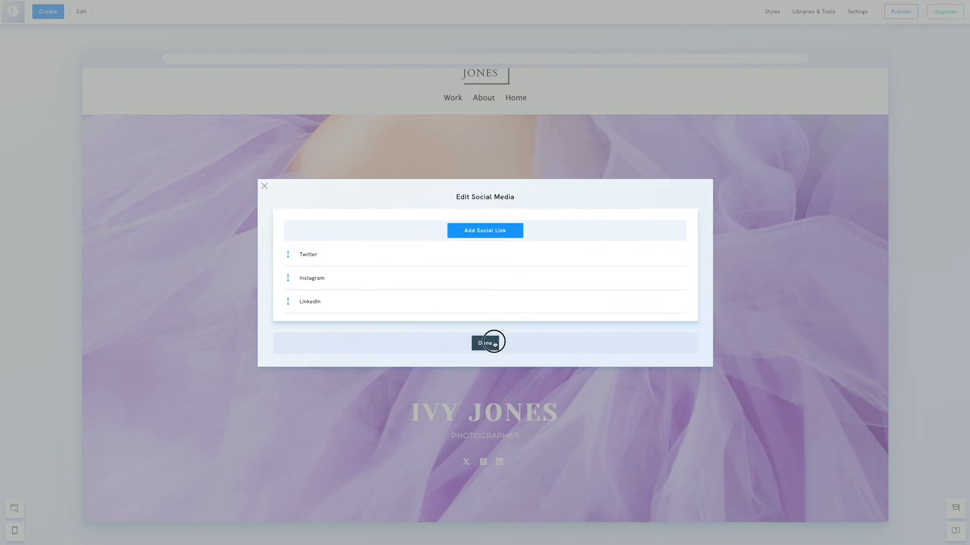
{"action": "left_click", "coordinate": [488, 342]}
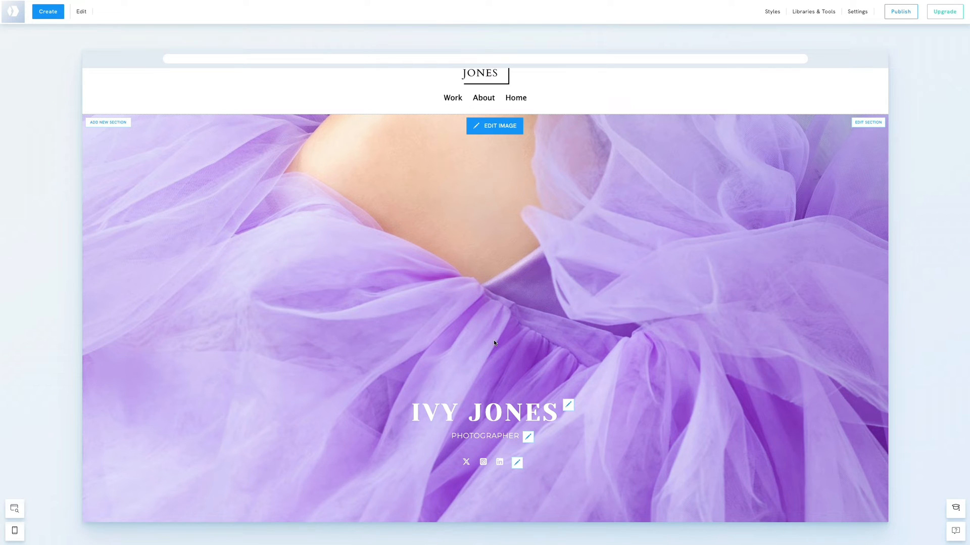
{"action": "mouse_move", "coordinate": [497, 327]}
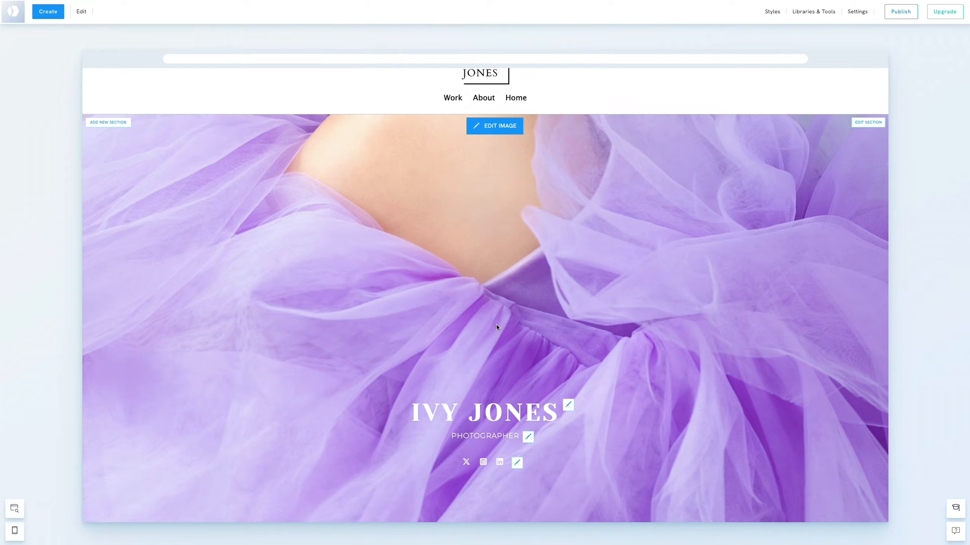
{"action": "left_click", "coordinate": [495, 126]}
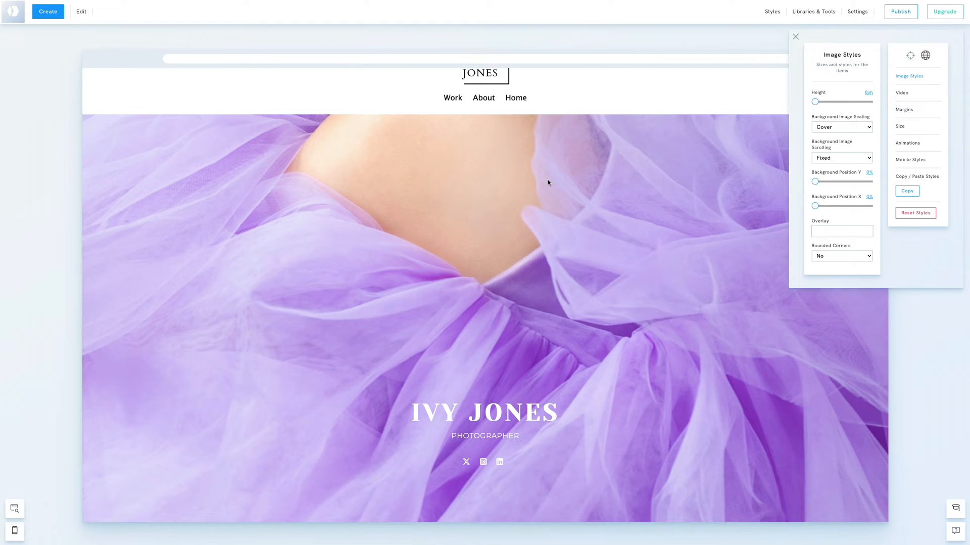
{"action": "left_click", "coordinate": [842, 231]}
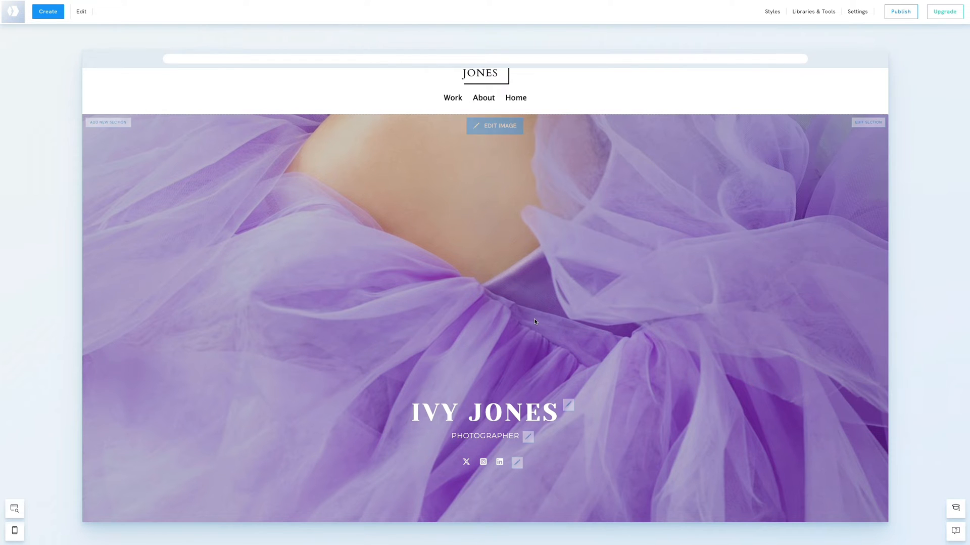
{"action": "scroll", "scroll_direction": "down", "scroll_amount": 3}
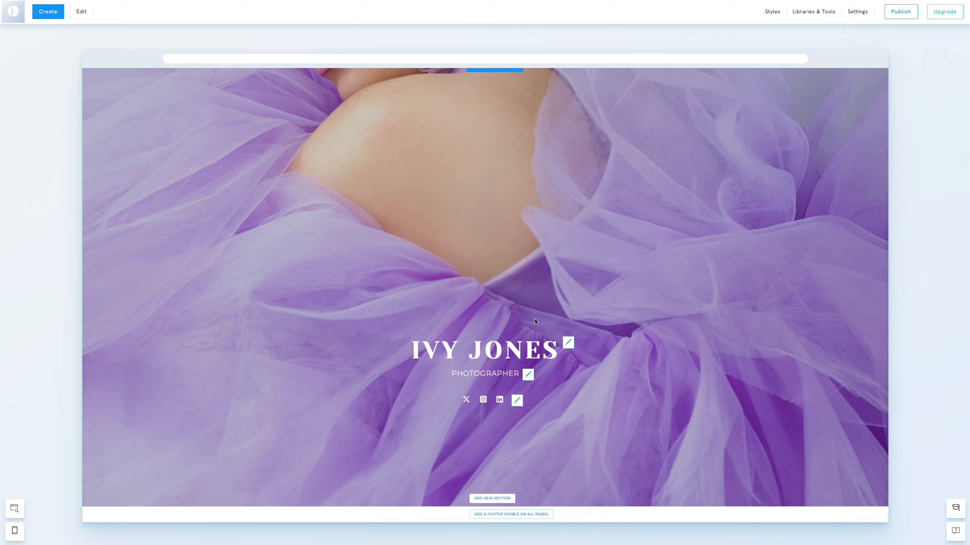
{"action": "mouse_move", "coordinate": [523, 486]}
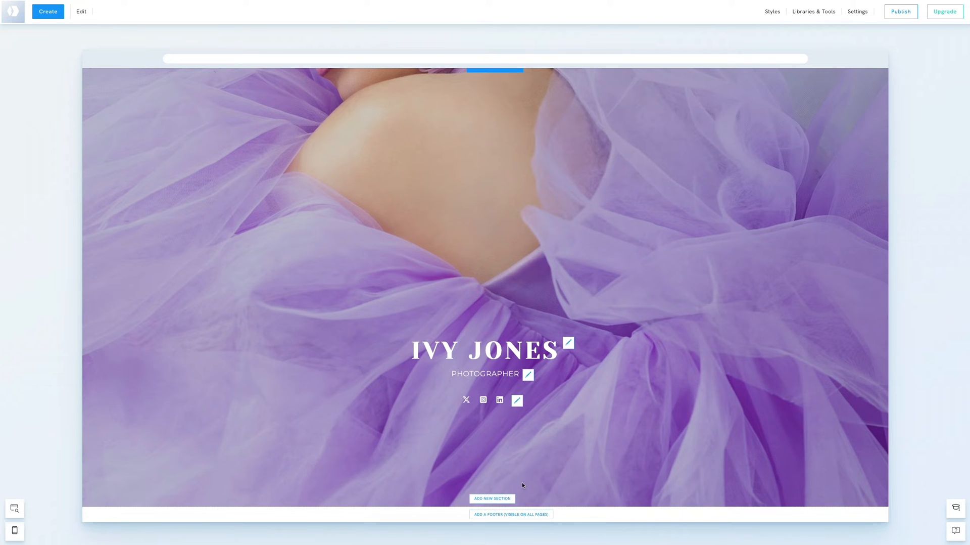
Browse section templates below the cover, then close without adding any
{"action": "left_click", "coordinate": [492, 498]}
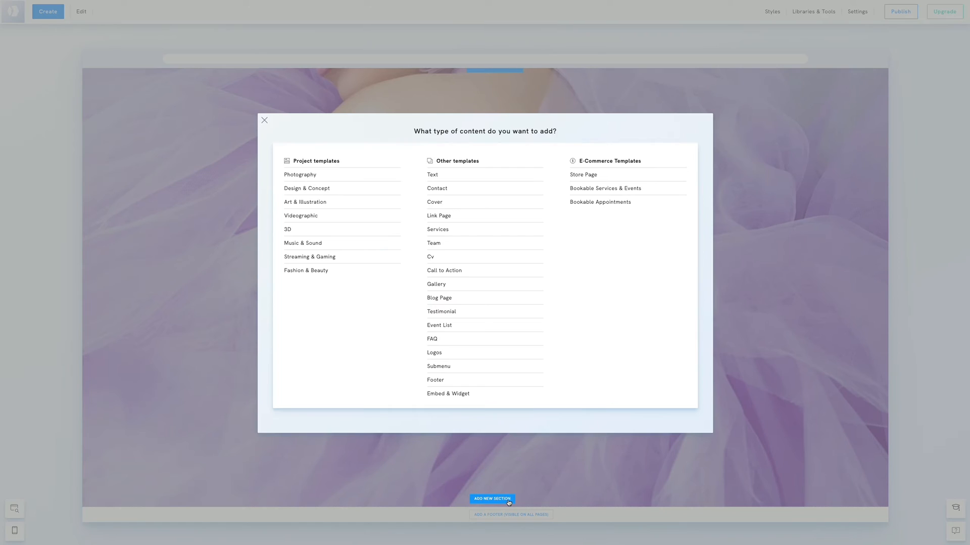
{"action": "mouse_move", "coordinate": [454, 225]}
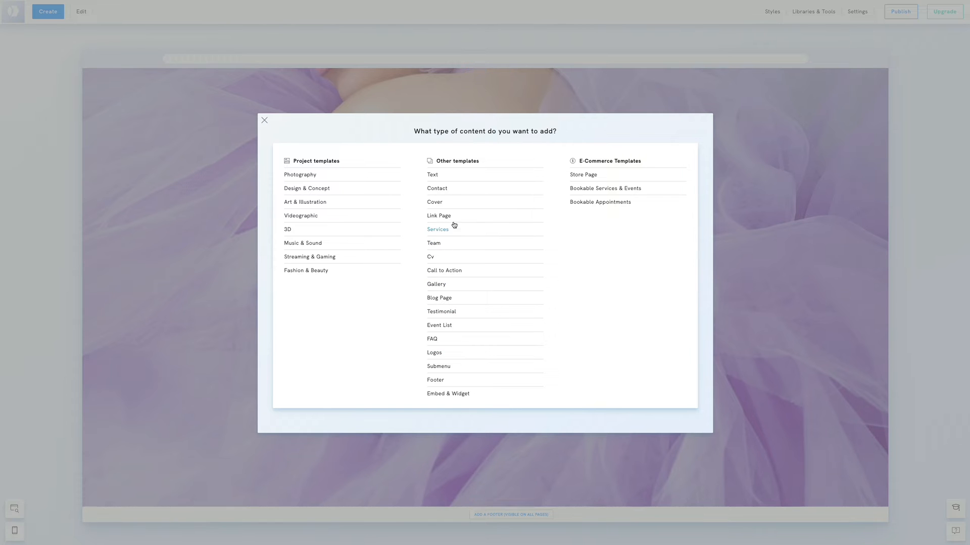
{"action": "left_click", "coordinate": [436, 283]}
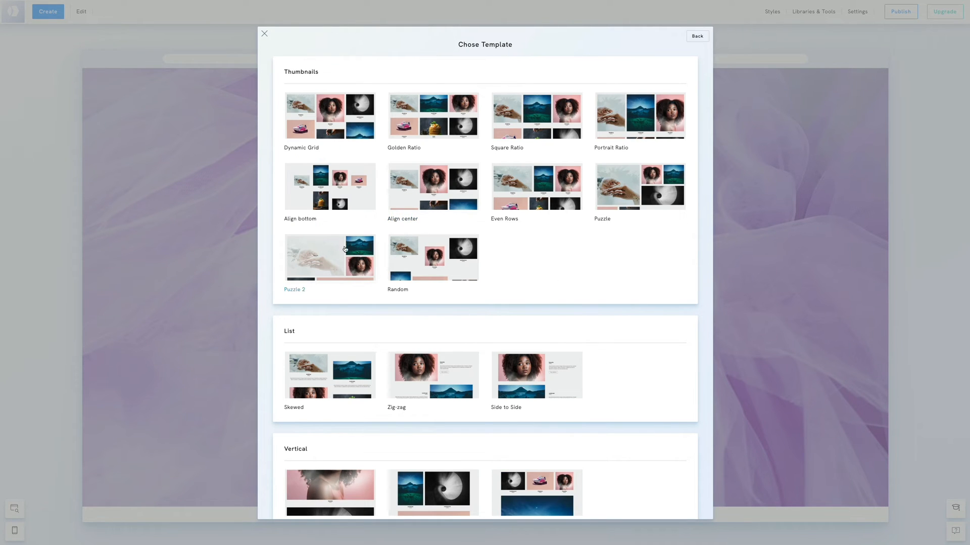
{"action": "left_click", "coordinate": [330, 257]}
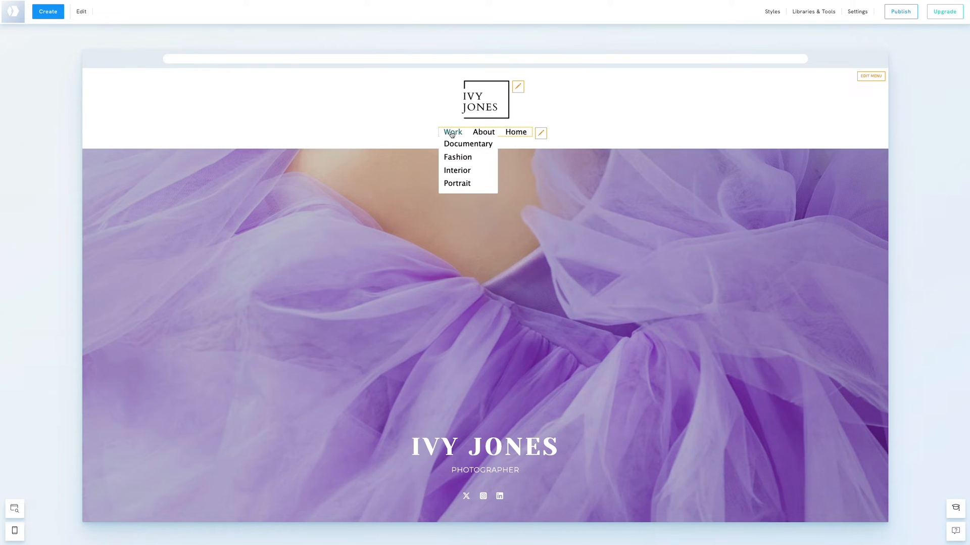
Duplicate the Work page's gallery links section onto the Home page
{"action": "left_click", "coordinate": [452, 131]}
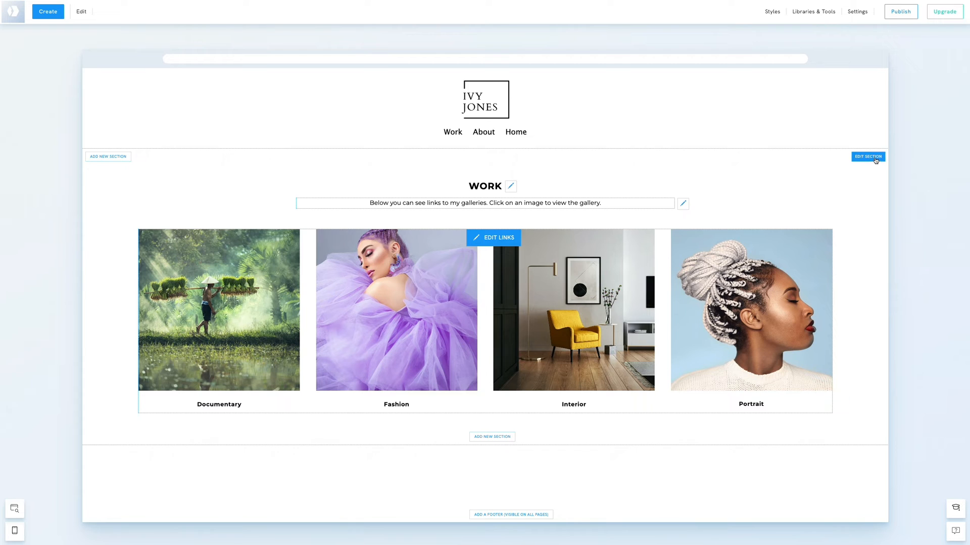
{"action": "left_click", "coordinate": [868, 156]}
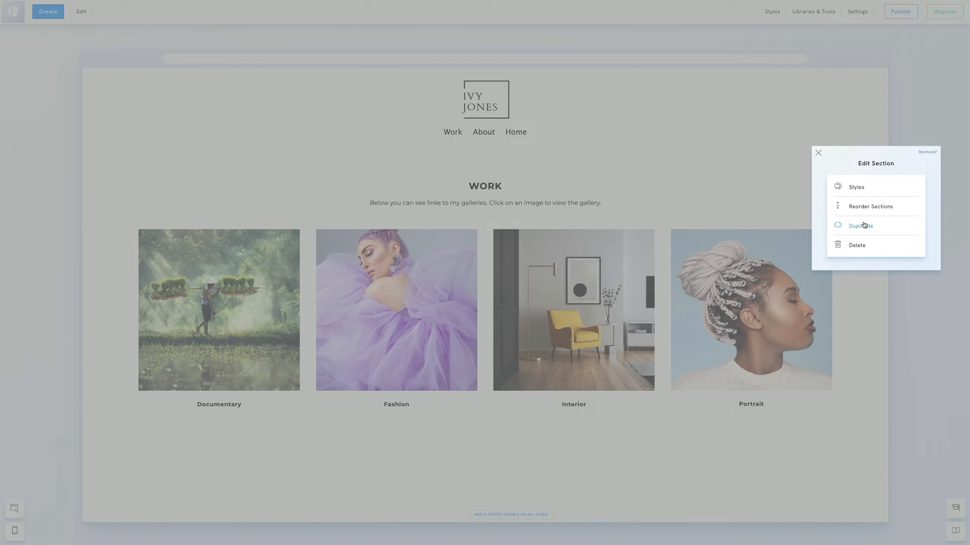
{"action": "left_click", "coordinate": [861, 225]}
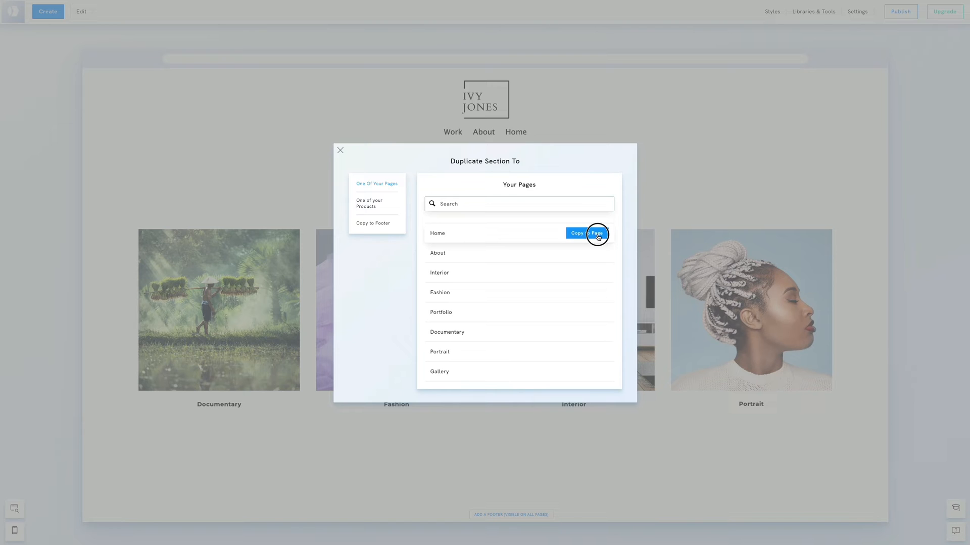
{"action": "left_click", "coordinate": [589, 233]}
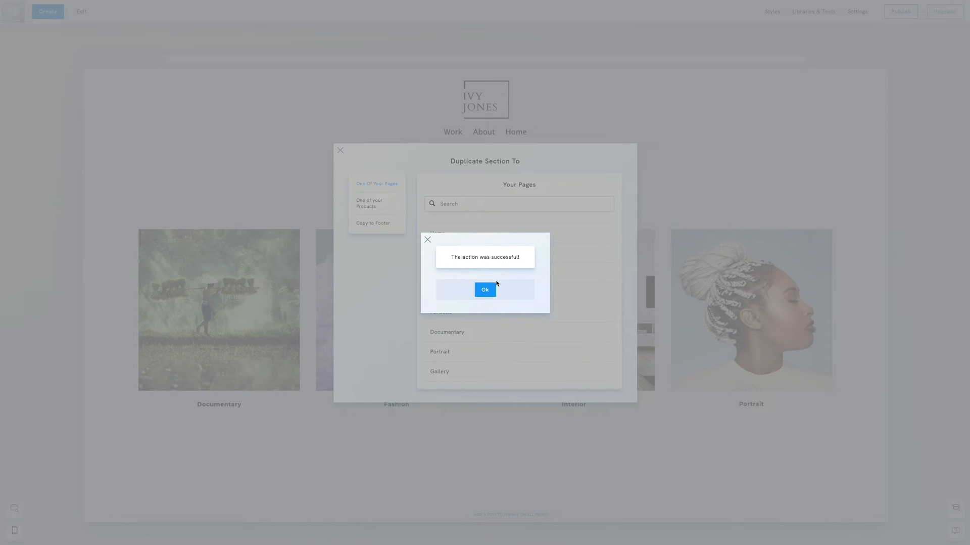
{"action": "left_click", "coordinate": [485, 289]}
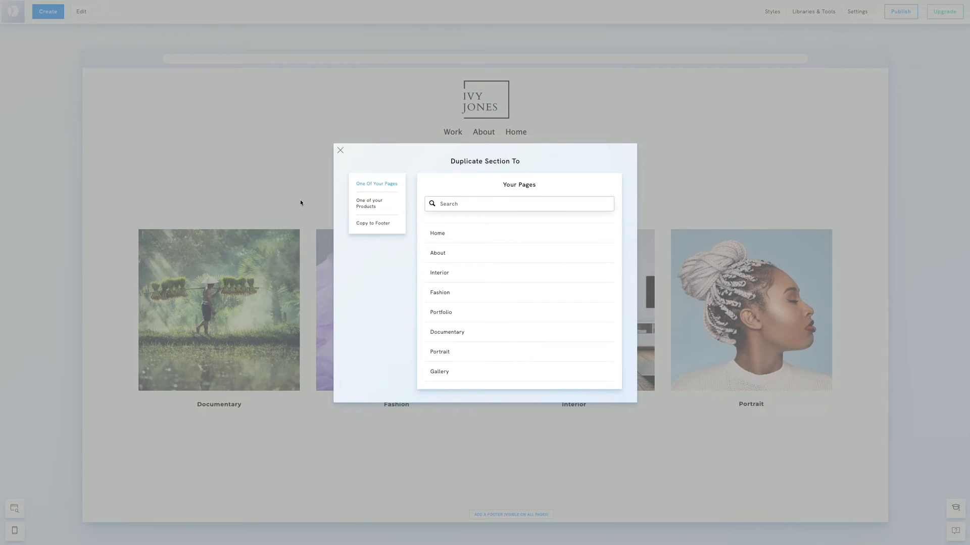
{"action": "left_click", "coordinate": [340, 150]}
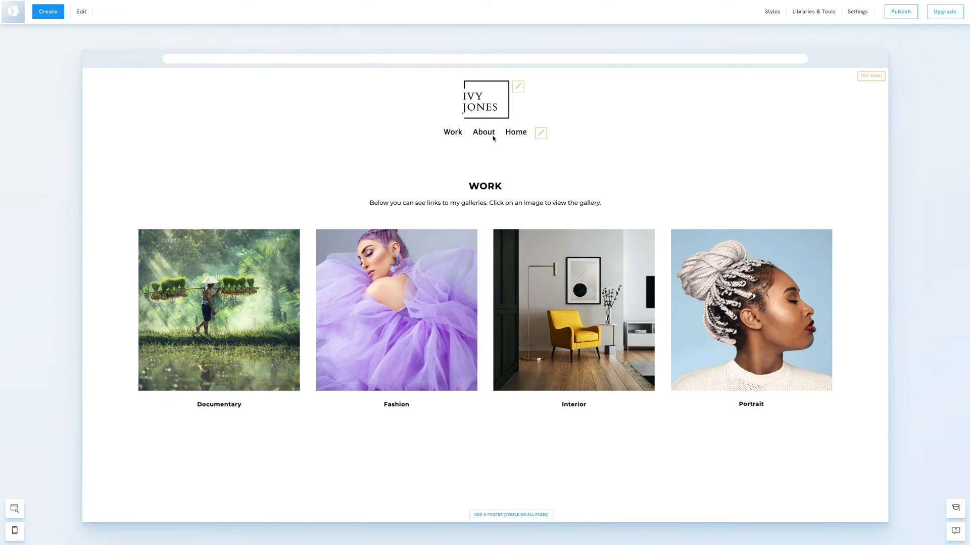
Go to the Home page and scroll to the copied Work gallery links below the cover
{"action": "left_click", "coordinate": [516, 132]}
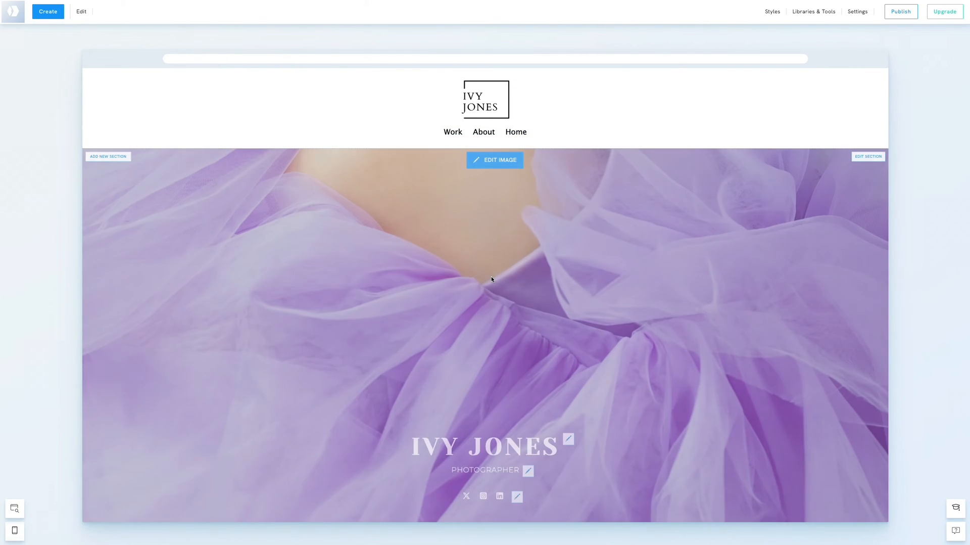
{"action": "scroll", "scroll_direction": "down", "scroll_amount": 3}
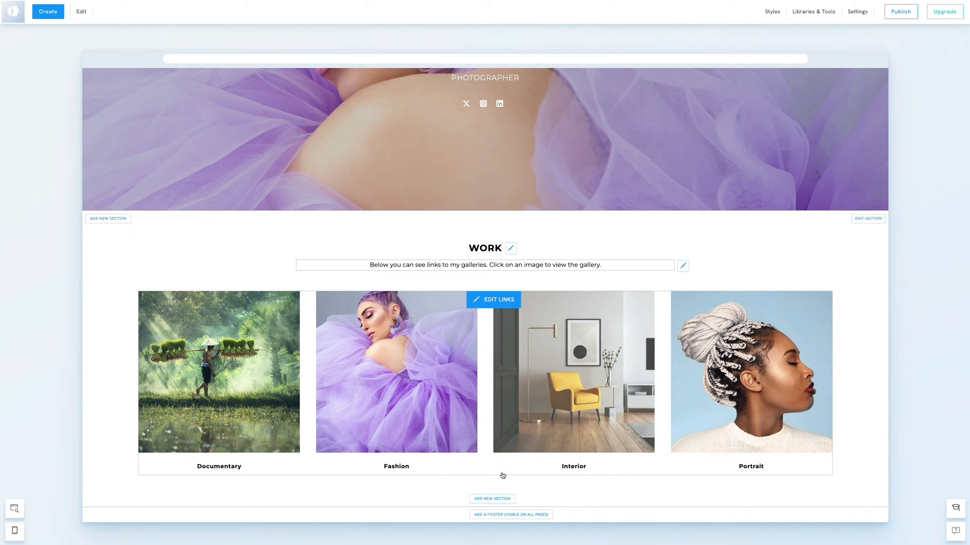
{"action": "left_click", "coordinate": [492, 498]}
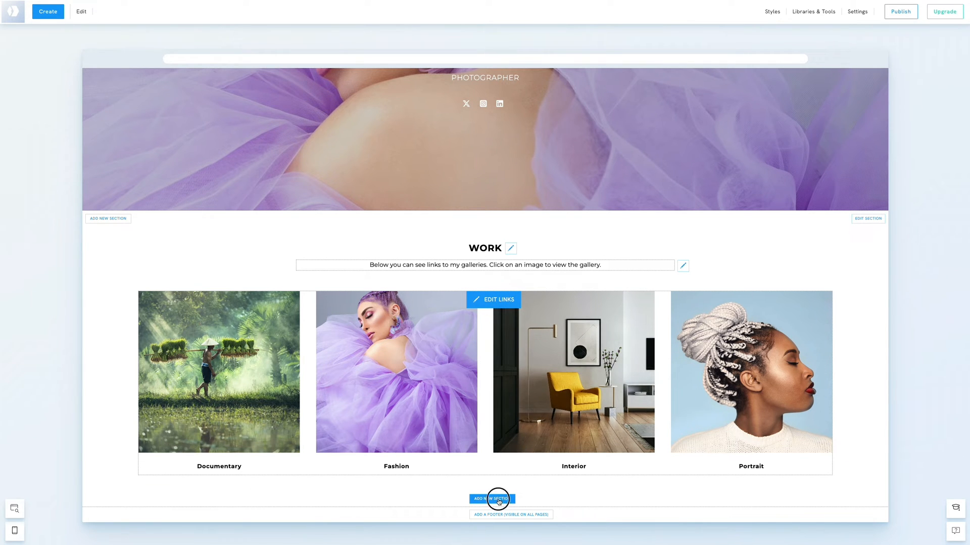
Add a Services section below the Work gallery links
{"action": "left_click", "coordinate": [493, 498]}
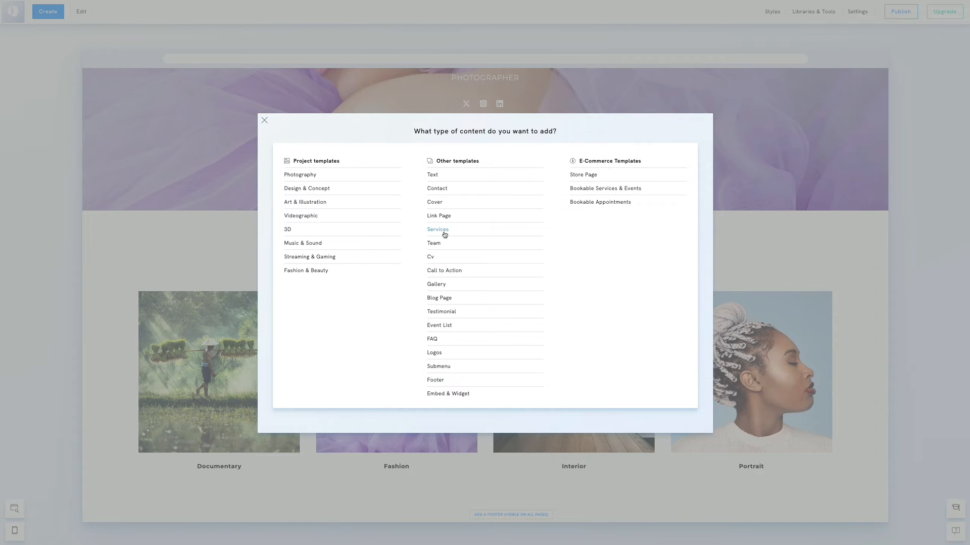
{"action": "left_click", "coordinate": [438, 229]}
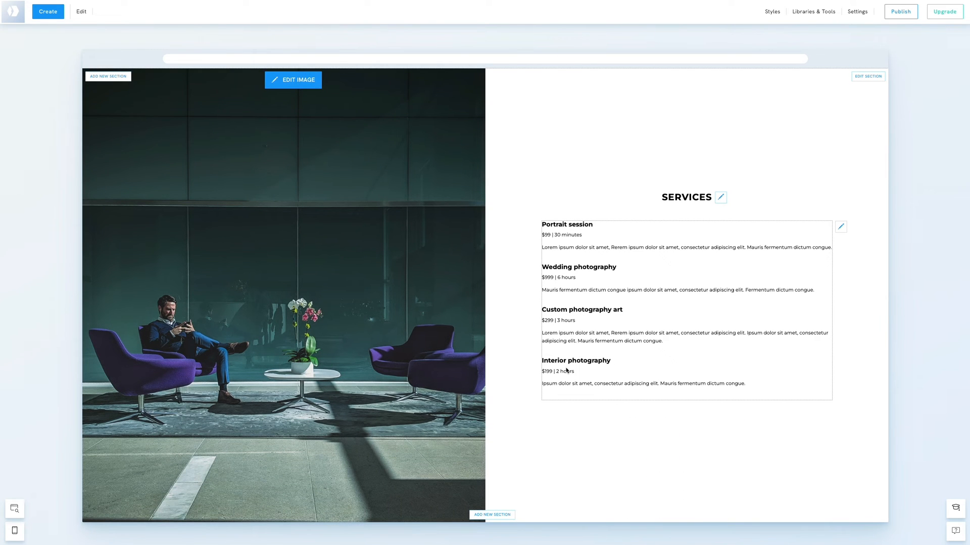
{"action": "left_click", "coordinate": [492, 512]}
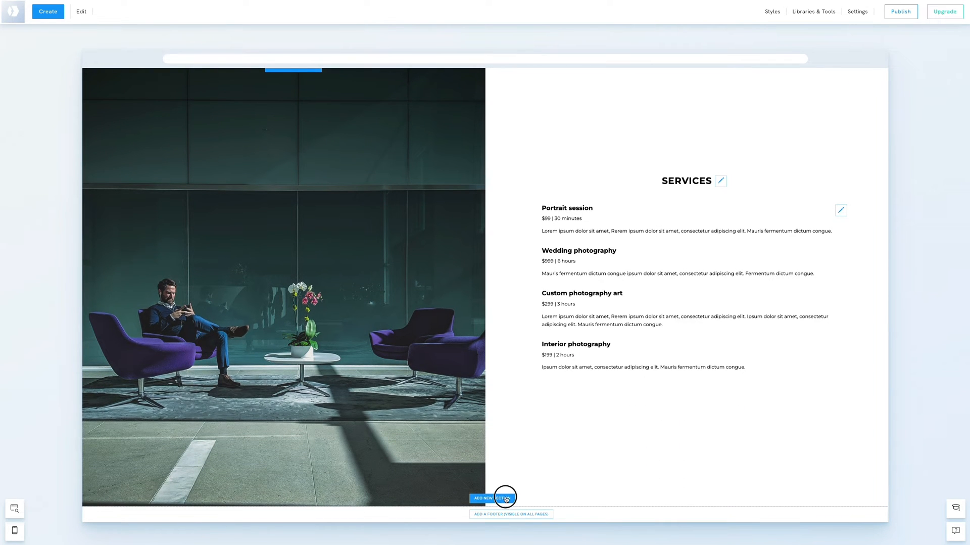
Add a Text section with the Halfscreen Slideshow layout below the services
{"action": "left_click", "coordinate": [488, 497]}
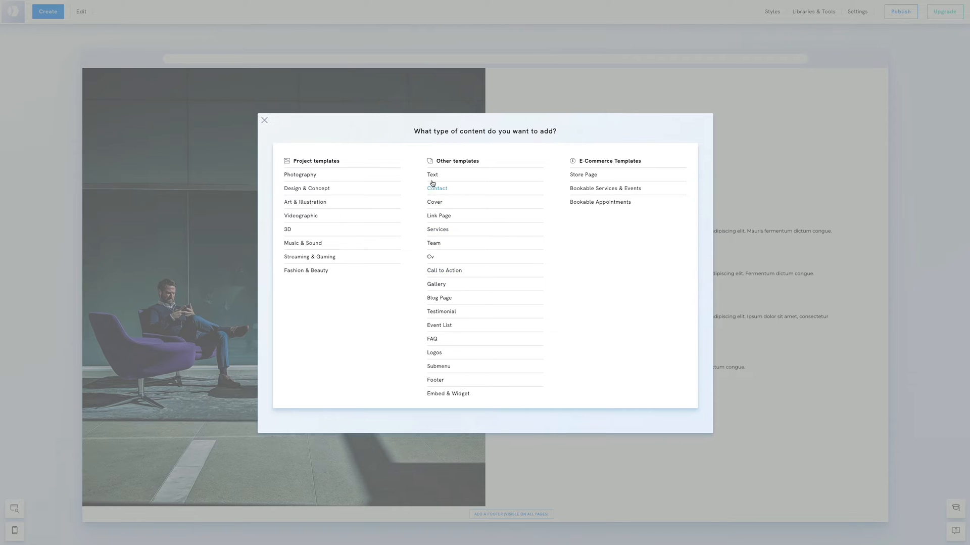
{"action": "left_click", "coordinate": [433, 174]}
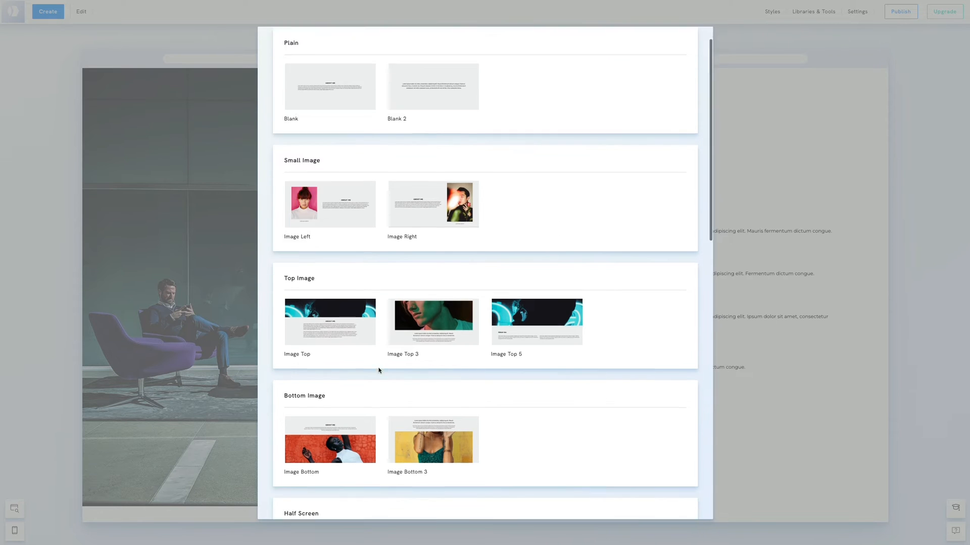
{"action": "scroll", "scroll_direction": "down", "scroll_amount": 3}
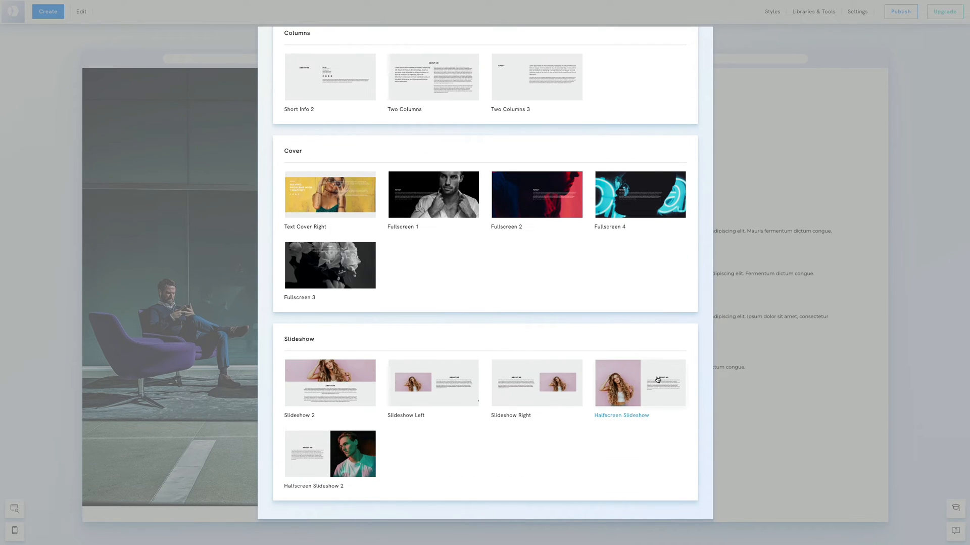
{"action": "left_click", "coordinate": [641, 383]}
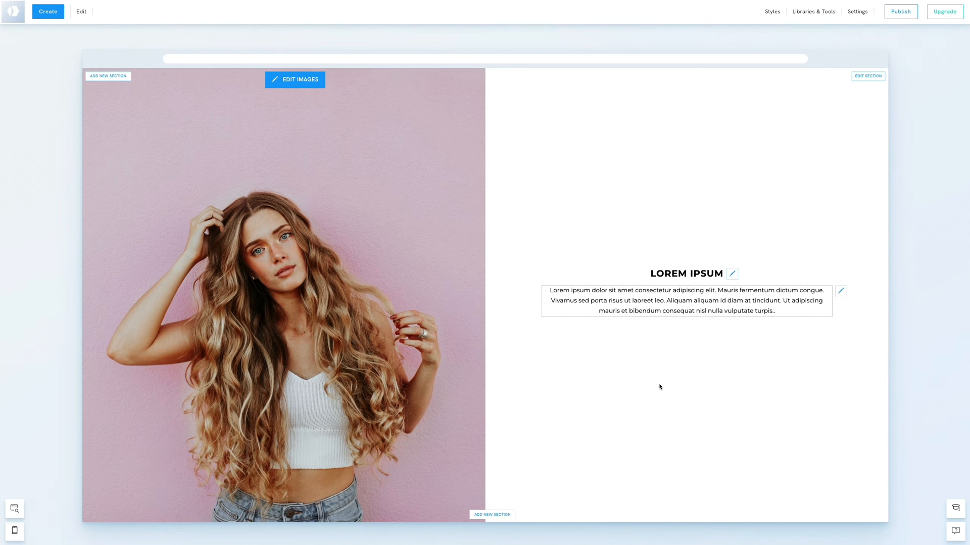
{"action": "mouse_move", "coordinate": [280, 92]}
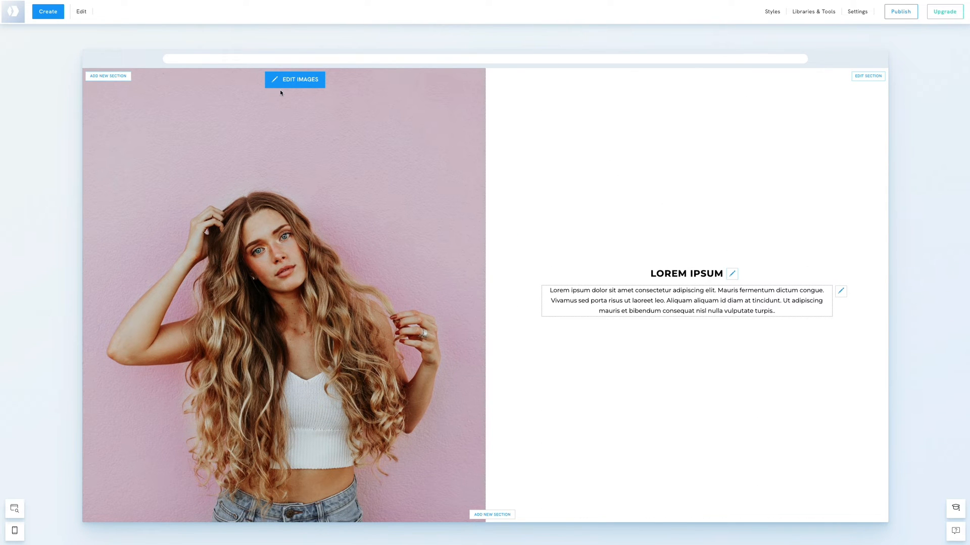
Swap the slideshow images for ten library photos, moving the rice-field photo one place later
{"action": "left_click", "coordinate": [294, 80]}
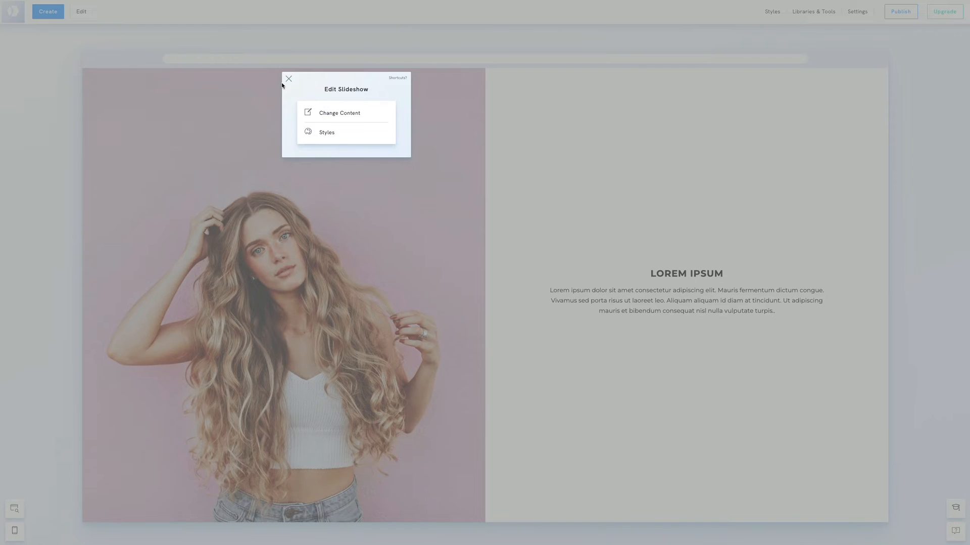
{"action": "left_click", "coordinate": [319, 113]}
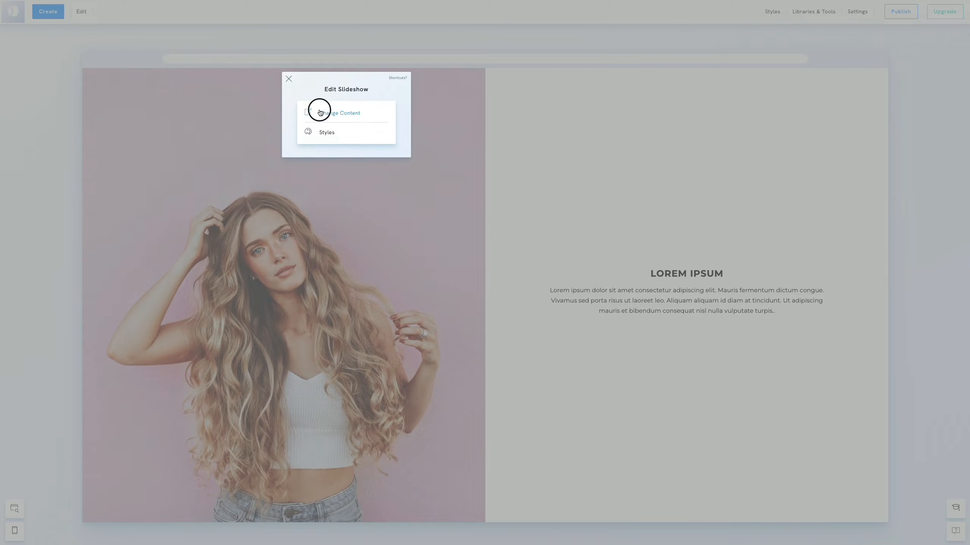
{"action": "left_click", "coordinate": [338, 112]}
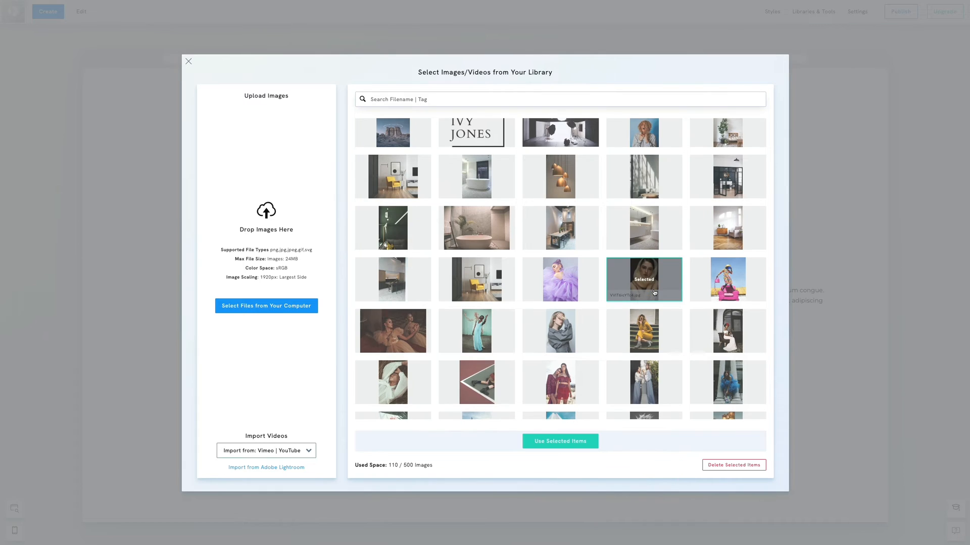
{"action": "scroll", "scroll_direction": "down", "scroll_amount": 3}
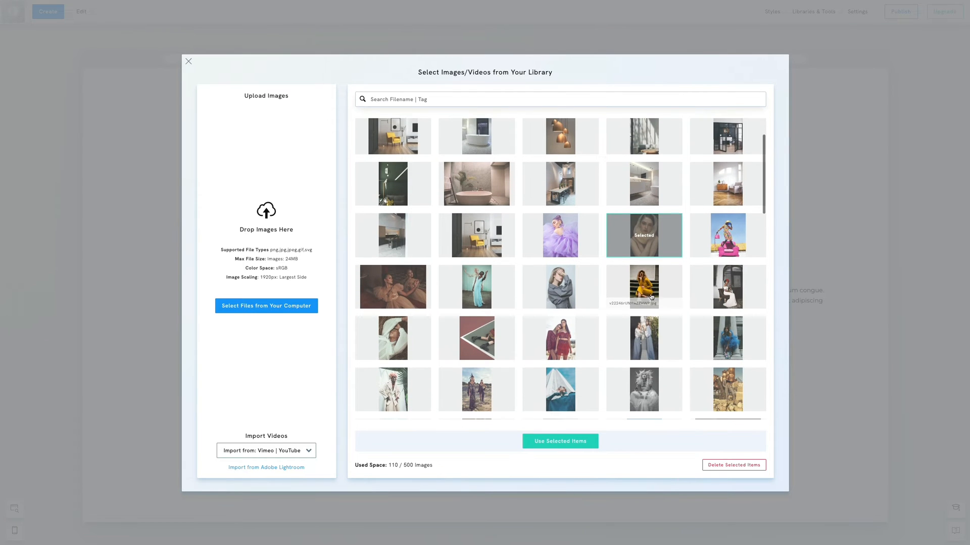
{"action": "scroll", "scroll_direction": "down", "scroll_amount": 3}
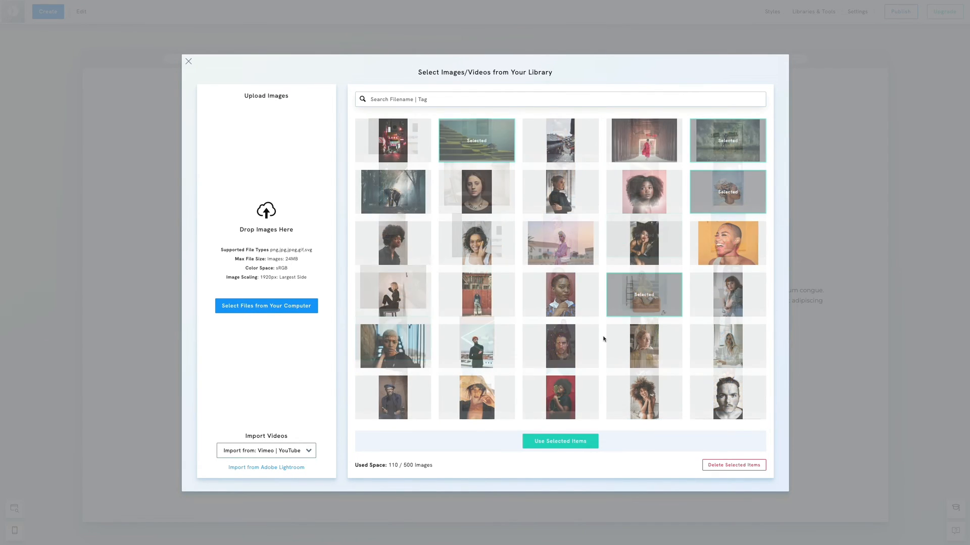
{"action": "left_click", "coordinate": [393, 294]}
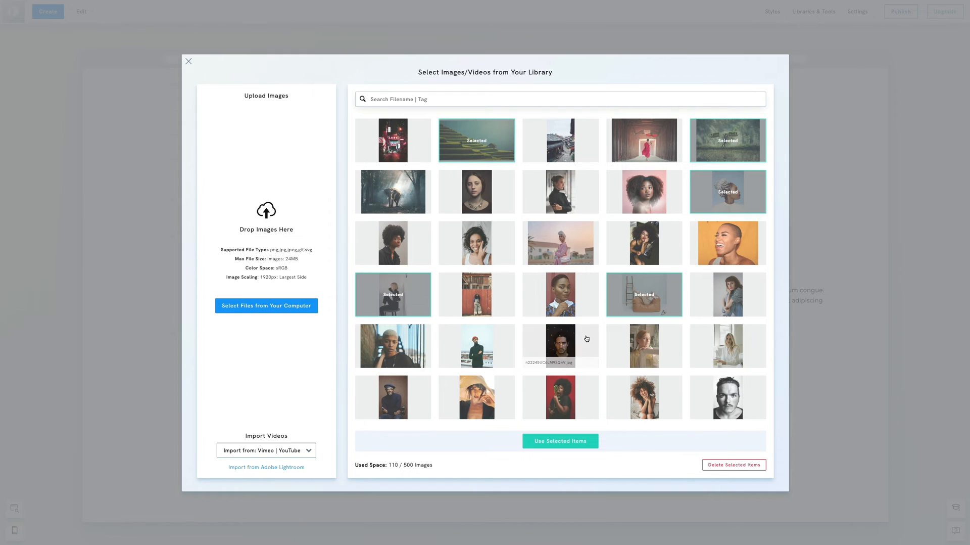
{"action": "left_click", "coordinate": [560, 441]}
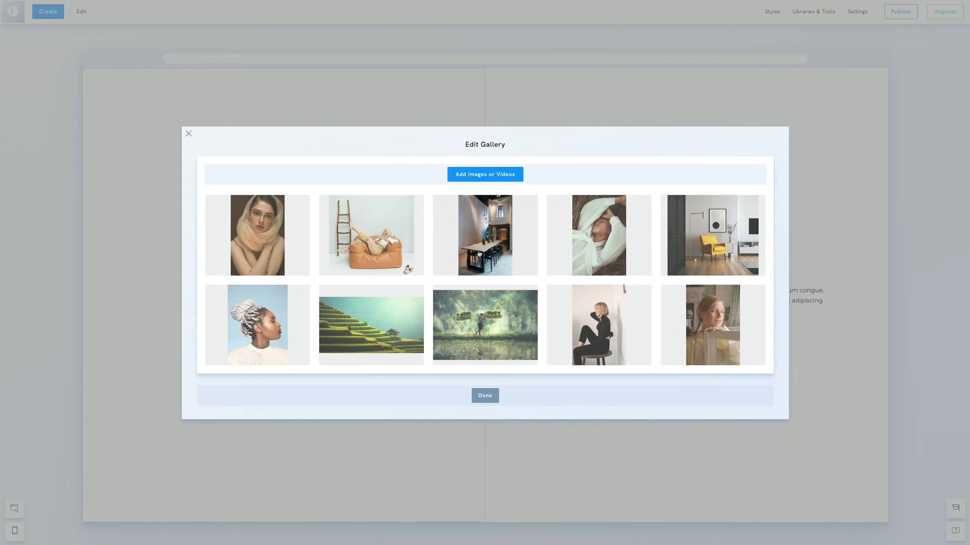
{"action": "left_click_drag", "start_coordinate": [599, 325], "coordinate": [454, 331]}
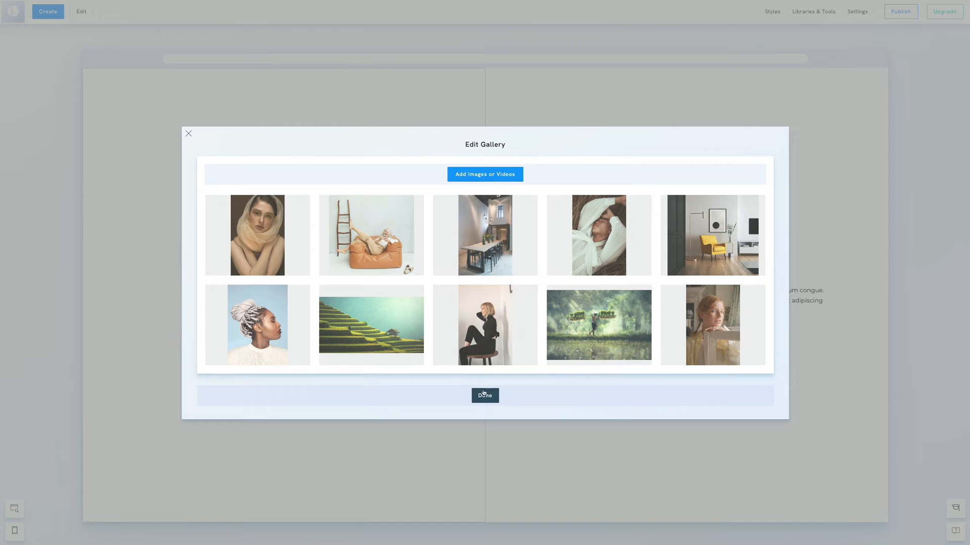
{"action": "left_click", "coordinate": [485, 395]}
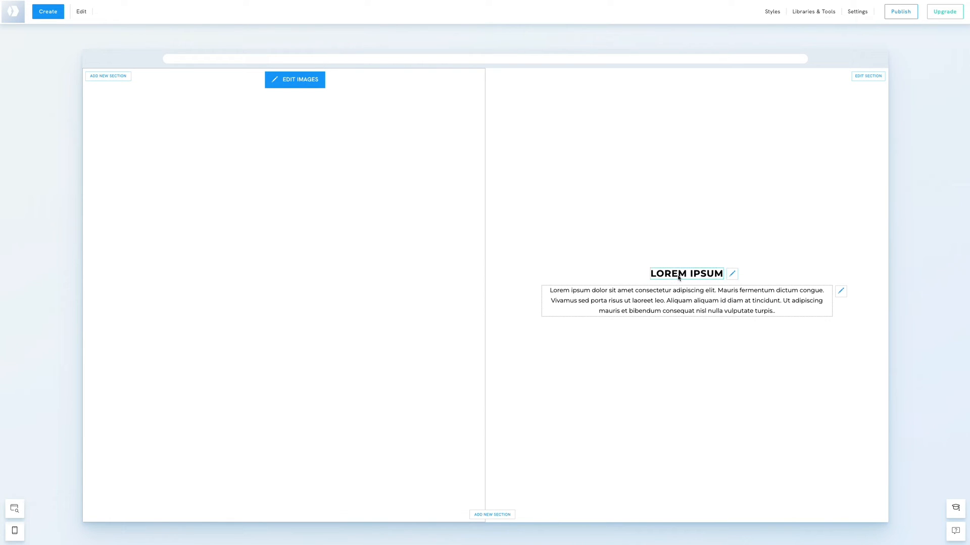
Rename the slideshow section heading to 'Services'
{"action": "left_click", "coordinate": [731, 273]}
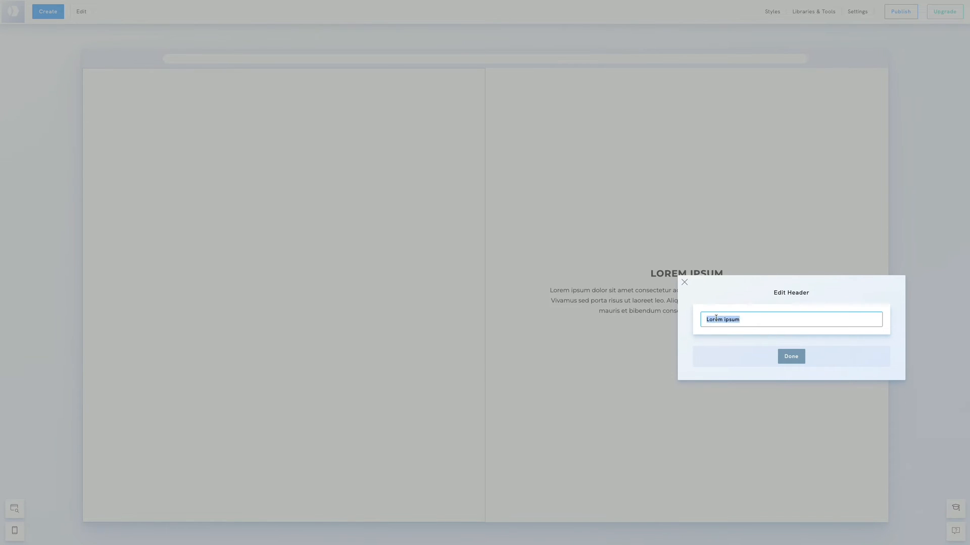
{"action": "type", "text": "Services"}
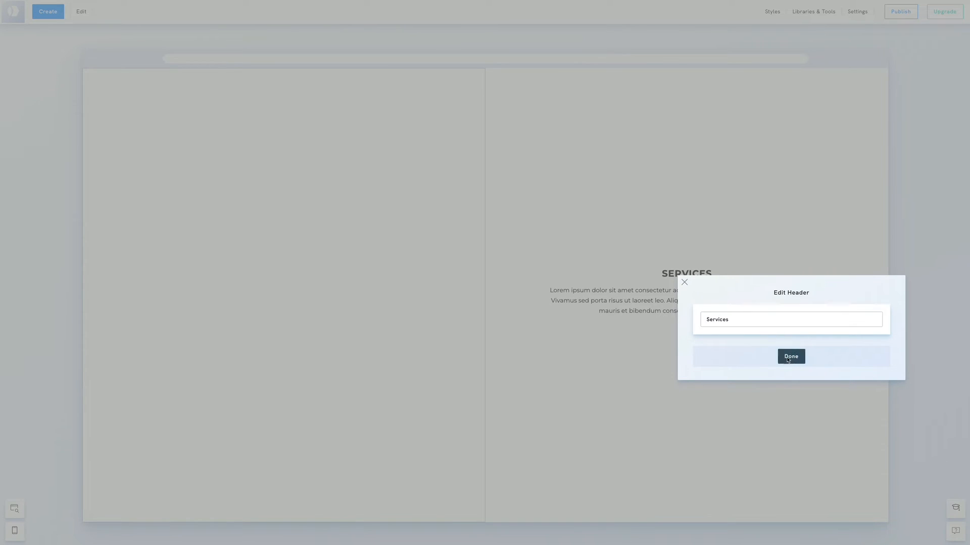
{"action": "left_click", "coordinate": [792, 356]}
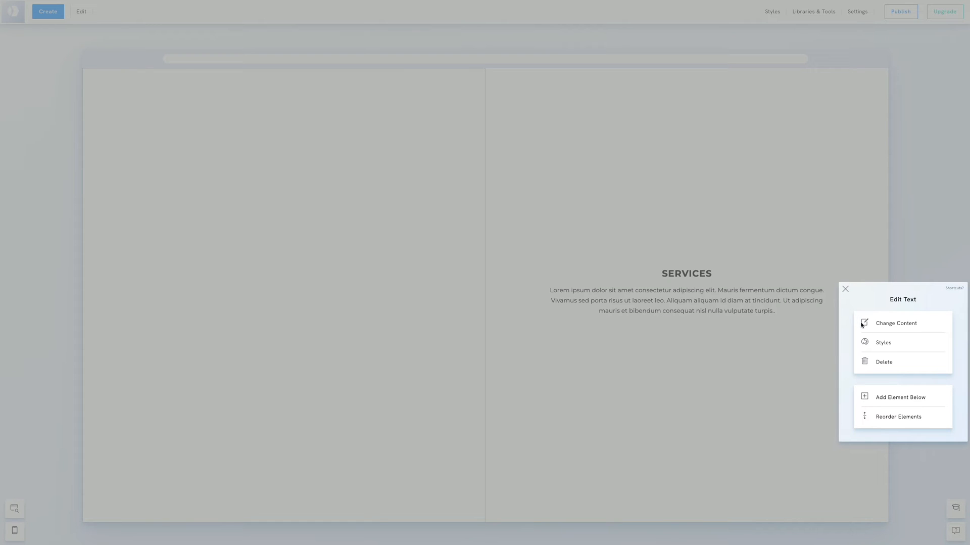
Add a General List element below the description paragraph
{"action": "left_click", "coordinate": [901, 397]}
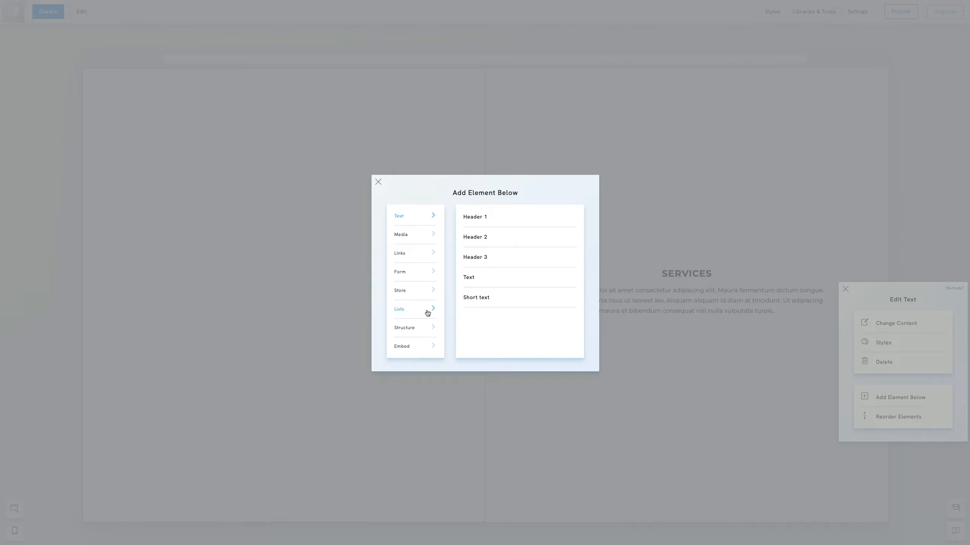
{"action": "left_click", "coordinate": [399, 309]}
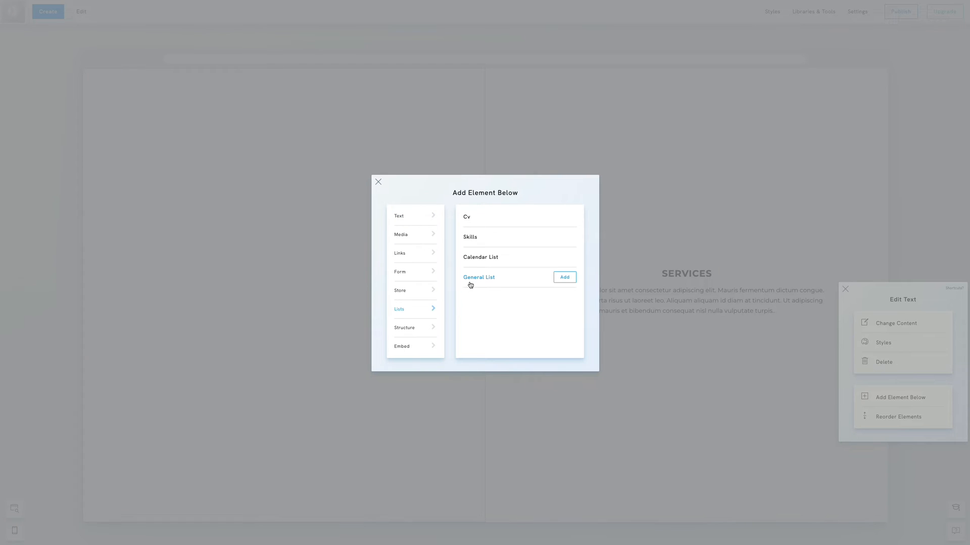
{"action": "left_click", "coordinate": [378, 181]}
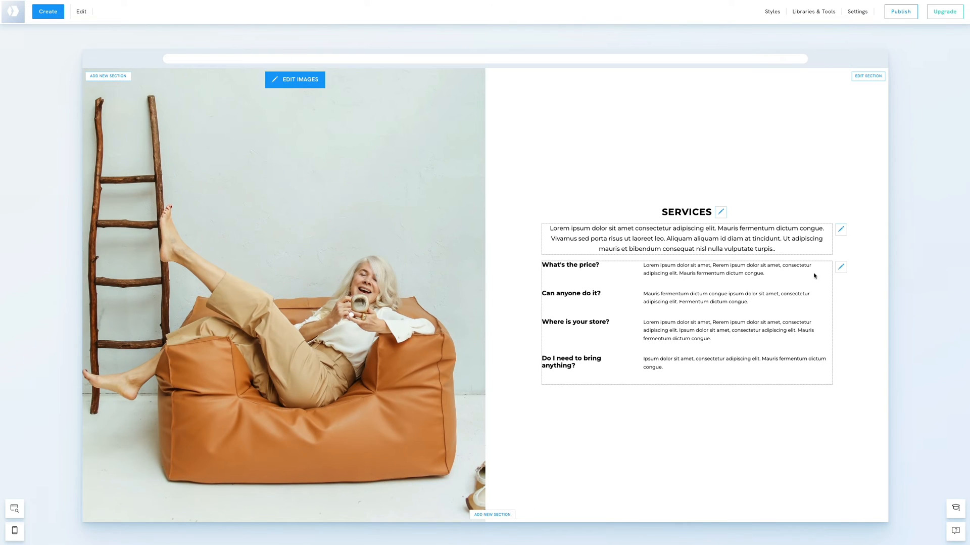
Switch the list type from Headers Left to headings stacked above descriptions
{"action": "left_click", "coordinate": [841, 267]}
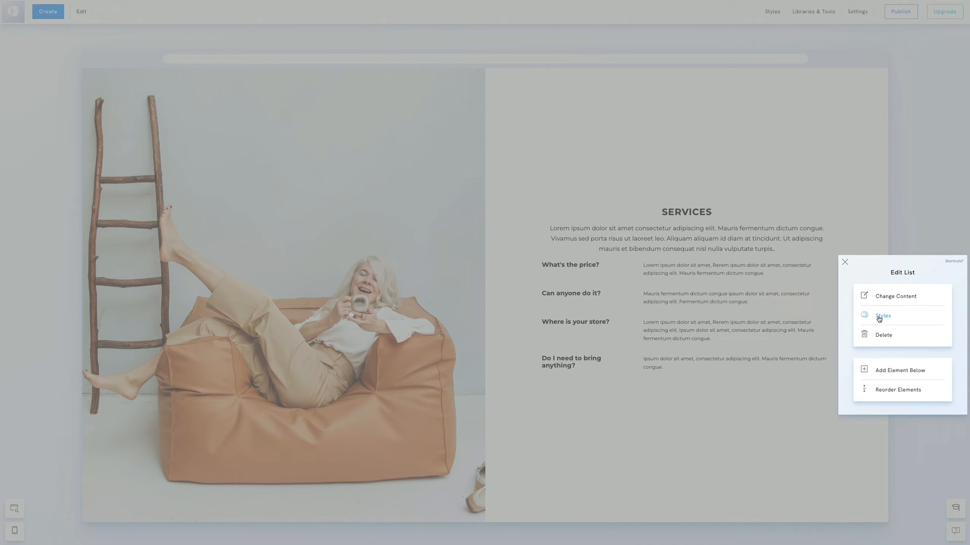
{"action": "left_click", "coordinate": [882, 315]}
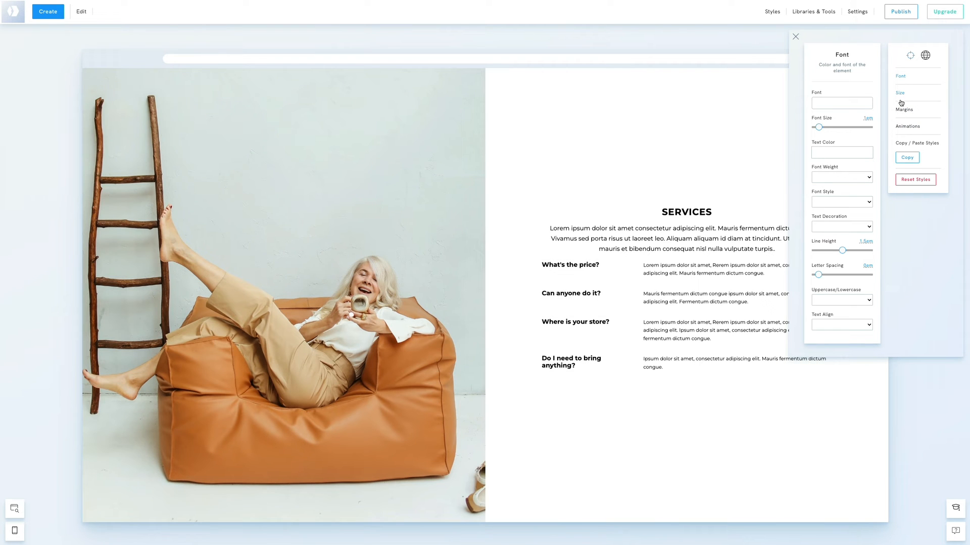
{"action": "left_click", "coordinate": [900, 93]}
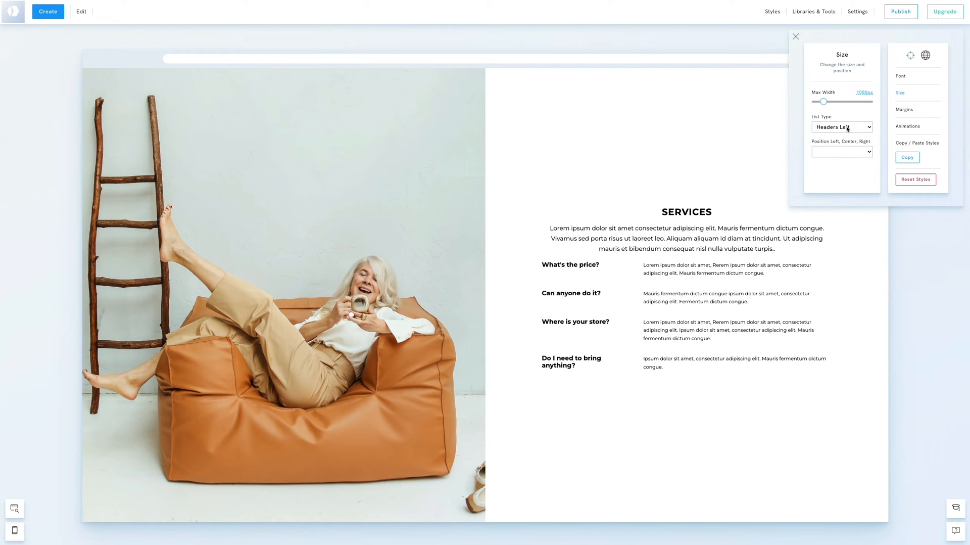
{"action": "left_click", "coordinate": [842, 127]}
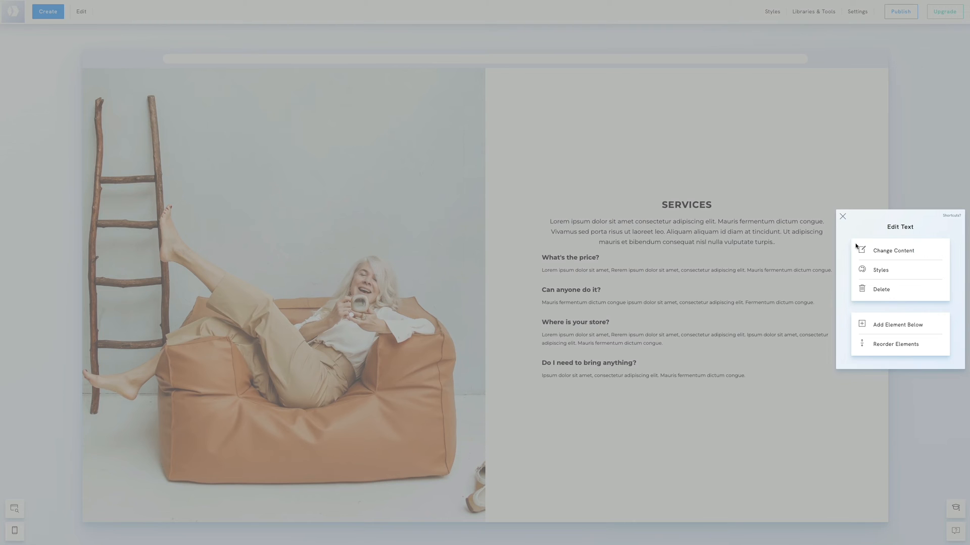
{"action": "left_click", "coordinate": [882, 289]}
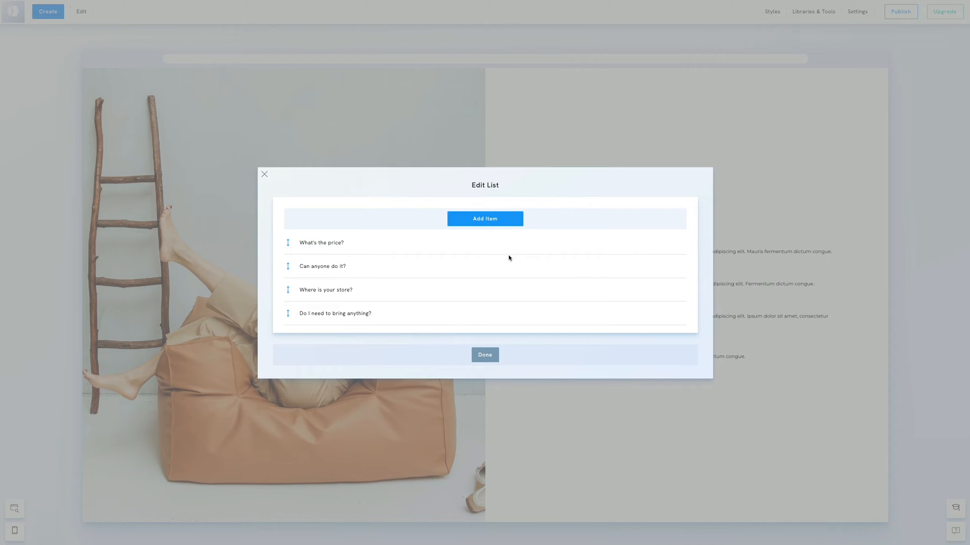
Edit the list items into priced services, starting with 'Portrait Photography', and apply the changes
{"action": "left_click", "coordinate": [322, 243]}
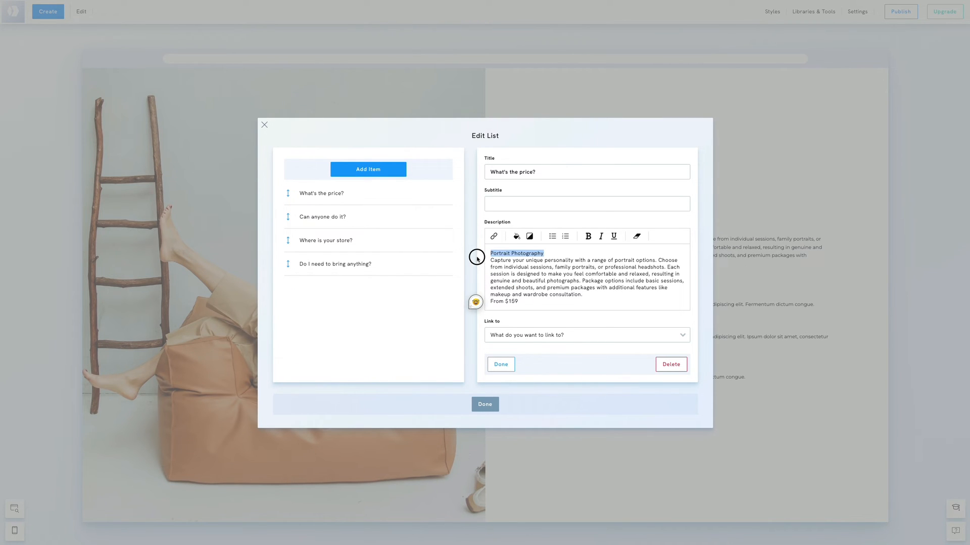
{"action": "type", "text": "Portrait Photography"}
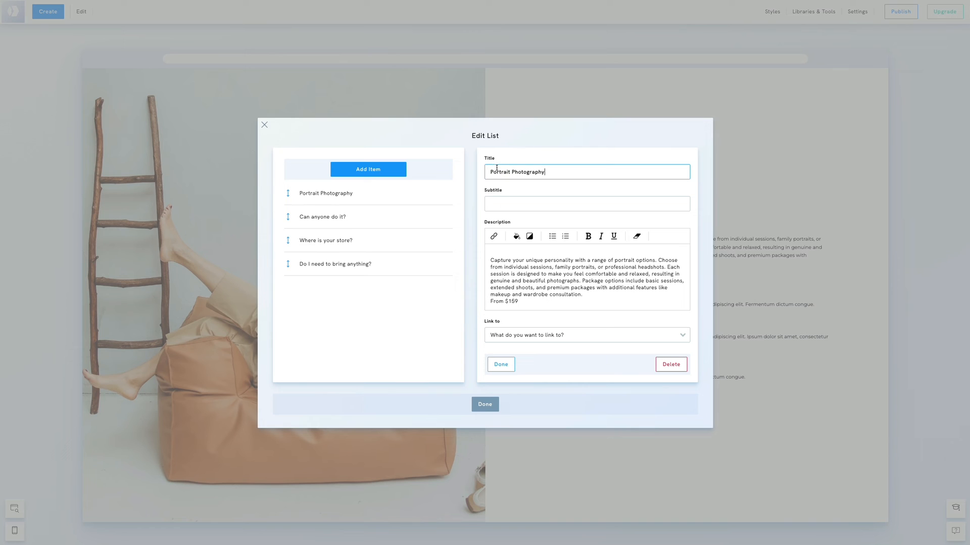
{"action": "double_click", "coordinate": [503, 301]}
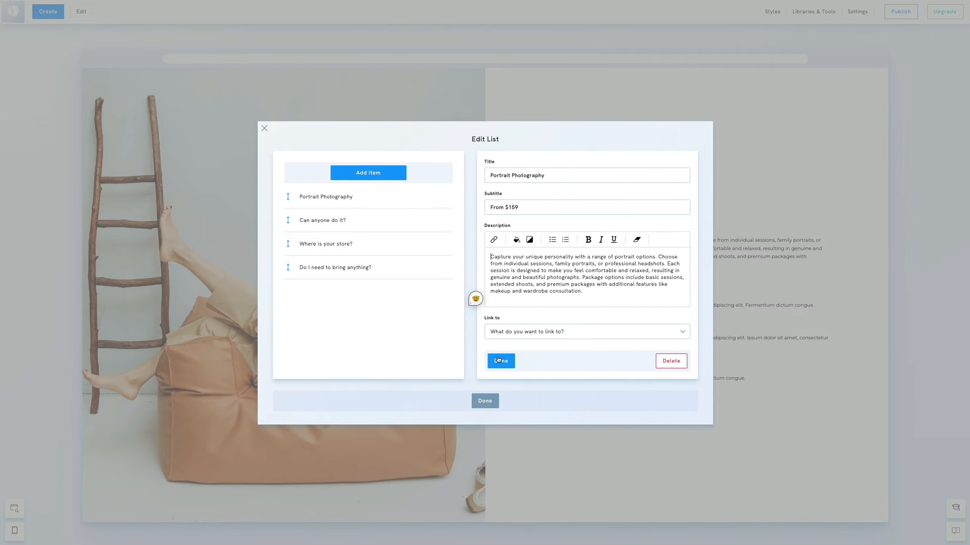
{"action": "left_click", "coordinate": [322, 220]}
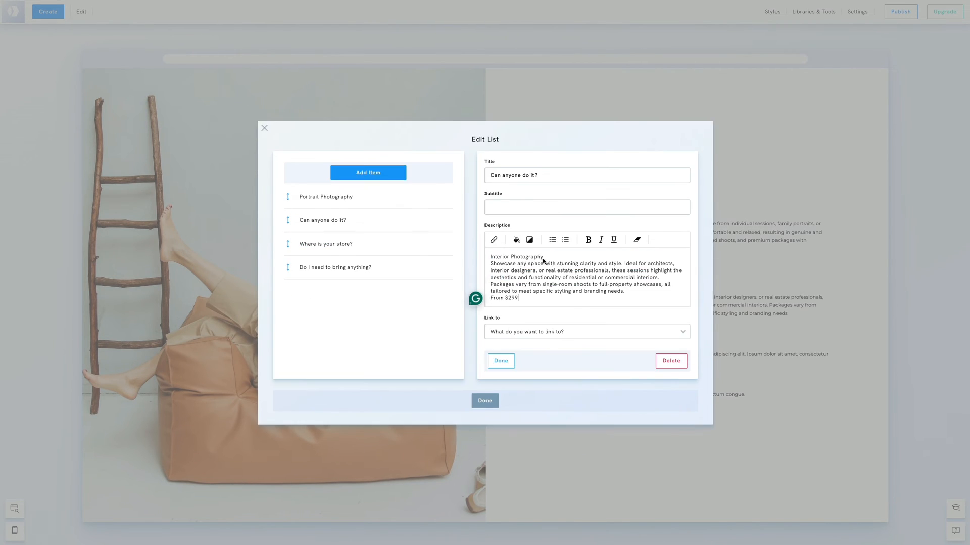
{"action": "left_click", "coordinate": [501, 360]}
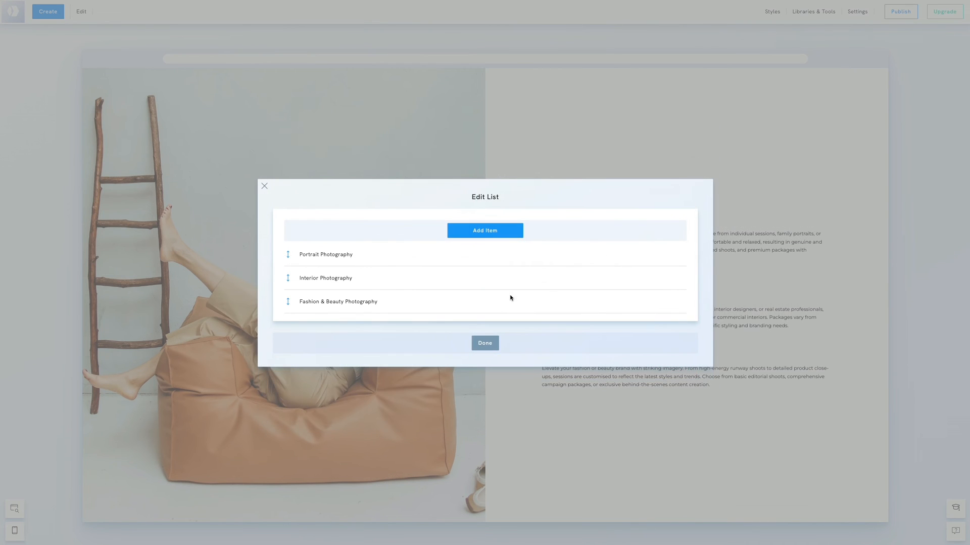
{"action": "mouse_move", "coordinate": [483, 347]}
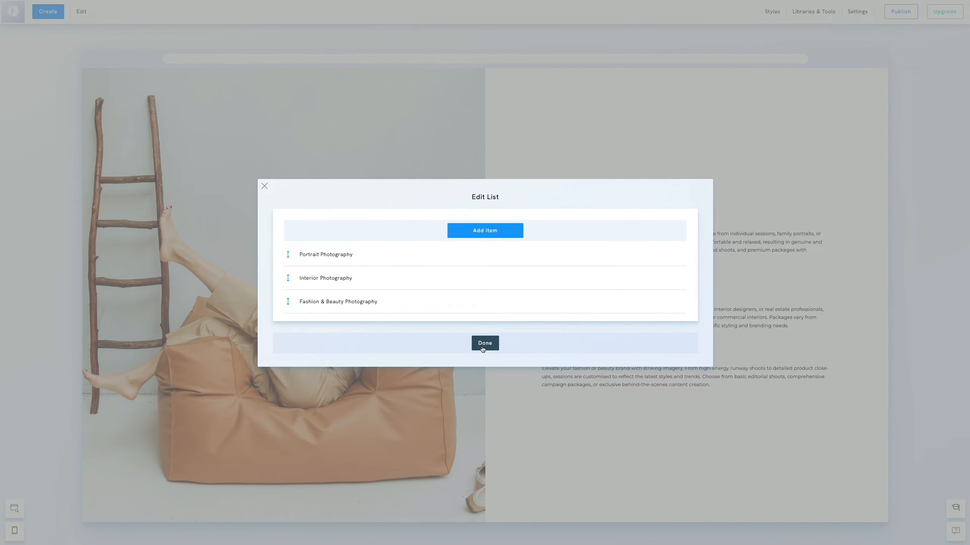
{"action": "left_click", "coordinate": [485, 343]}
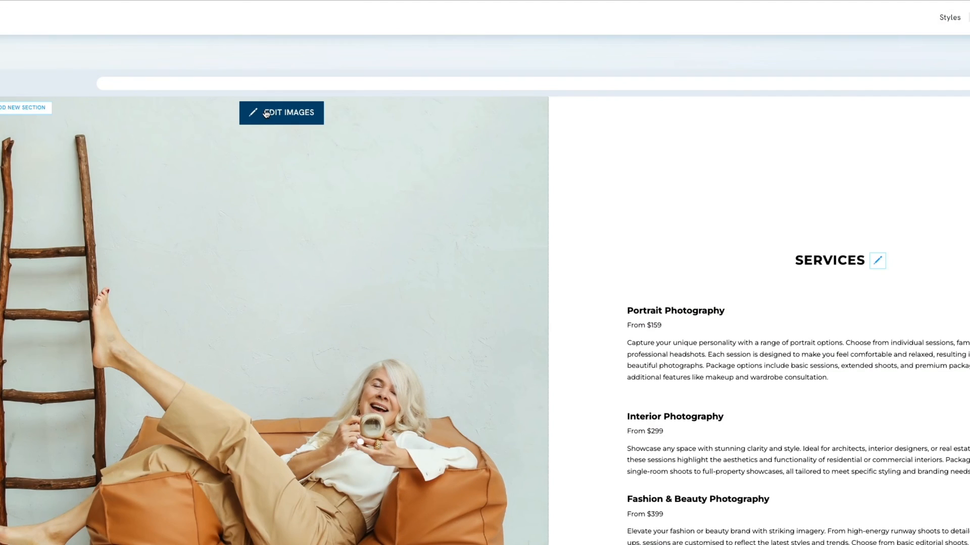
Set the services slideshow's Automatic image style to Yes
{"action": "left_click", "coordinate": [282, 113]}
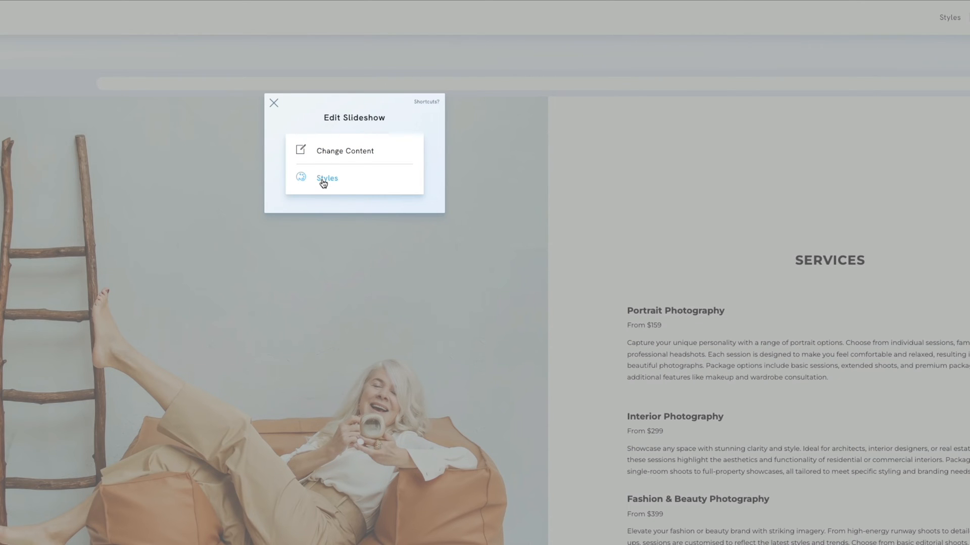
{"action": "left_click", "coordinate": [326, 177]}
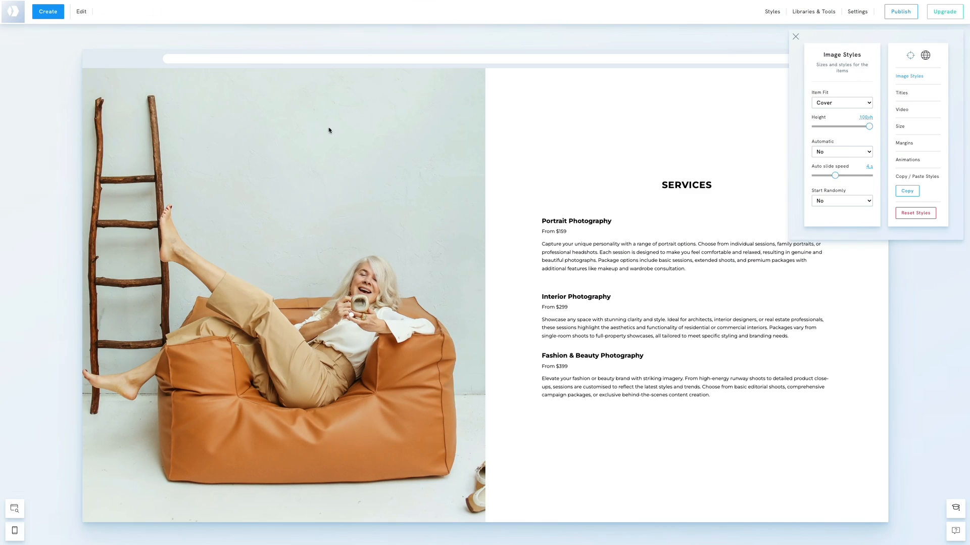
{"action": "left_click", "coordinate": [842, 152]}
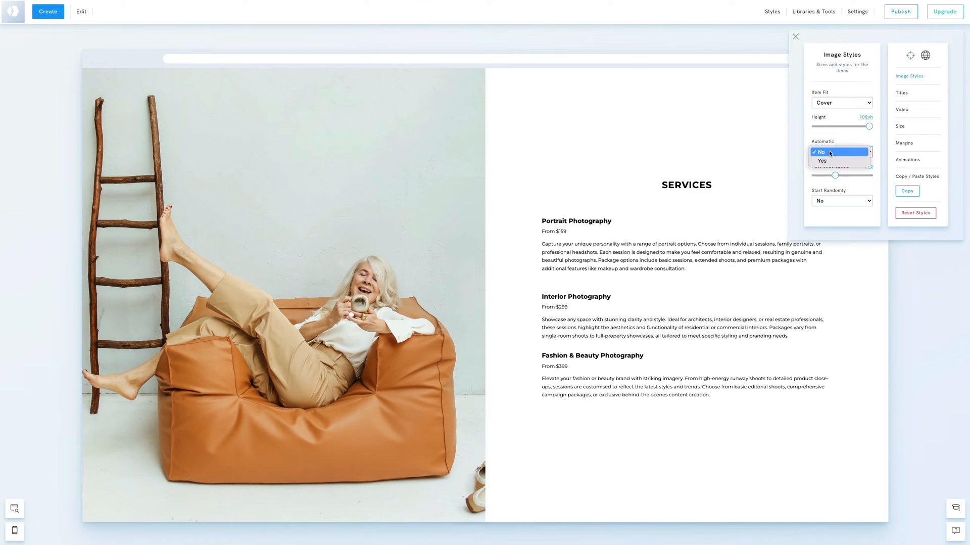
{"action": "left_click", "coordinate": [822, 161]}
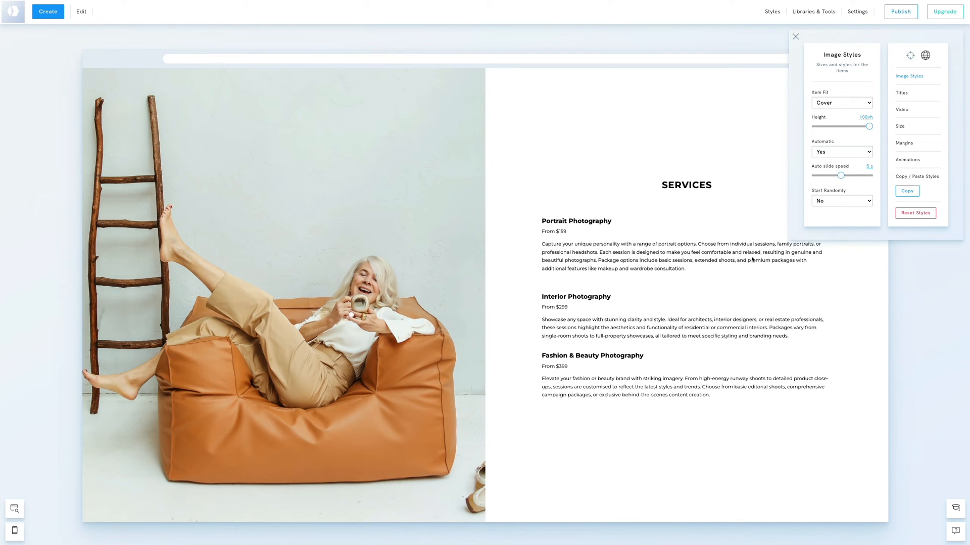
{"action": "left_click", "coordinate": [796, 37]}
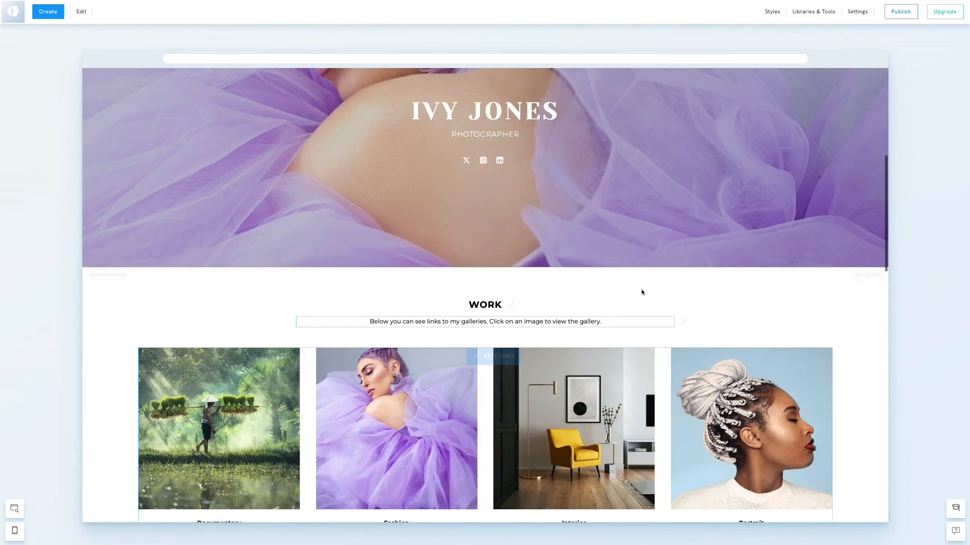
Delete the original four-session Services template section
{"action": "scroll", "scroll_direction": "down", "scroll_amount": 3}
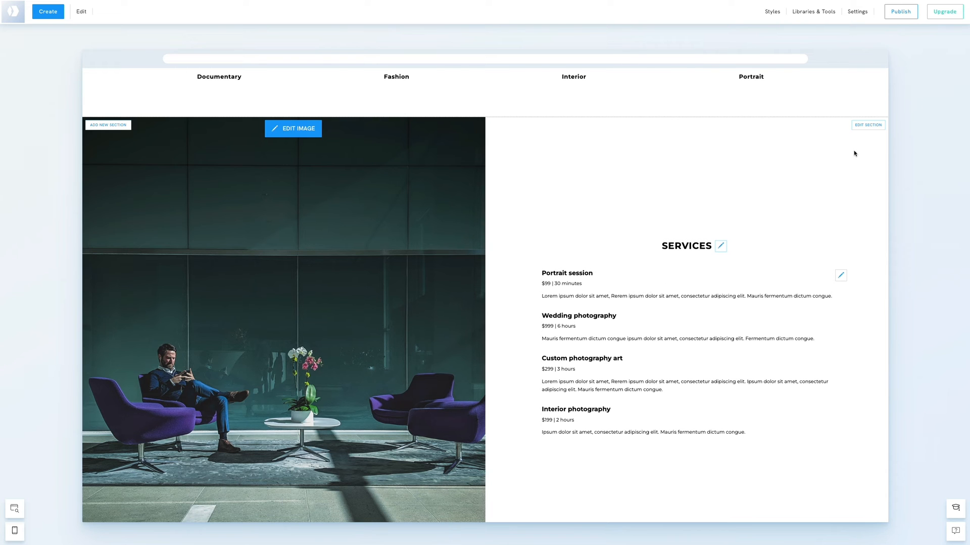
{"action": "left_click", "coordinate": [868, 125]}
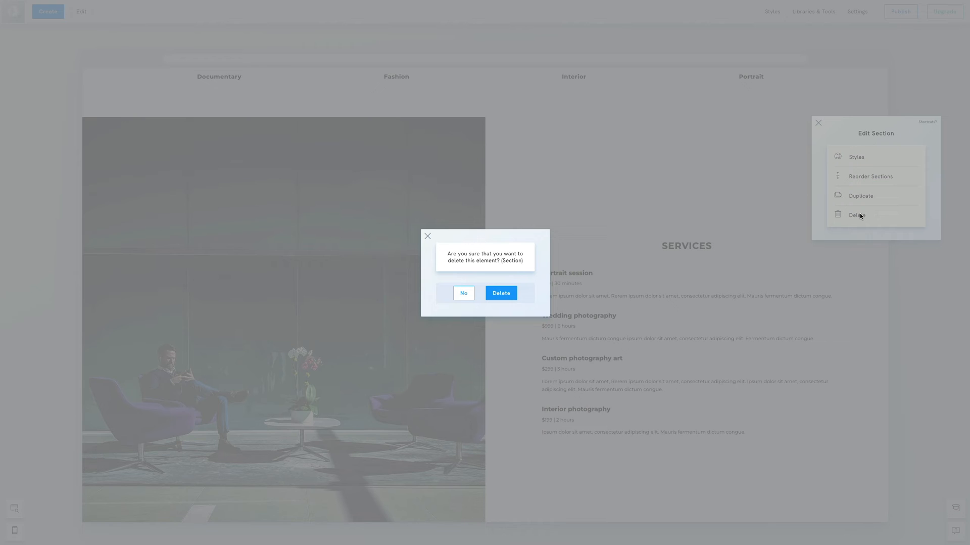
{"action": "left_click", "coordinate": [501, 293]}
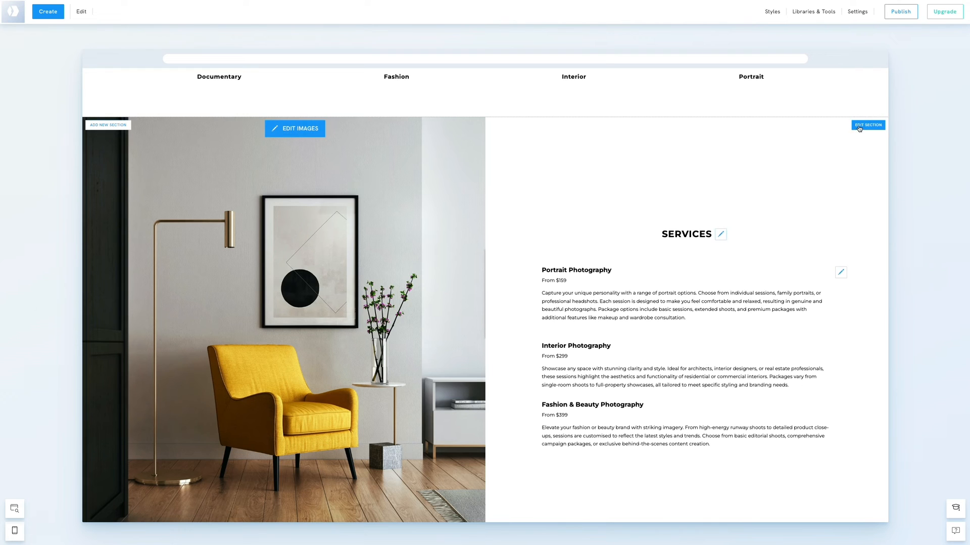
Give the services section a light beige, semi-transparent background colour
{"action": "left_click", "coordinate": [868, 125]}
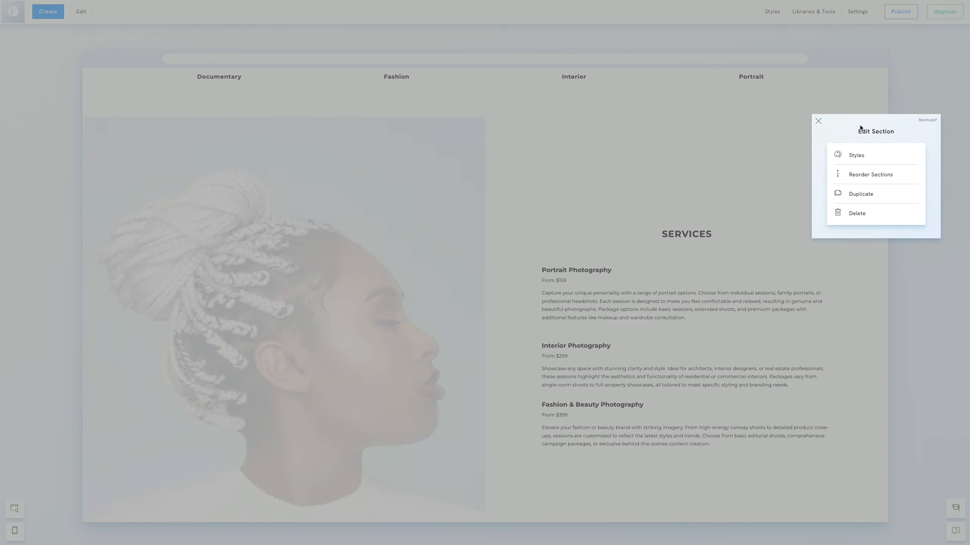
{"action": "left_click", "coordinate": [856, 156]}
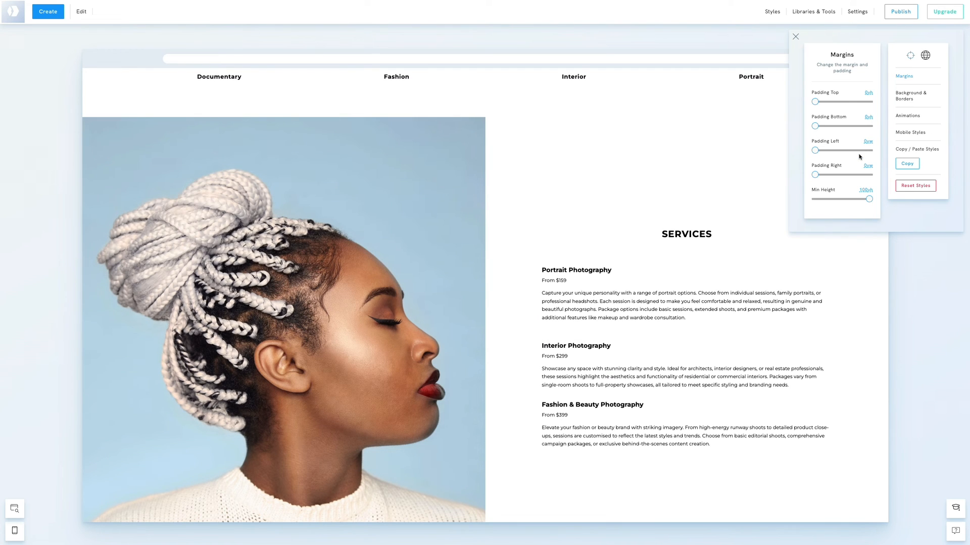
{"action": "left_click", "coordinate": [911, 95]}
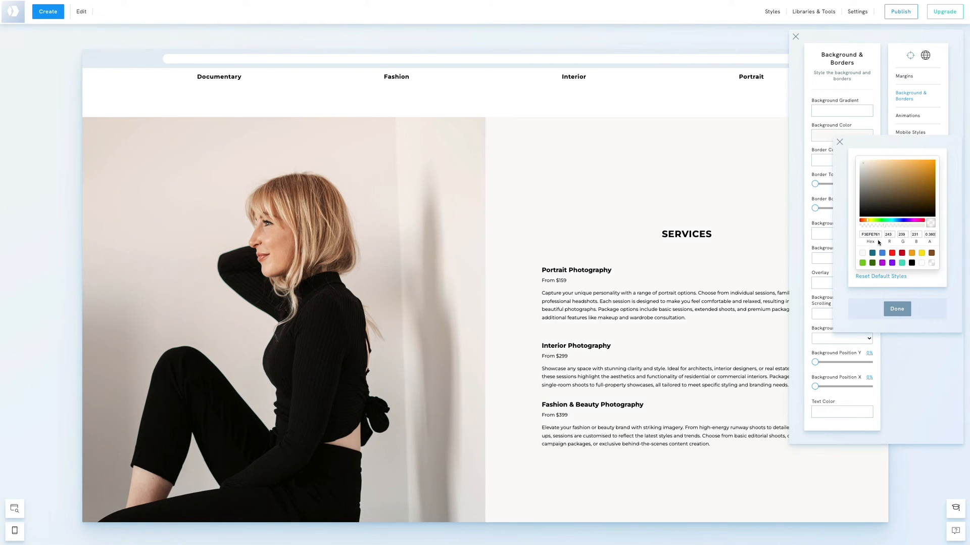
{"action": "left_click", "coordinate": [897, 308]}
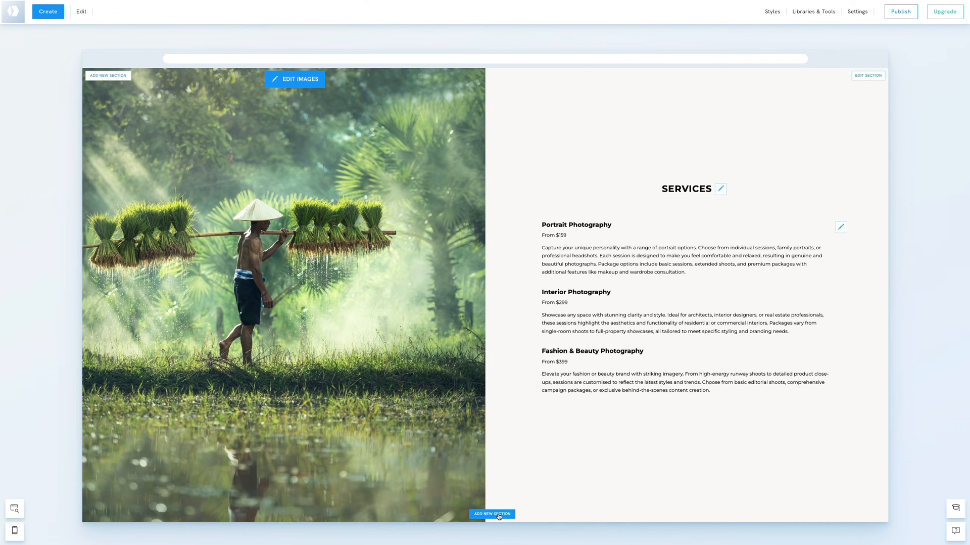
Add a text section below Services reading 'Every story matters. I capture these narratives through my lens…'
{"action": "left_click", "coordinate": [492, 514]}
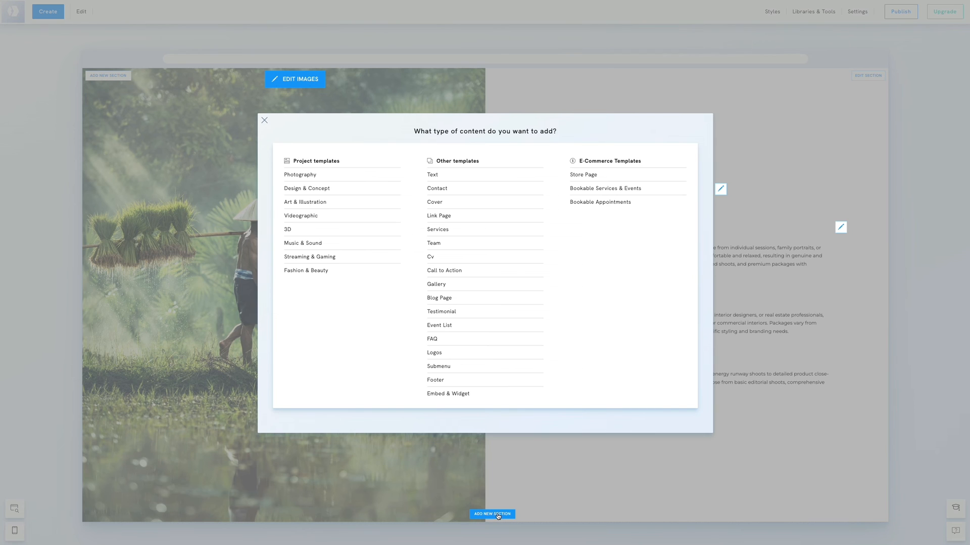
{"action": "mouse_move", "coordinate": [433, 175]}
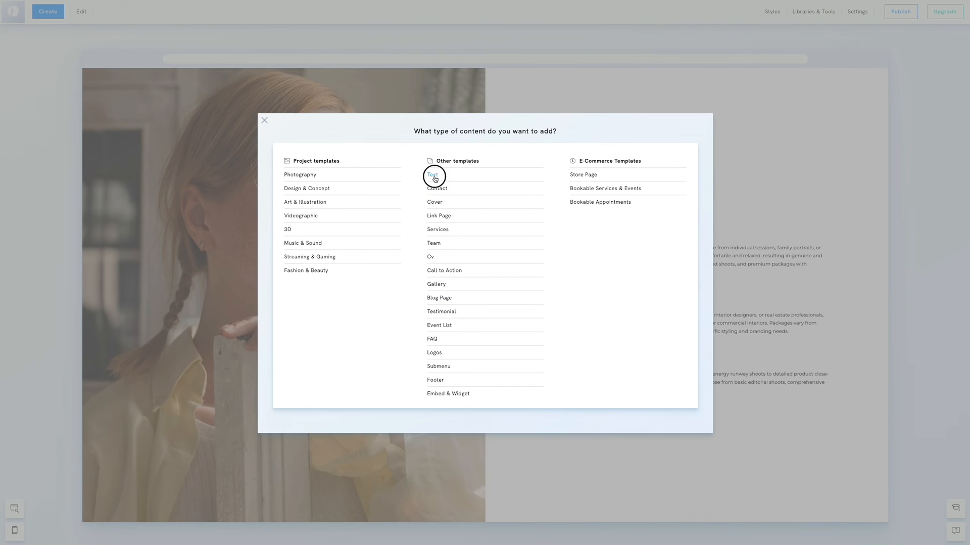
{"action": "left_click", "coordinate": [433, 174]}
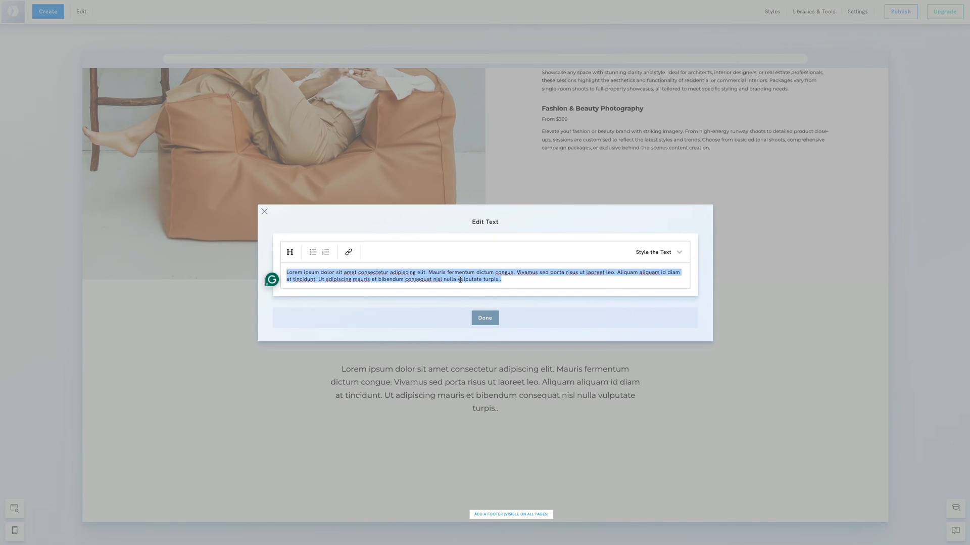
{"action": "type", "text": "Every story matters. I capture these narratives through my lens. For project inquiries, quotes, or special requests, please reach out—I'm here to bring your vision to life."}
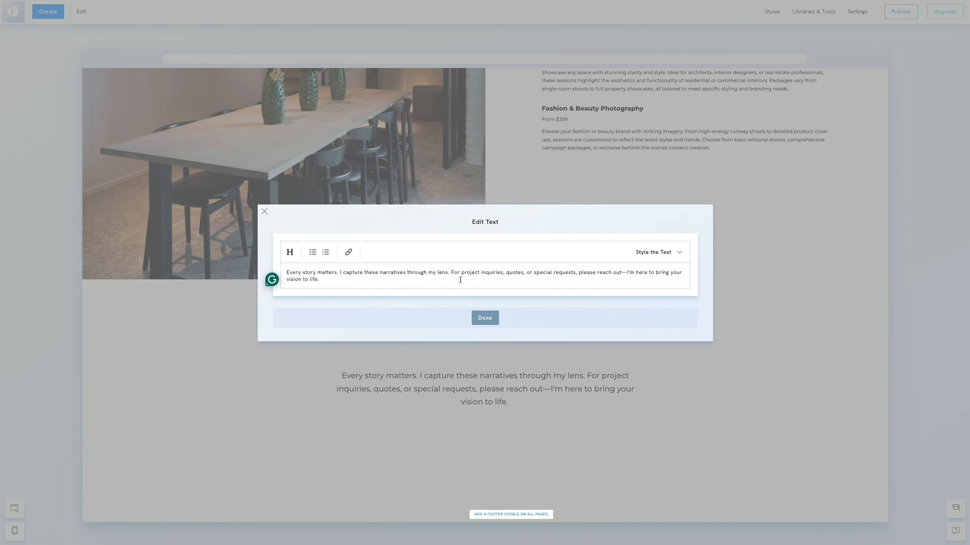
{"action": "left_click", "coordinate": [486, 317]}
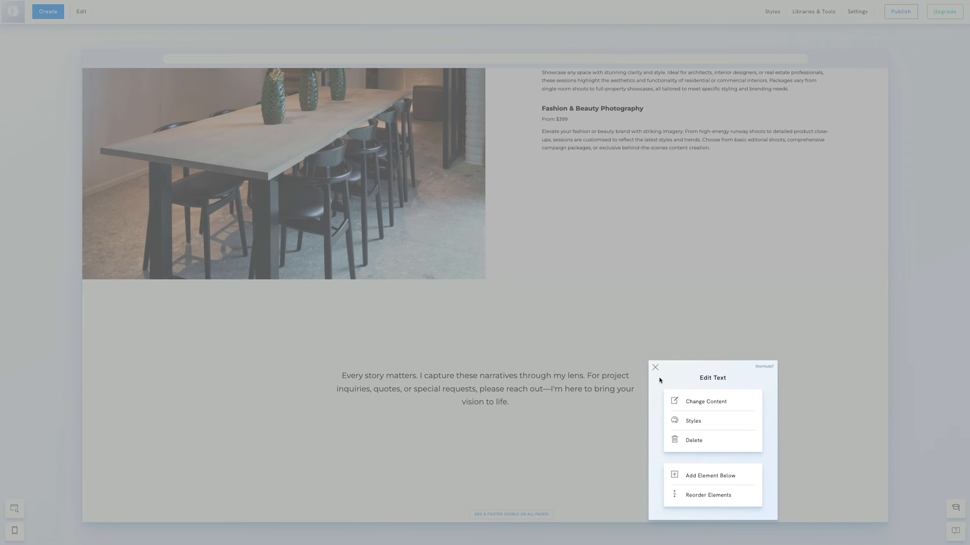
Set the 'Every story matters…' paragraph to about 2.36em font size in italic style
{"action": "left_click", "coordinate": [693, 420]}
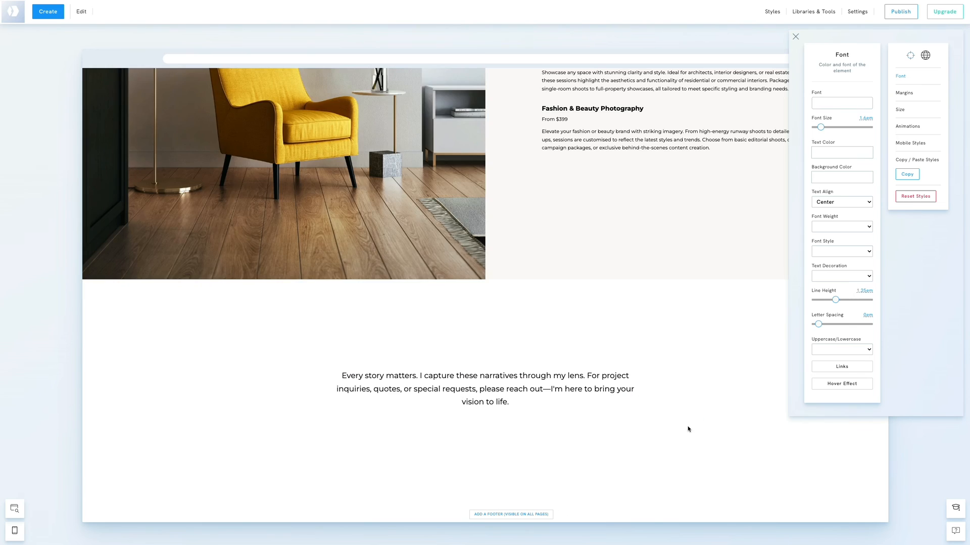
{"action": "mouse_move", "coordinate": [782, 404]}
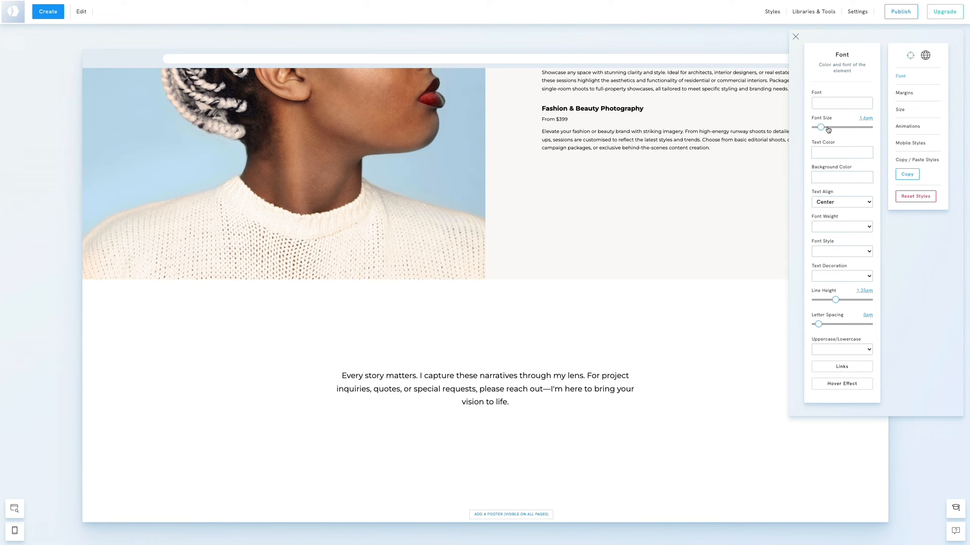
{"action": "left_click_drag", "start_coordinate": [822, 127], "coordinate": [823, 126]}
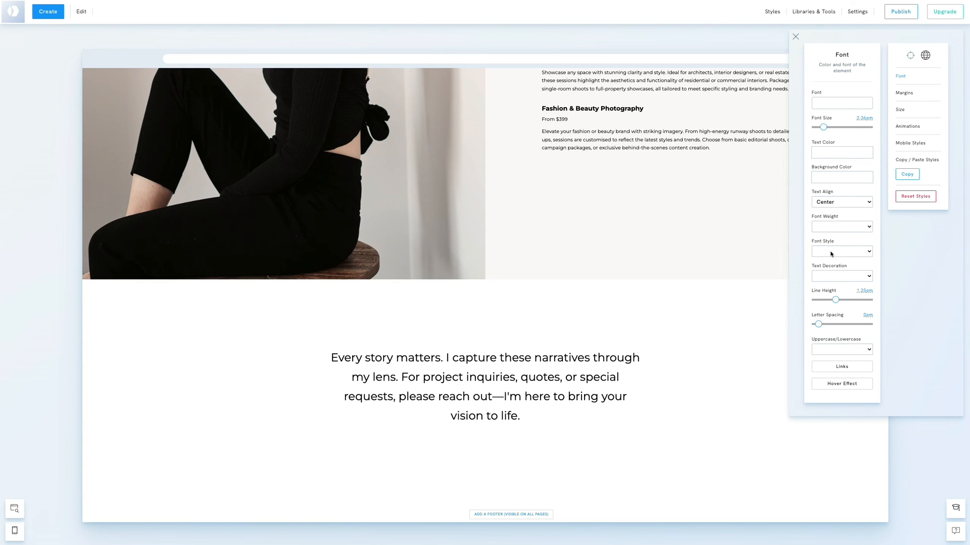
{"action": "left_click", "coordinate": [842, 250]}
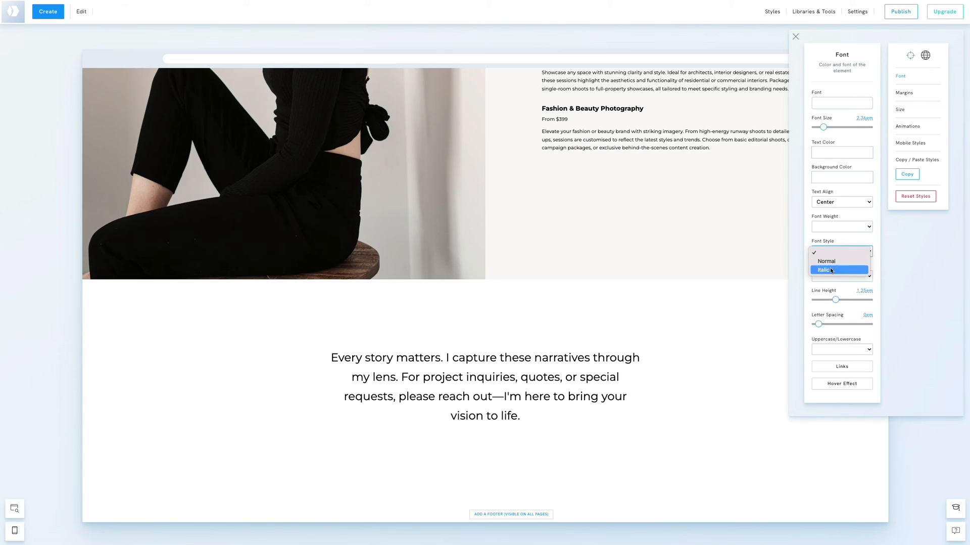
{"action": "left_click", "coordinate": [823, 269]}
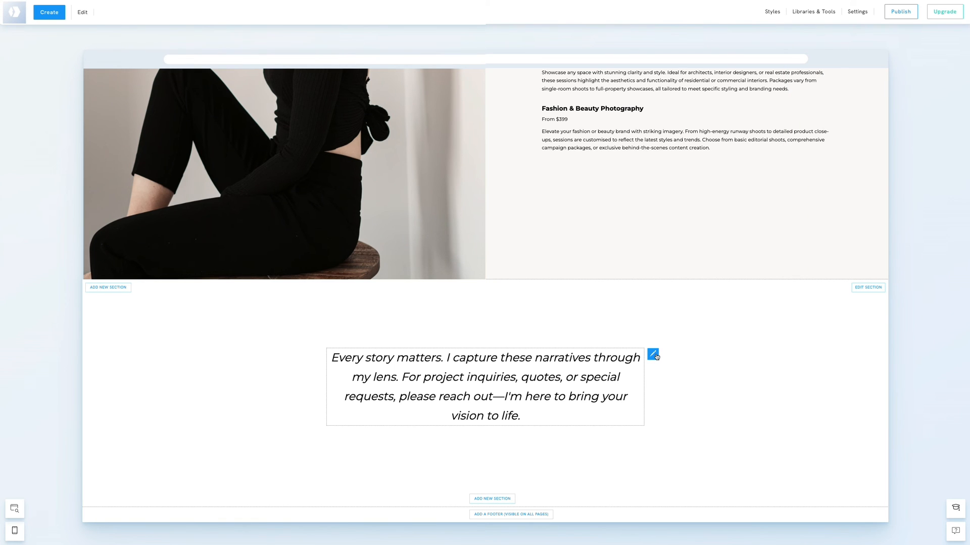
Add a Popup Form element below the description paragraph
{"action": "left_click", "coordinate": [653, 354]}
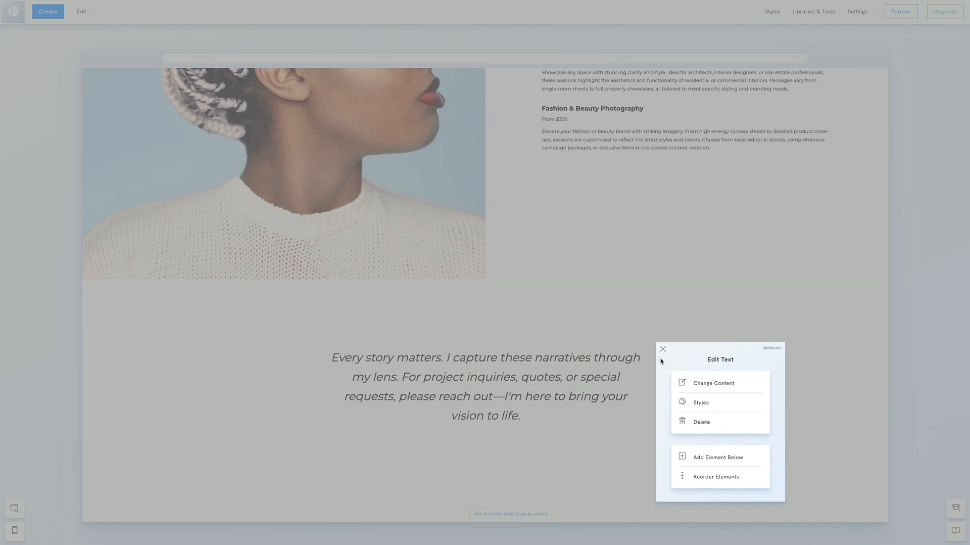
{"action": "left_click", "coordinate": [718, 457]}
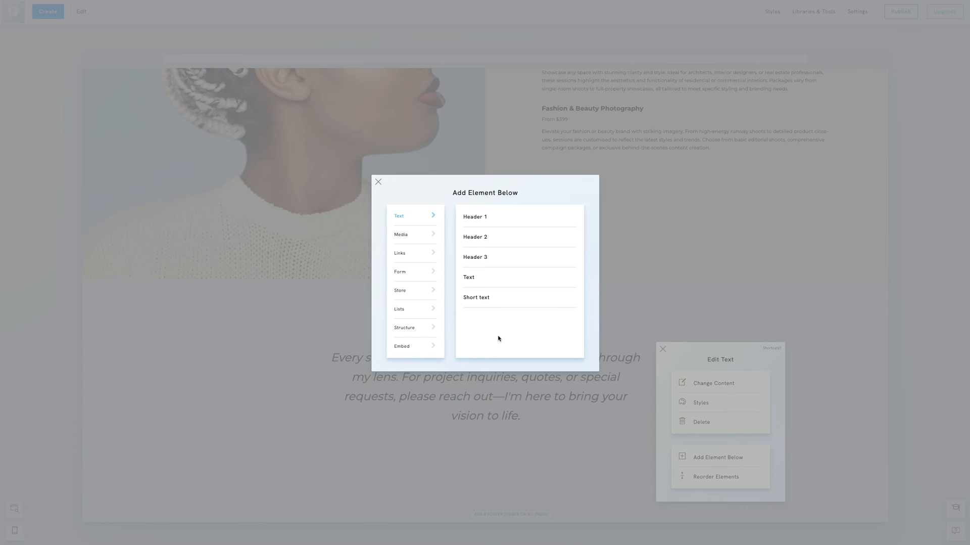
{"action": "left_click", "coordinate": [400, 271]}
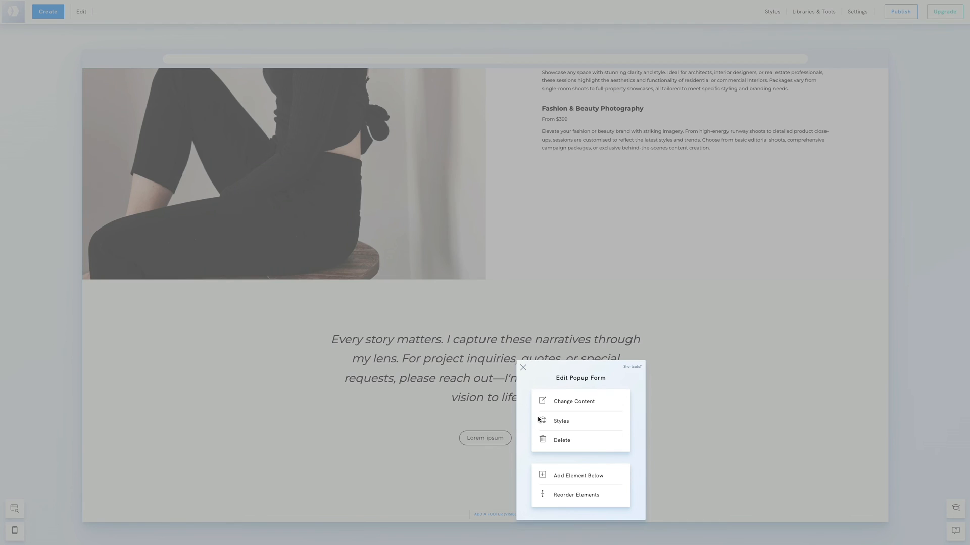
{"action": "mouse_move", "coordinate": [559, 402]}
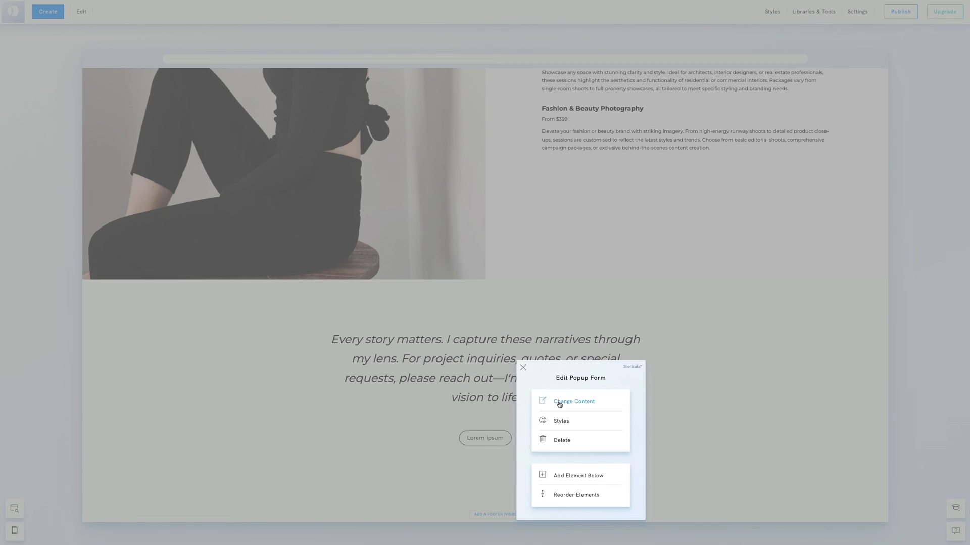
Set the popup form's button text to 'Contact me' and its header to 'Contact'
{"action": "left_click", "coordinate": [574, 401]}
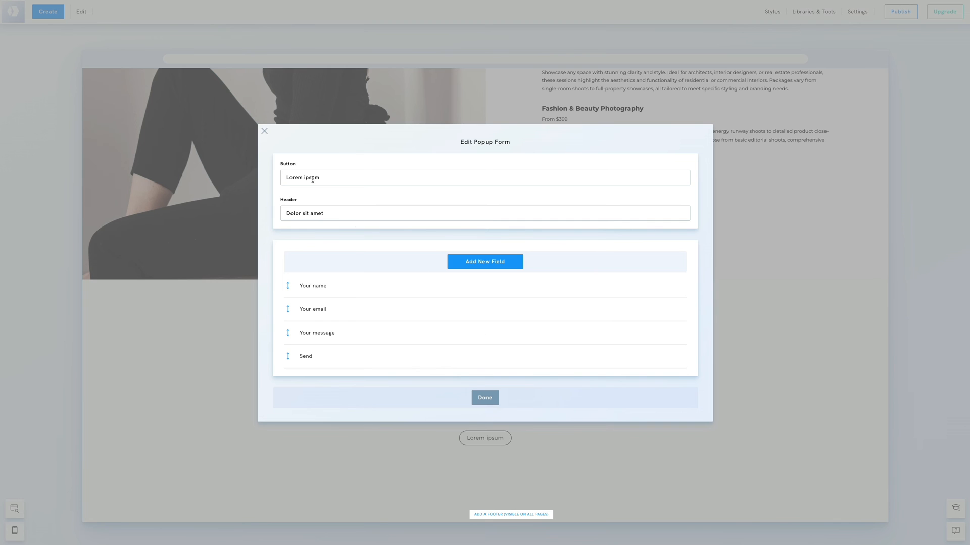
{"action": "type", "text": "Contact me"}
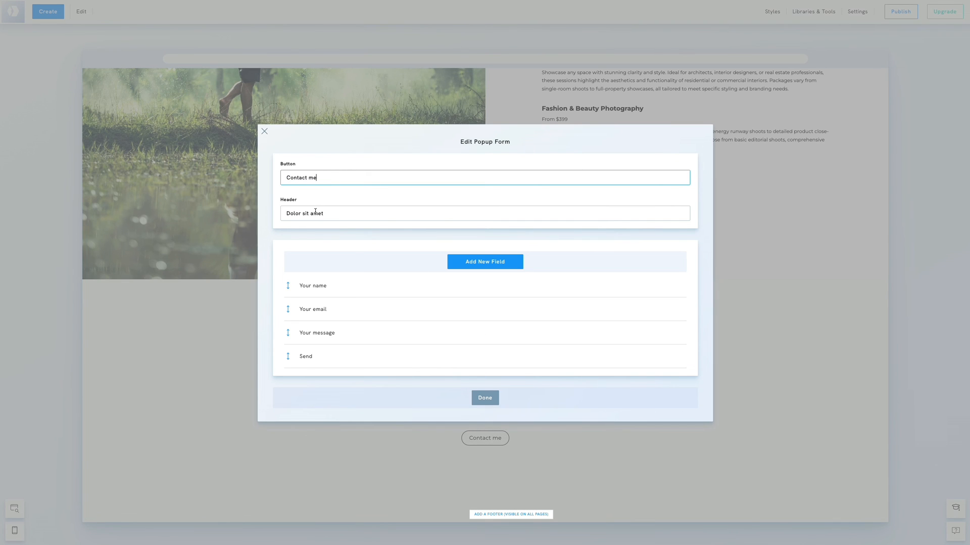
{"action": "type", "text": "Contact"}
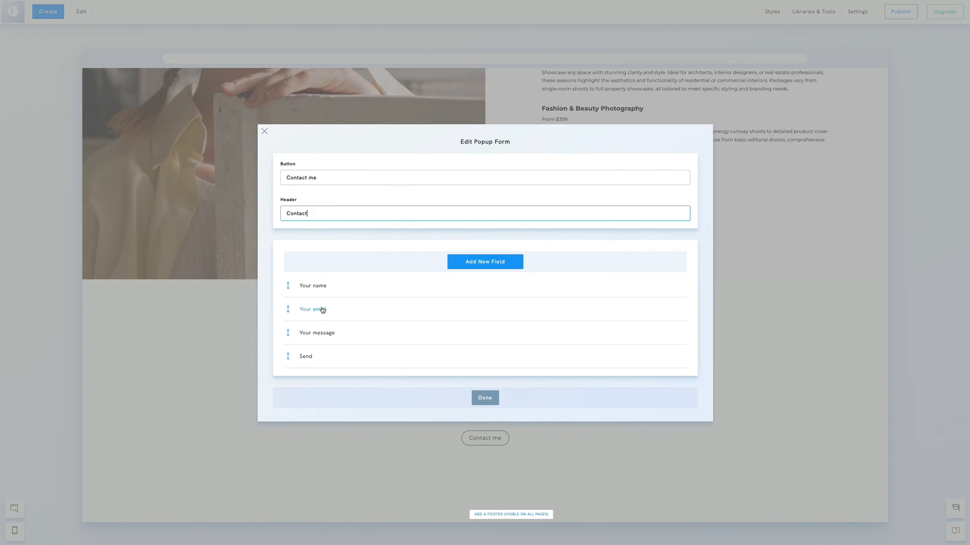
{"action": "mouse_move", "coordinate": [426, 305]}
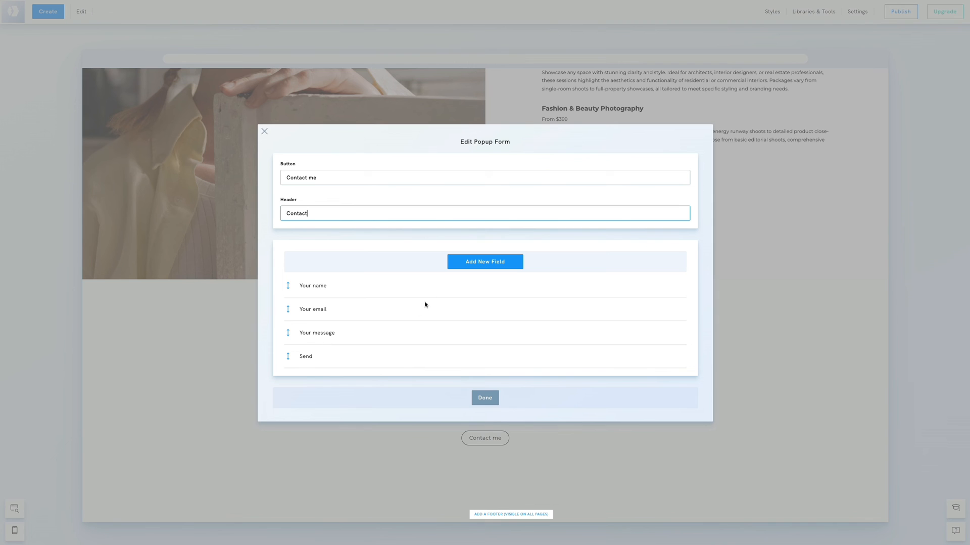
{"action": "left_click", "coordinate": [485, 261]}
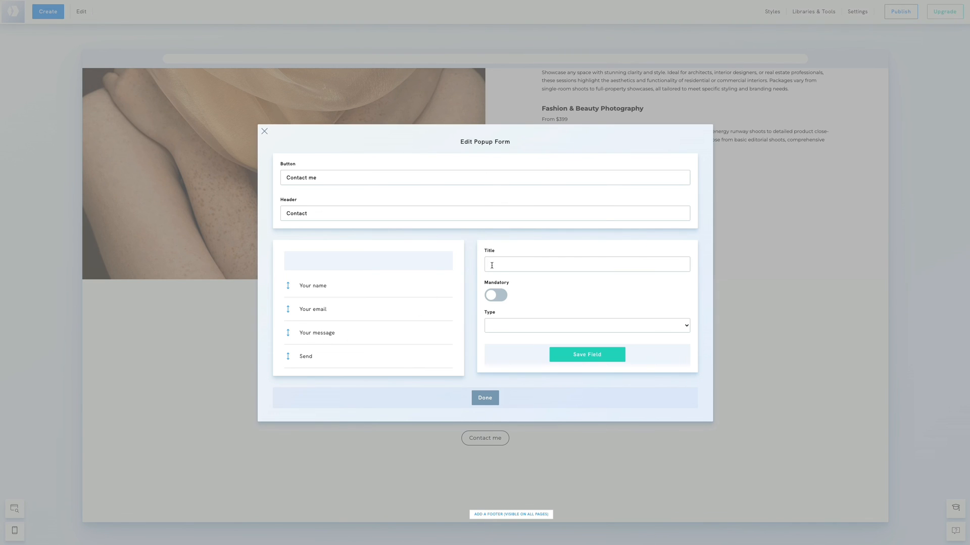
{"action": "left_click", "coordinate": [587, 325]}
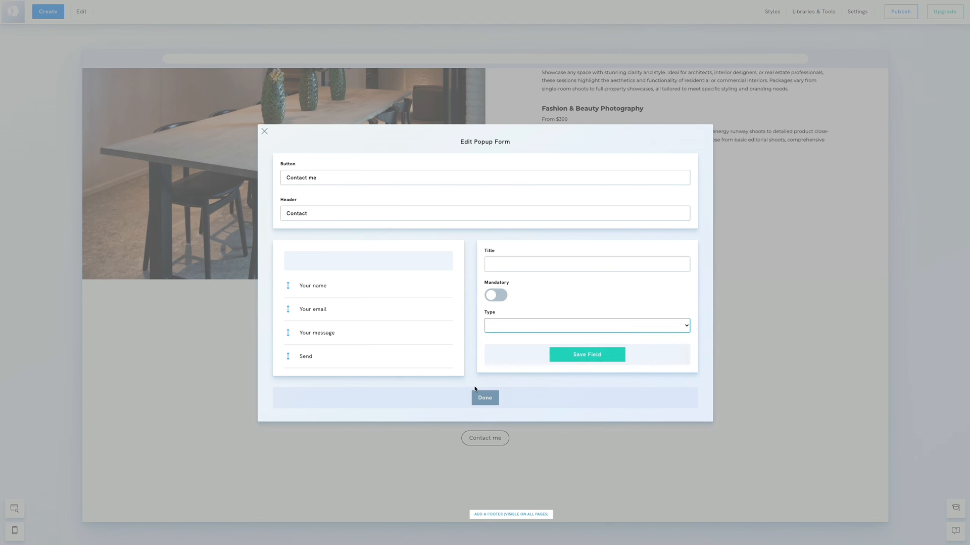
{"action": "left_click", "coordinate": [485, 398]}
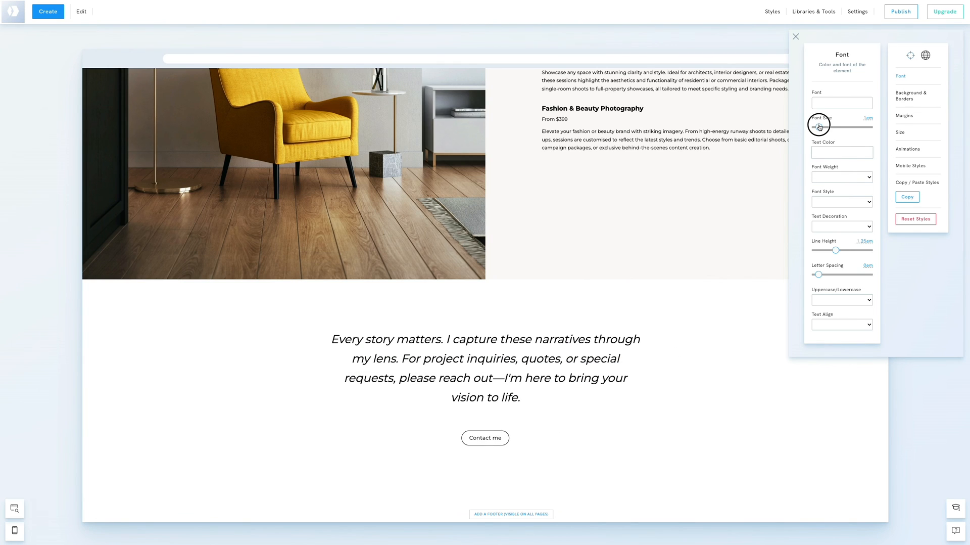
Raise the Contact me button's font size to about 1.36em
{"action": "left_click_drag", "start_coordinate": [825, 126], "coordinate": [819, 127]}
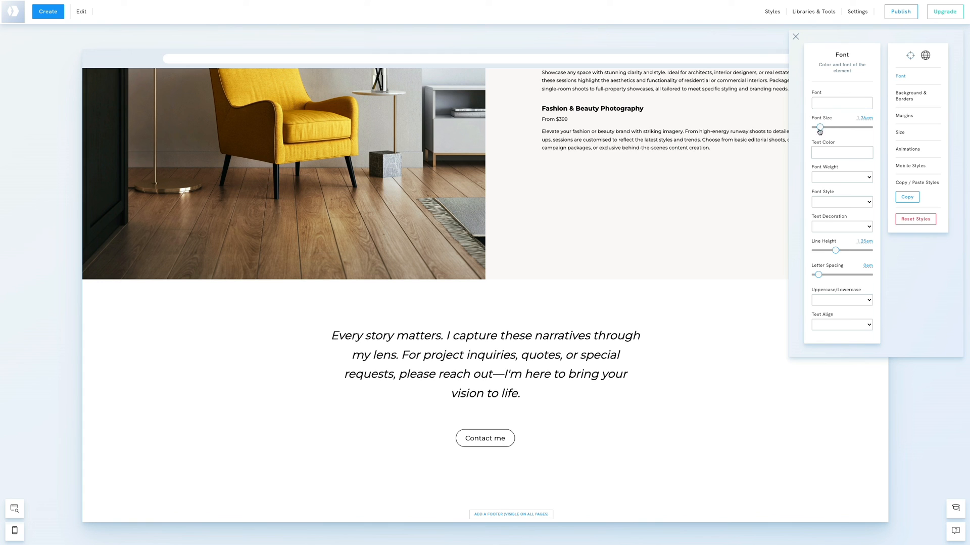
{"action": "left_click", "coordinate": [797, 36]}
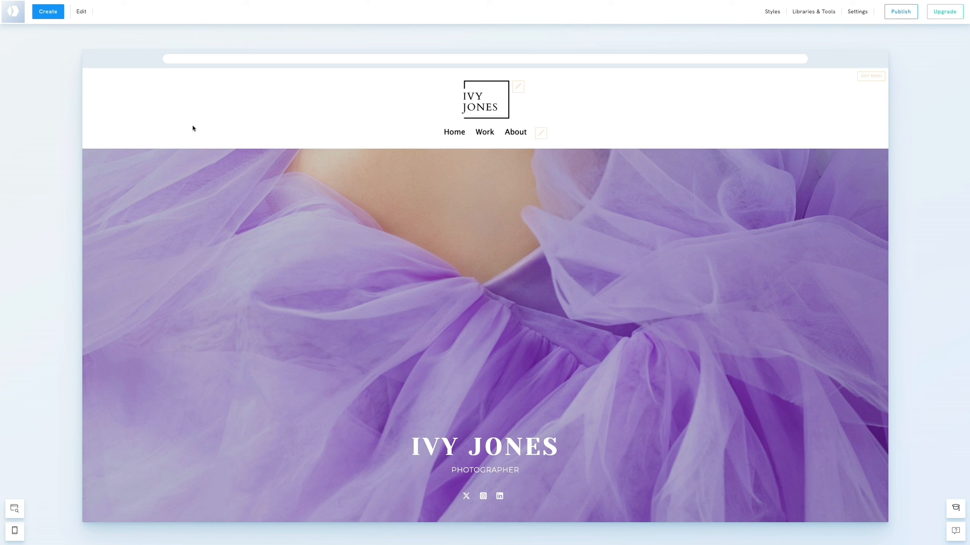
Replace Gallery with Home as the start page, then reload onto the purple IVY JONES cover
{"action": "left_click", "coordinate": [82, 11]}
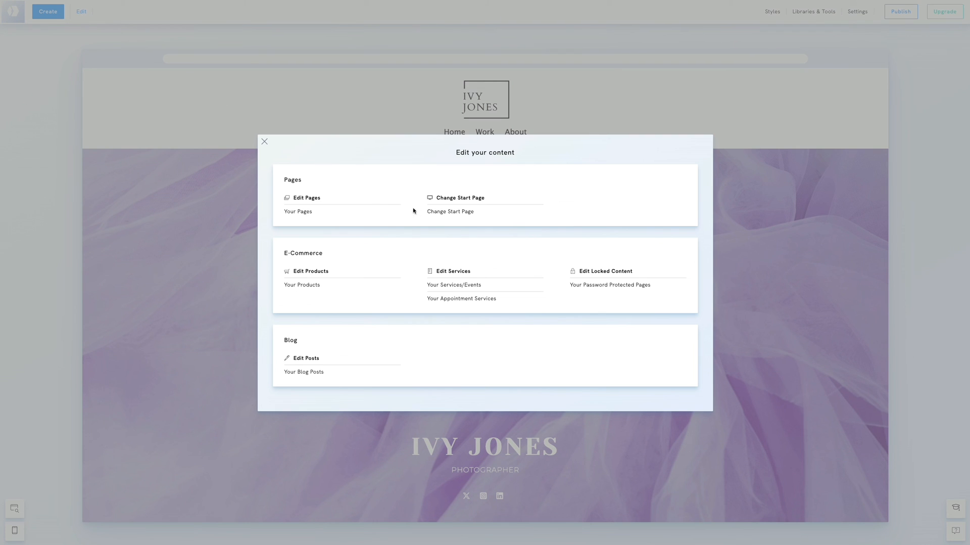
{"action": "left_click", "coordinate": [460, 198]}
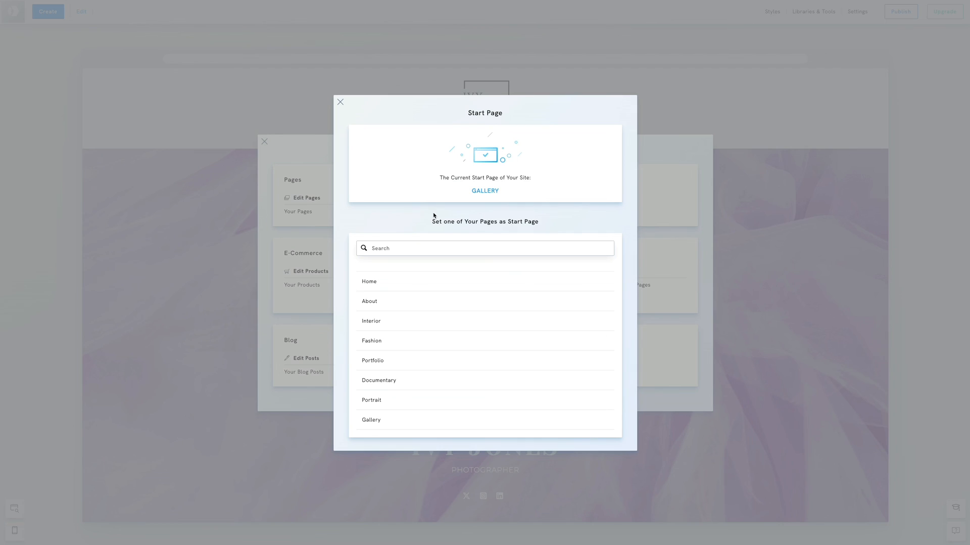
{"action": "mouse_move", "coordinate": [481, 283]}
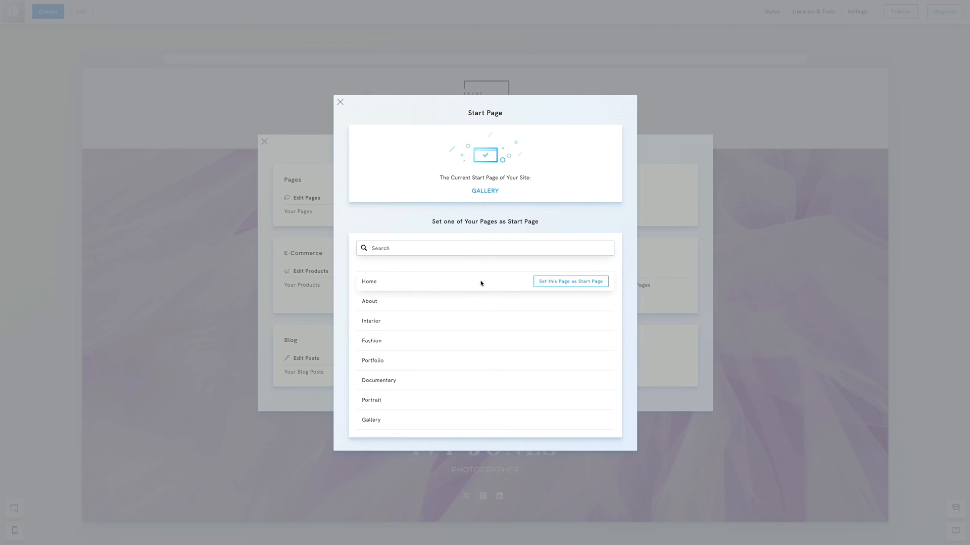
{"action": "left_click", "coordinate": [571, 281]}
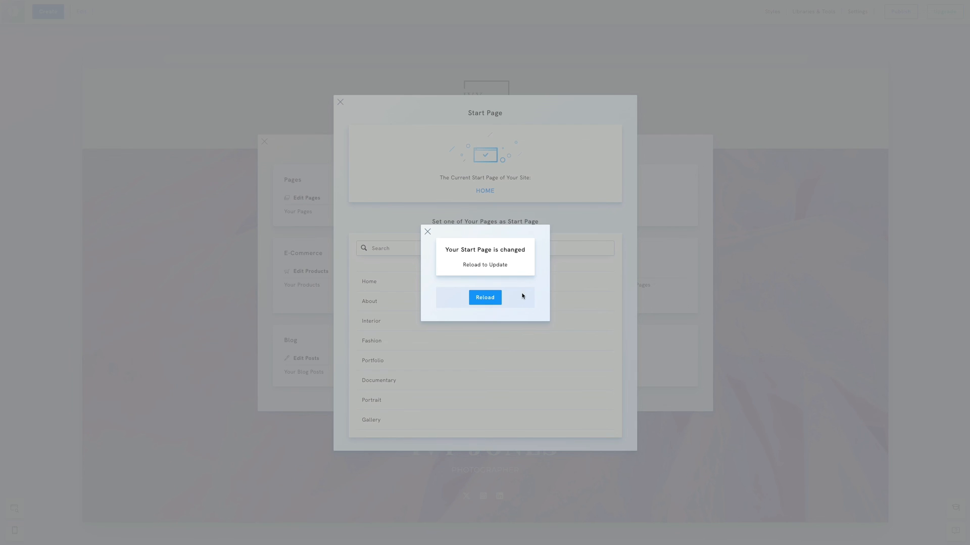
{"action": "left_click", "coordinate": [485, 297]}
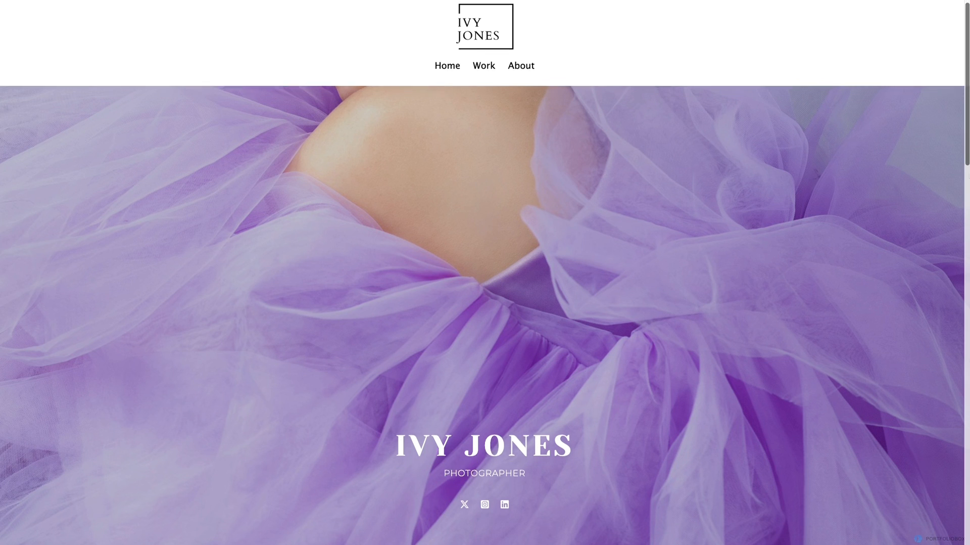
{"action": "scroll", "scroll_direction": "down", "scroll_amount": 3}
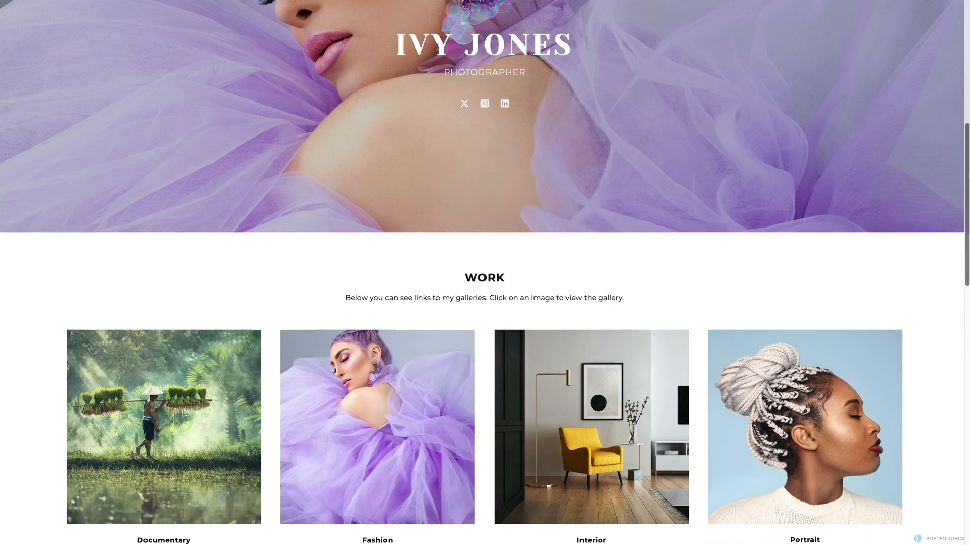
{"action": "scroll", "scroll_direction": "down", "scroll_amount": 3}
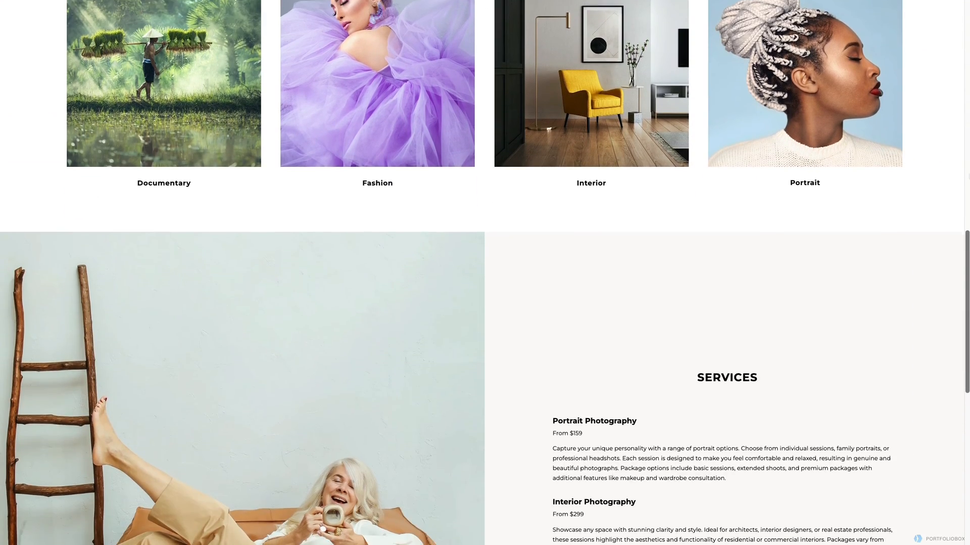
{"action": "scroll", "scroll_direction": "down", "scroll_amount": 3}
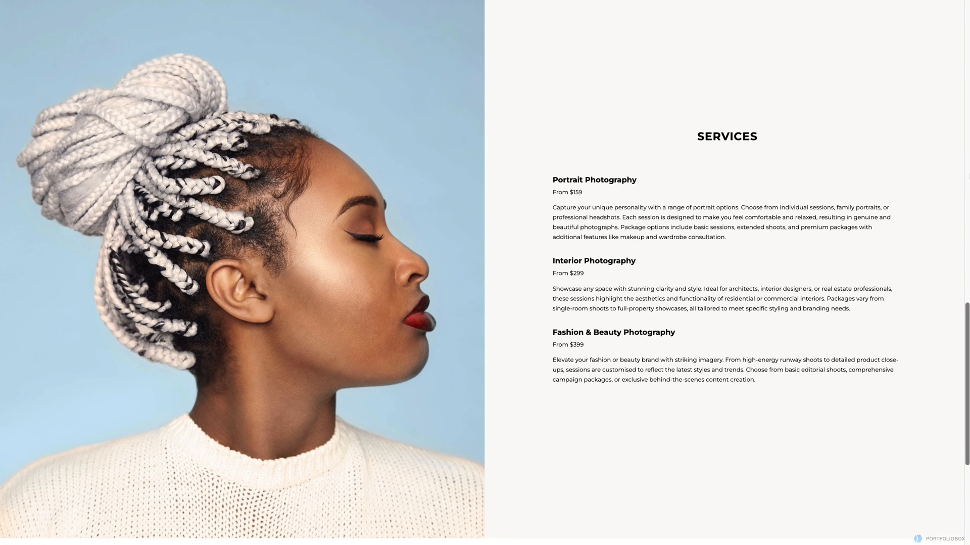
{"action": "scroll", "scroll_direction": "down", "scroll_amount": 3}
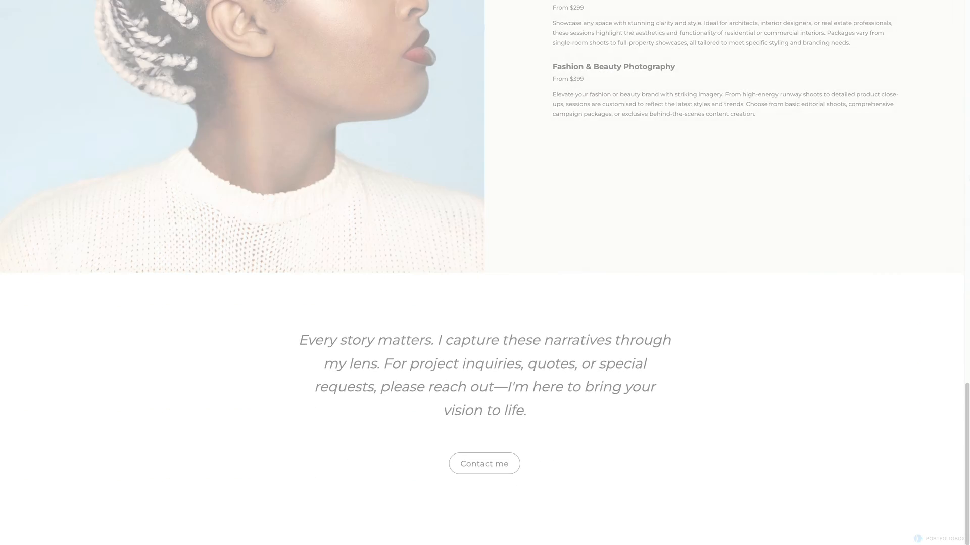